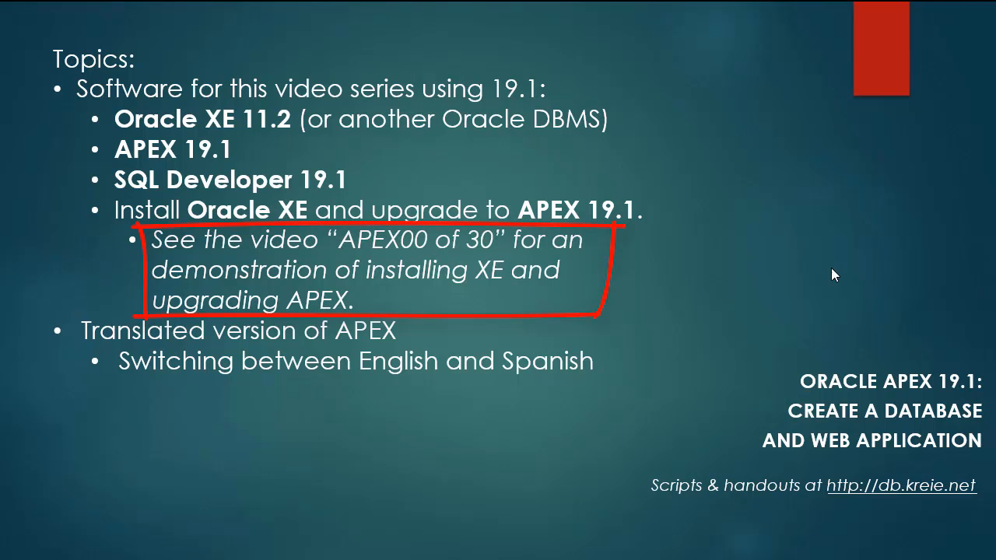
mouse_move(842, 274)
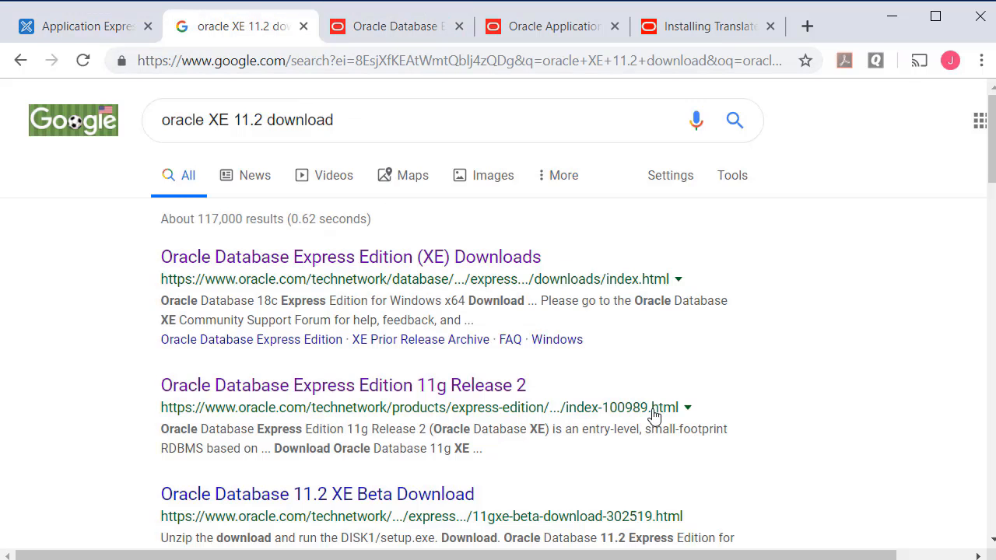
Step: View the Oracle Database 11g XE overview, then the APEX 19.1 downloads page
click(342, 386)
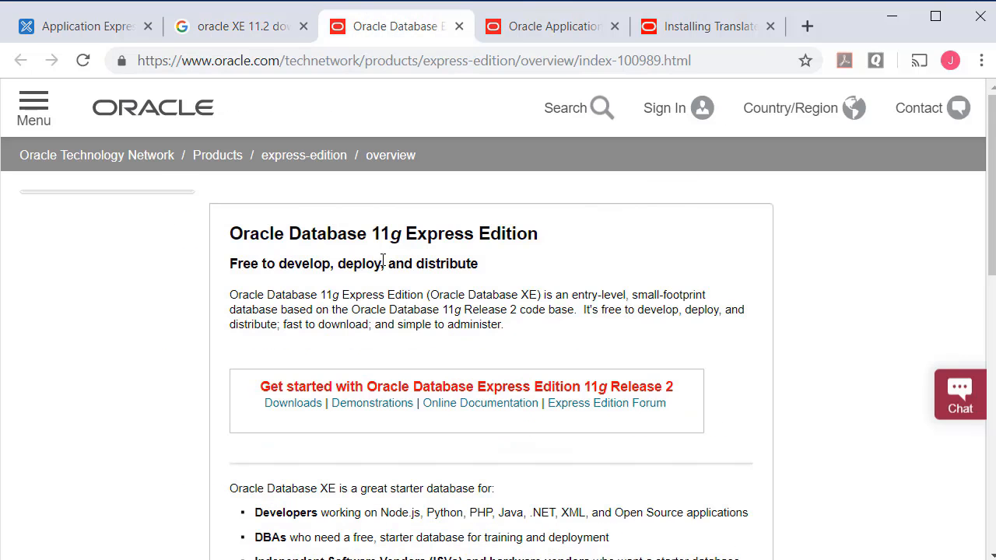
mouse_move(834, 420)
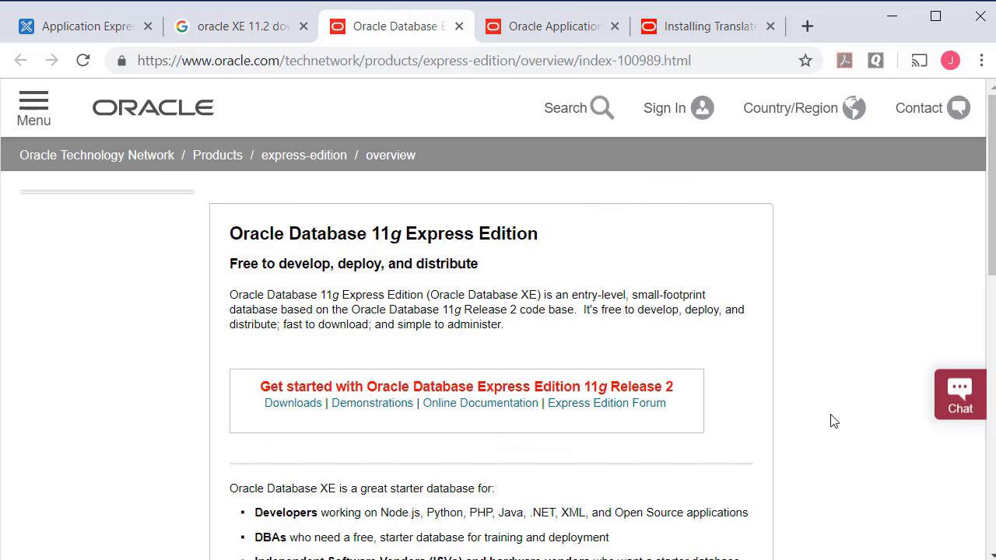
mouse_move(819, 420)
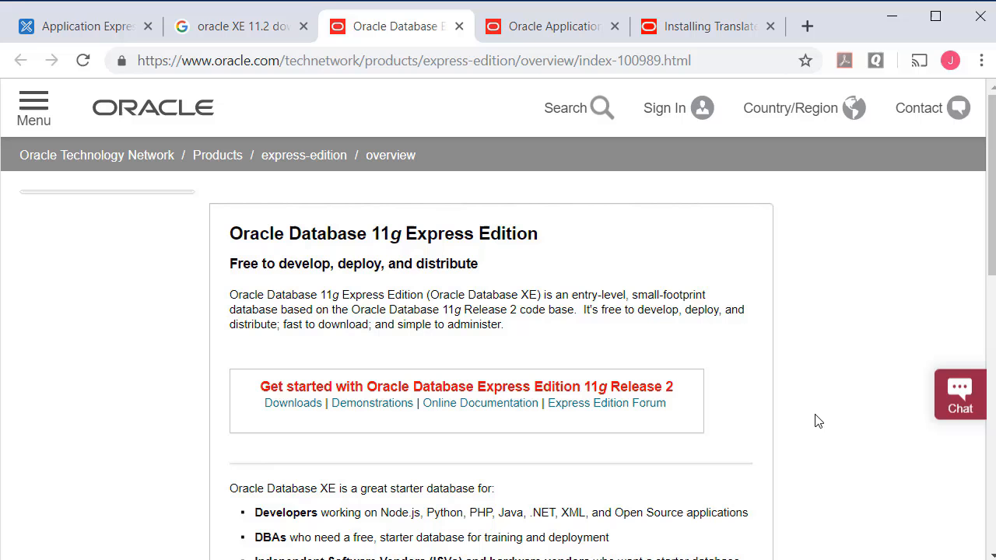
mouse_move(825, 421)
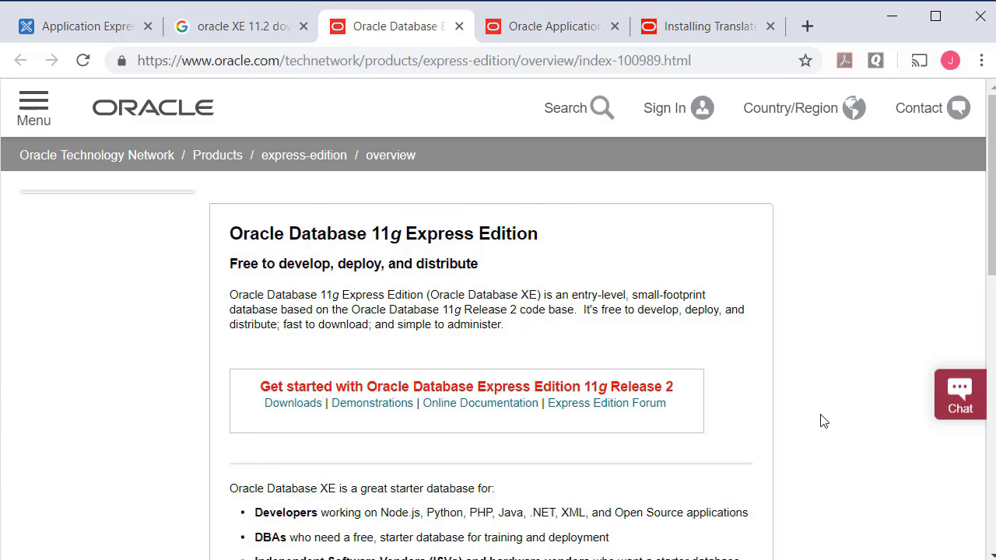
click(548, 25)
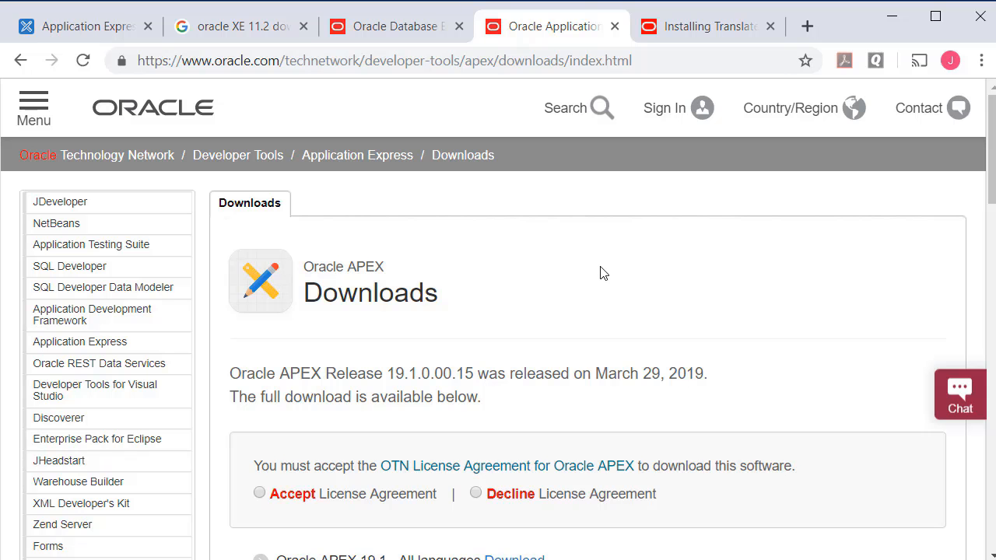
mouse_move(670, 277)
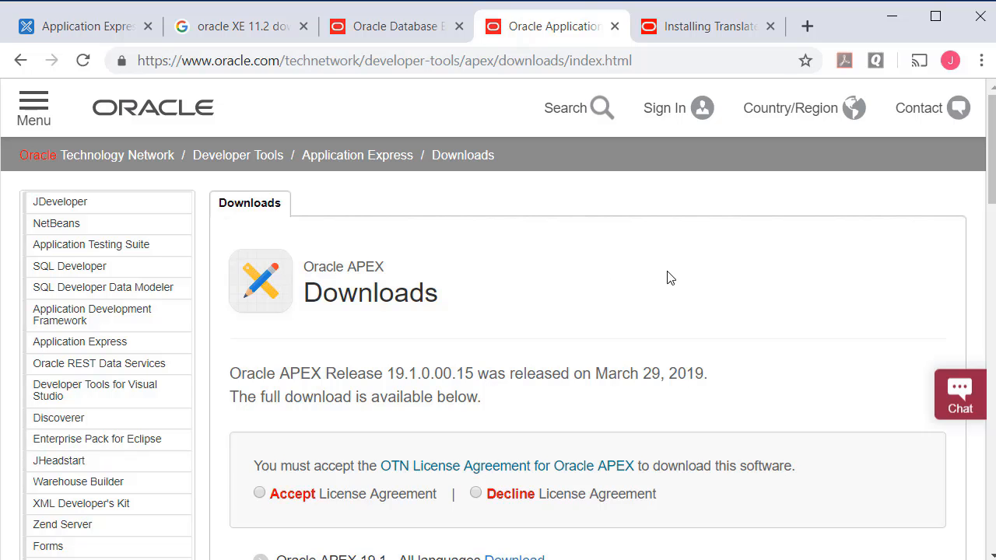
mouse_move(507, 284)
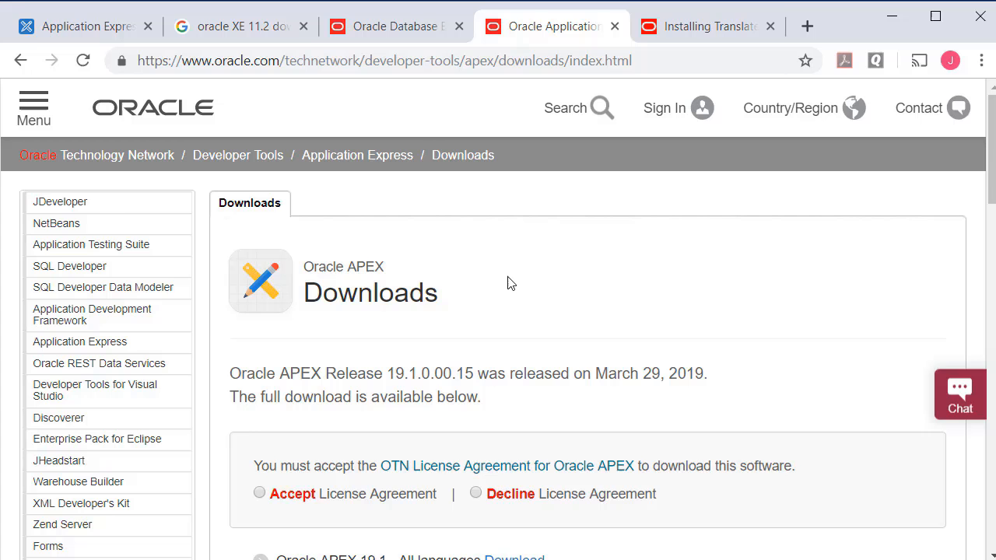
Step: Show Installation Guide section A.9 on installing translated APEX versions
click(701, 25)
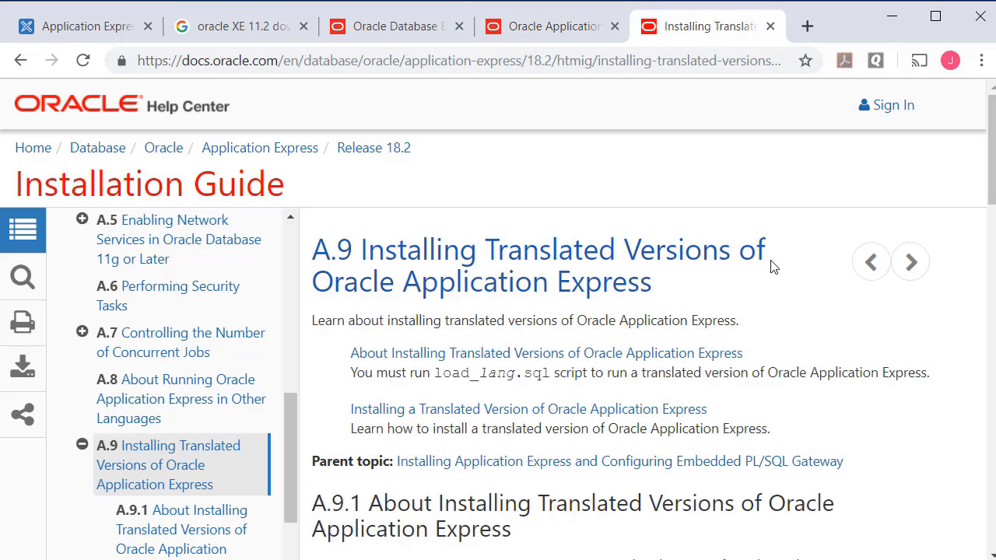
mouse_move(806, 330)
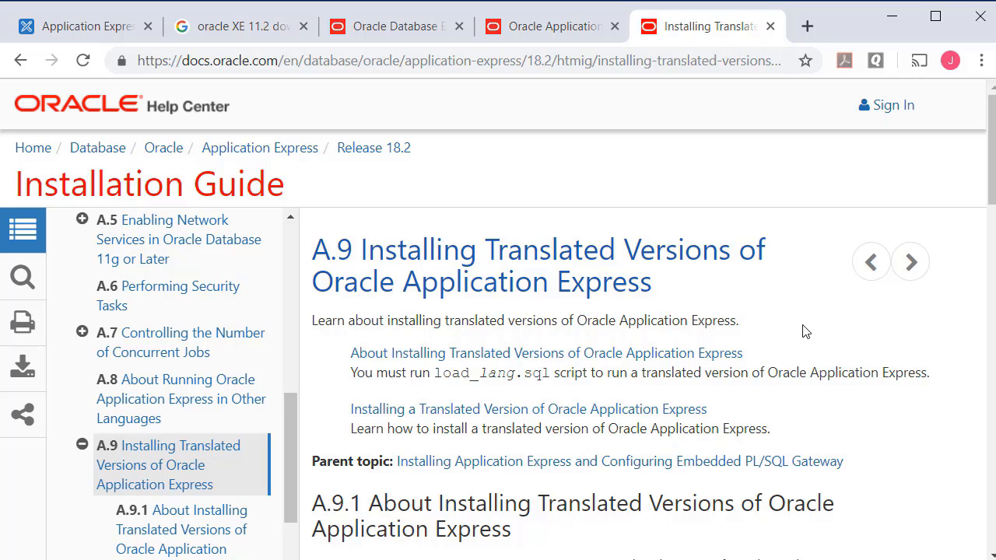
mouse_move(299, 84)
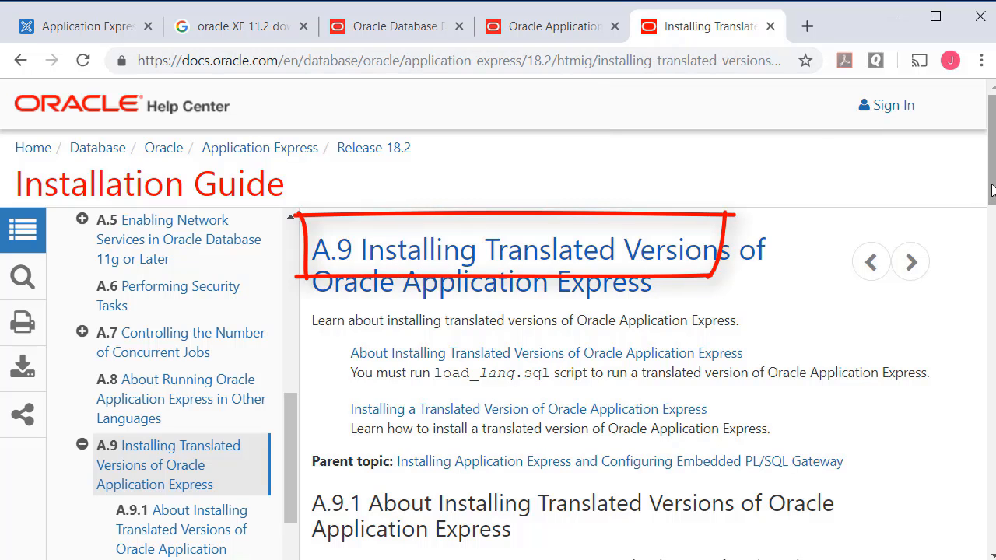
mouse_move(660, 164)
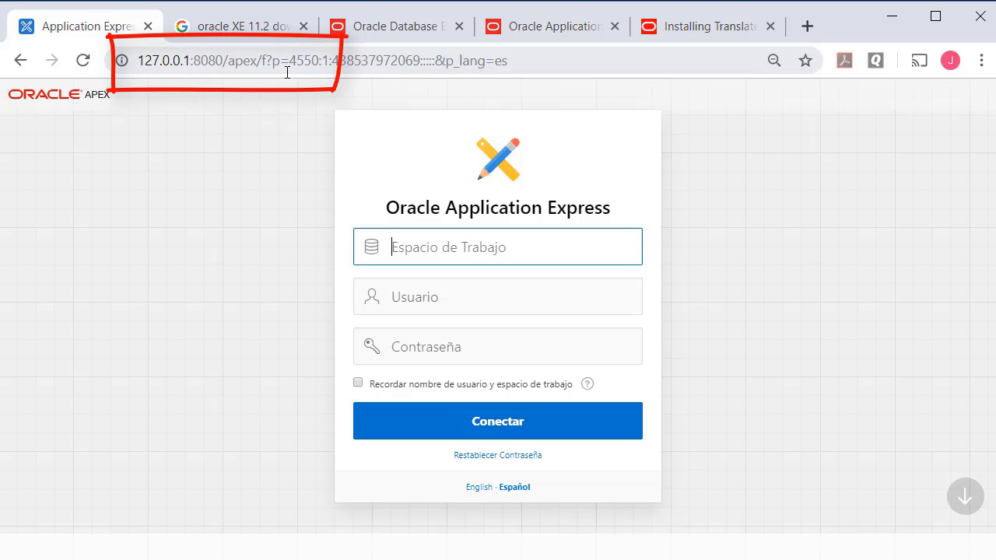
mouse_move(554, 529)
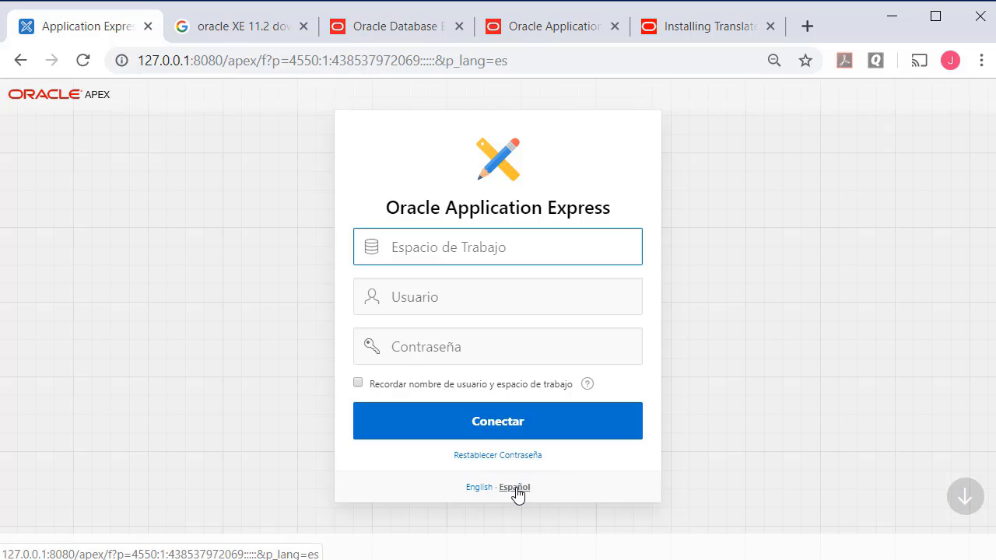
Step: Switch the APEX sign-in page to Español
click(479, 487)
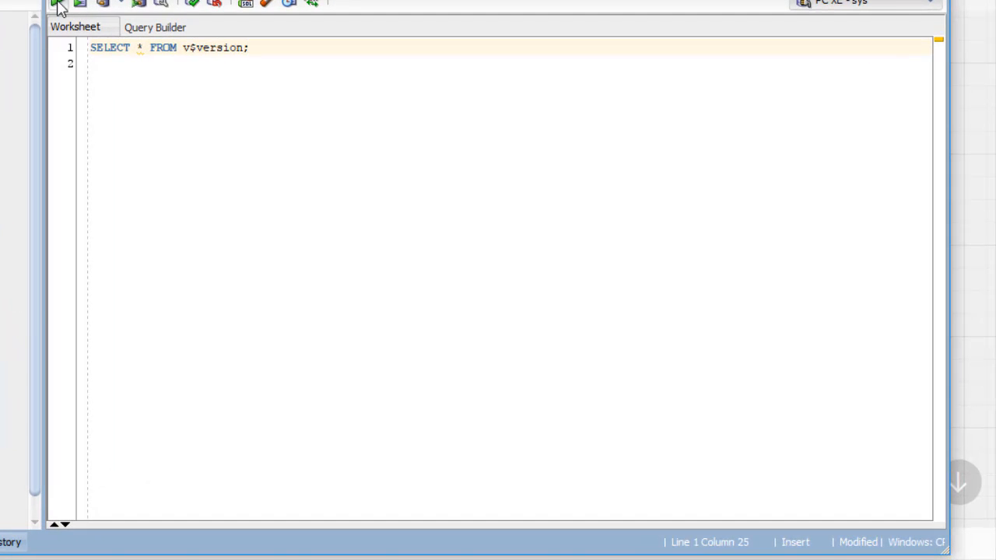
Step: Run SELECT * FROM v$version to list the XE 11.2.0.2.0 banners, then check Help options
click(56, 3)
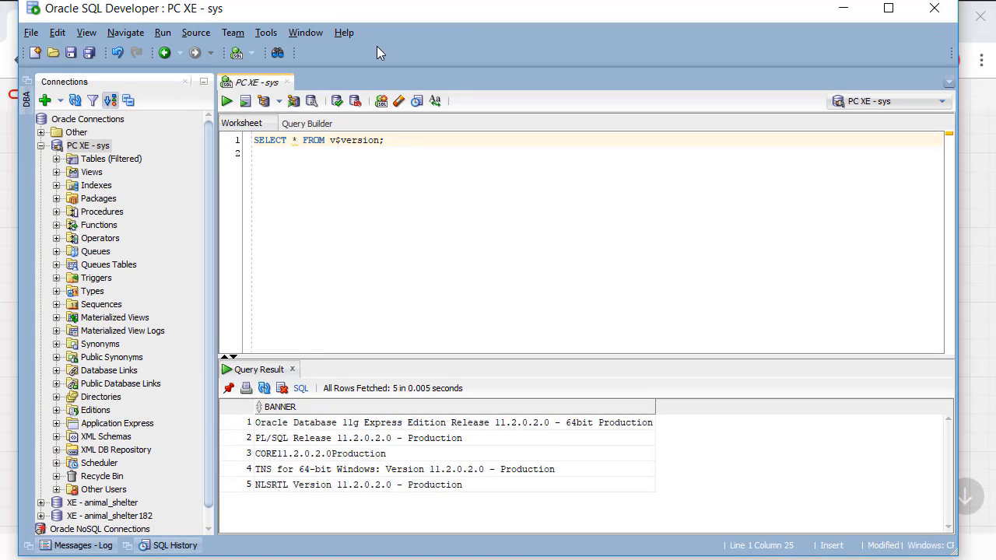
click(343, 31)
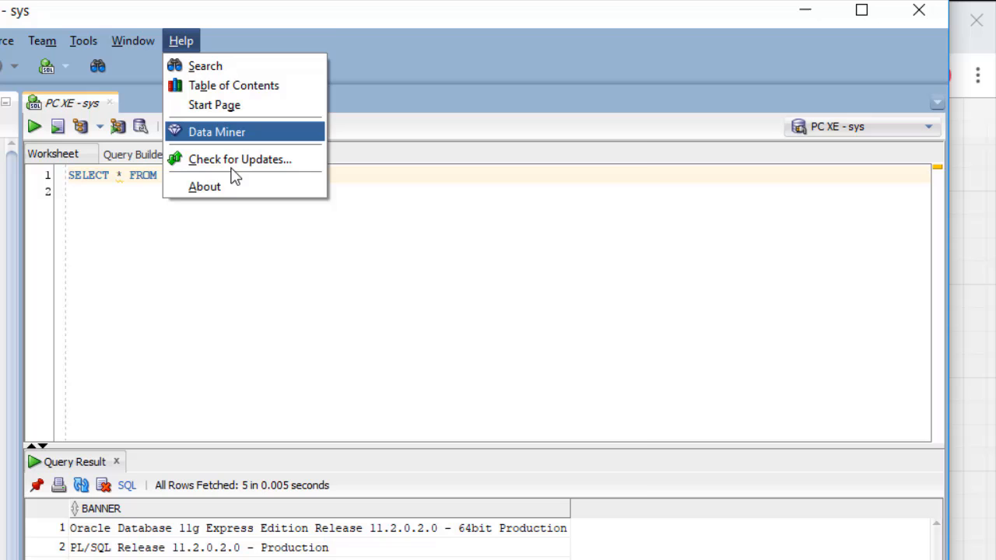
click(204, 187)
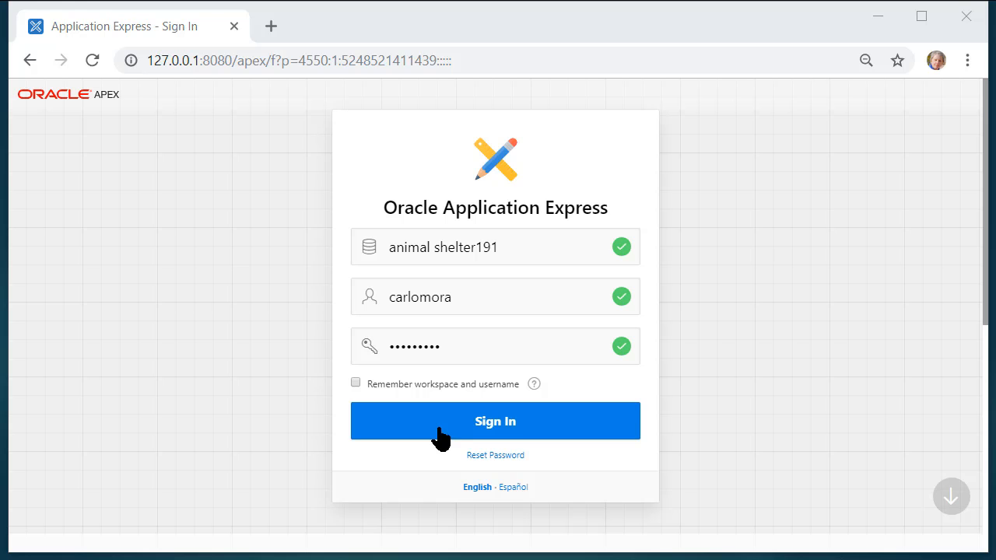
Step: Sign in to the animal shelter workspace and reach Daily Operations' Shared Components
click(495, 420)
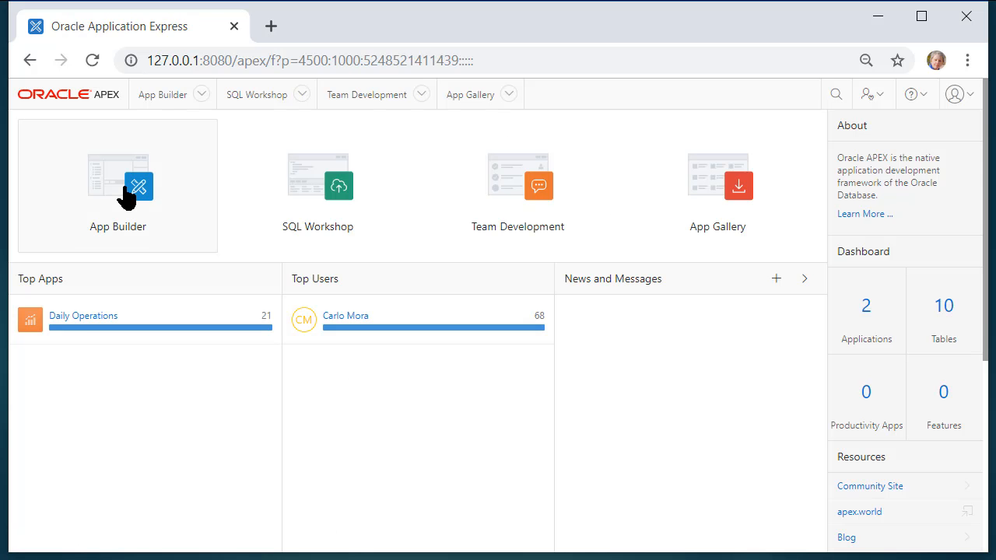
click(118, 186)
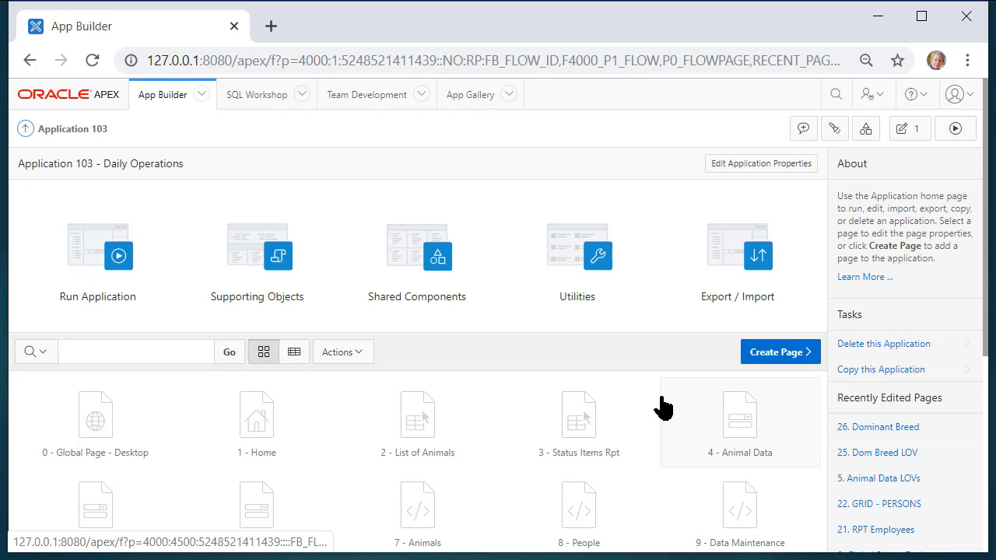
click(417, 257)
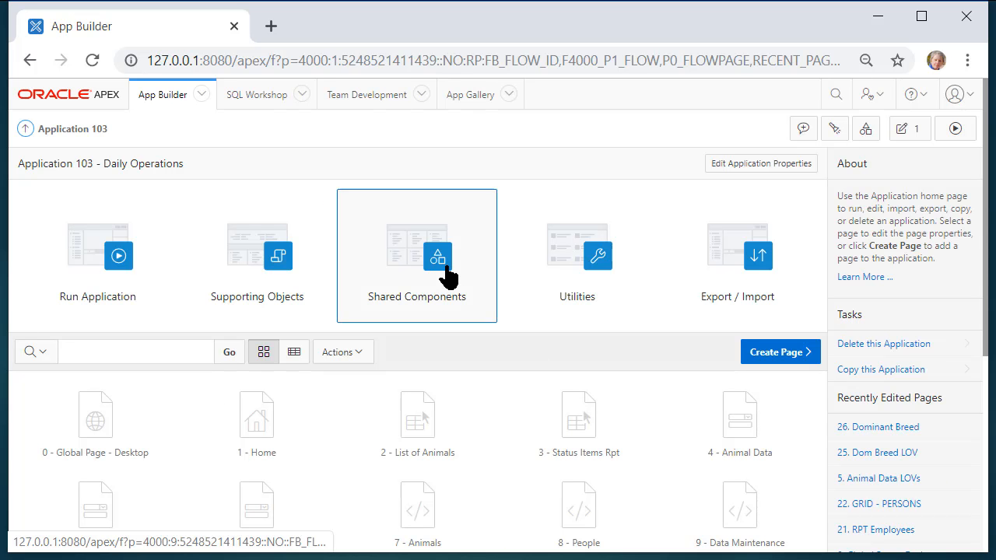
click(417, 255)
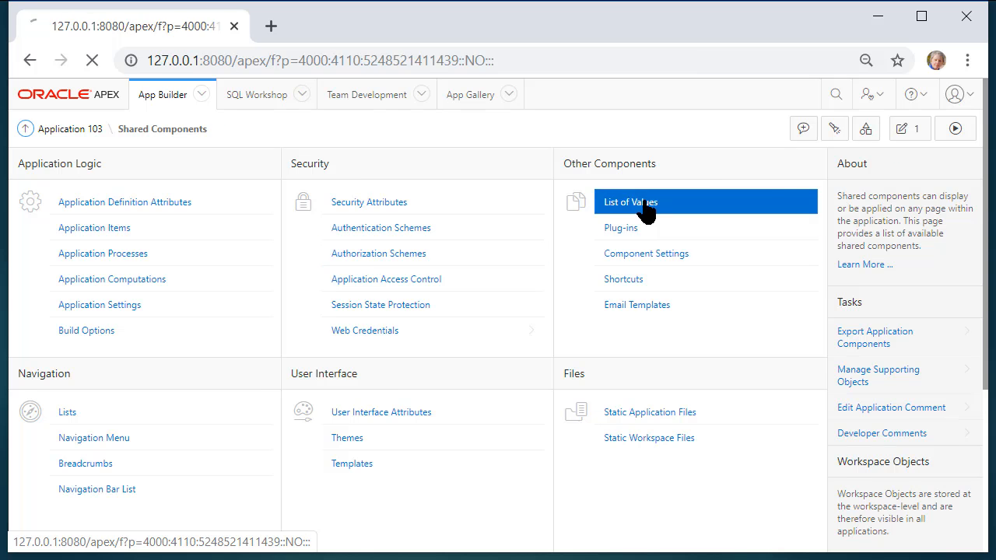
Step: View the ANIMAL CATEGORY list of values with its six static entries, Canine through Other
click(629, 203)
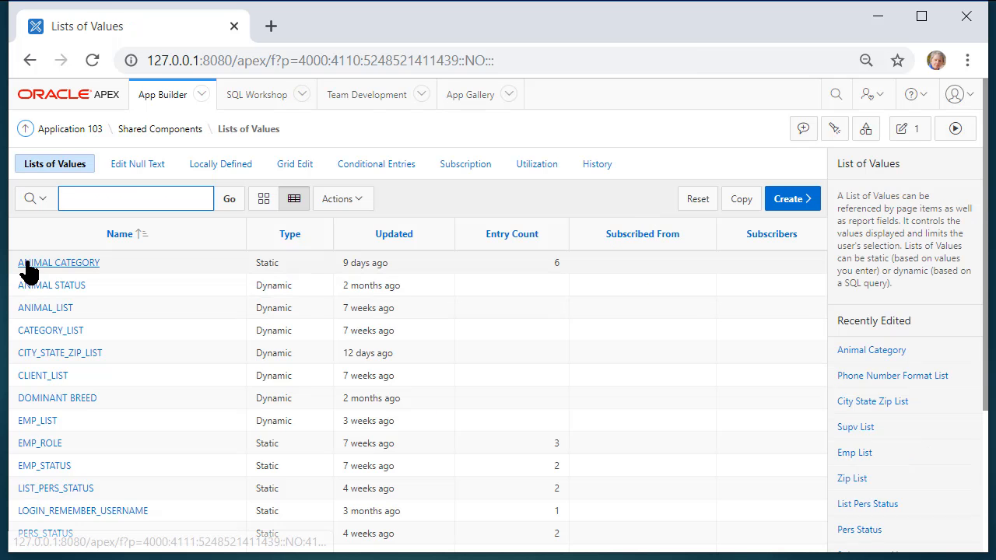
click(59, 261)
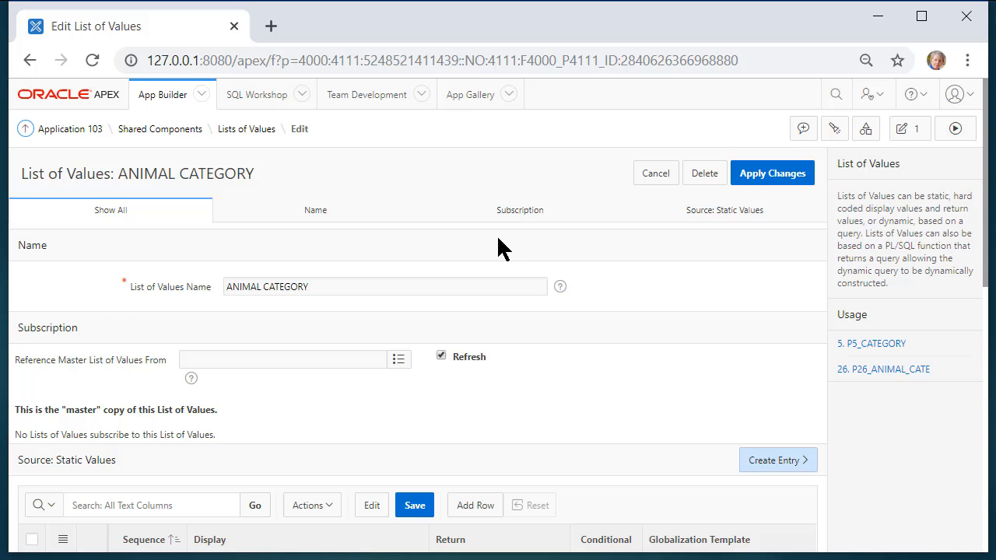
mouse_move(601, 361)
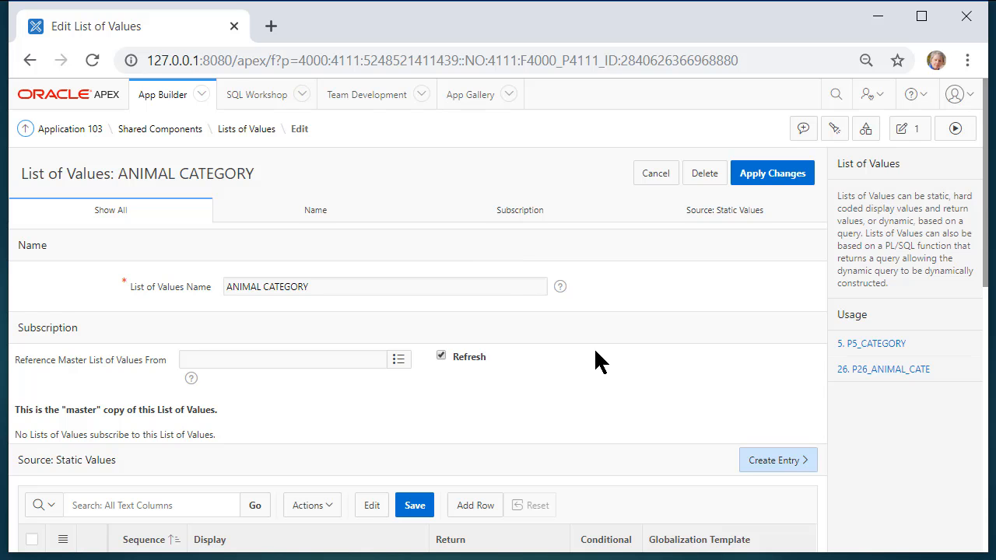
scroll(down, 3)
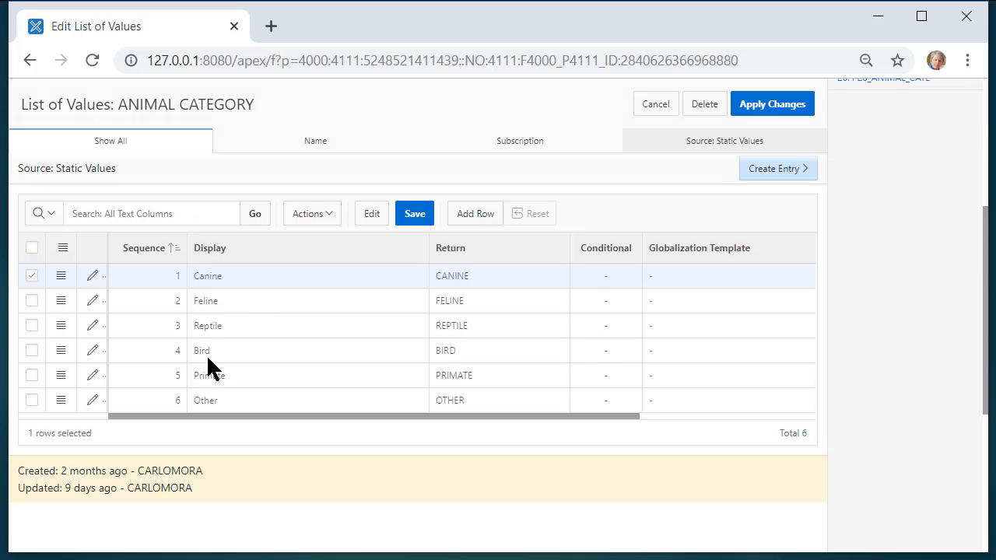
mouse_move(303, 436)
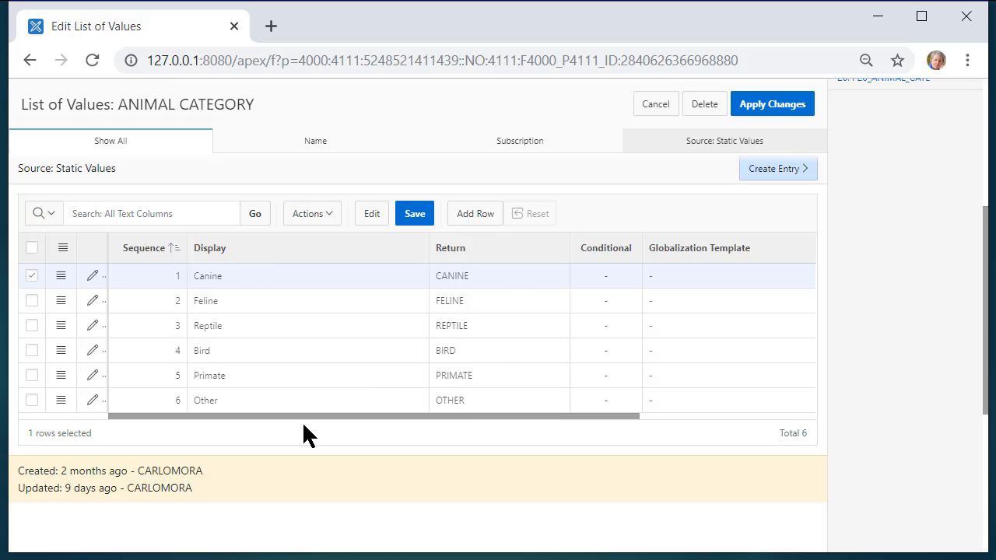
mouse_move(520, 372)
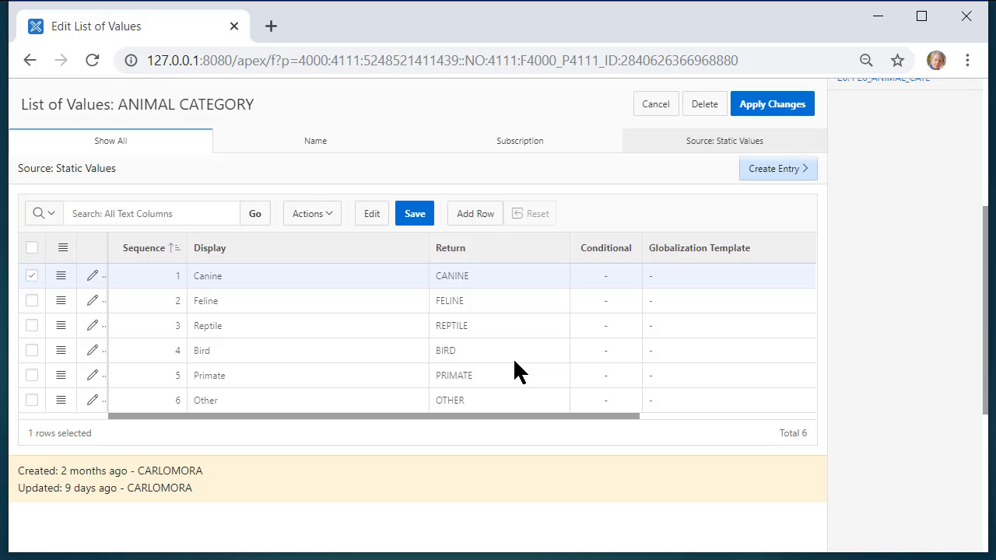
mouse_move(236, 405)
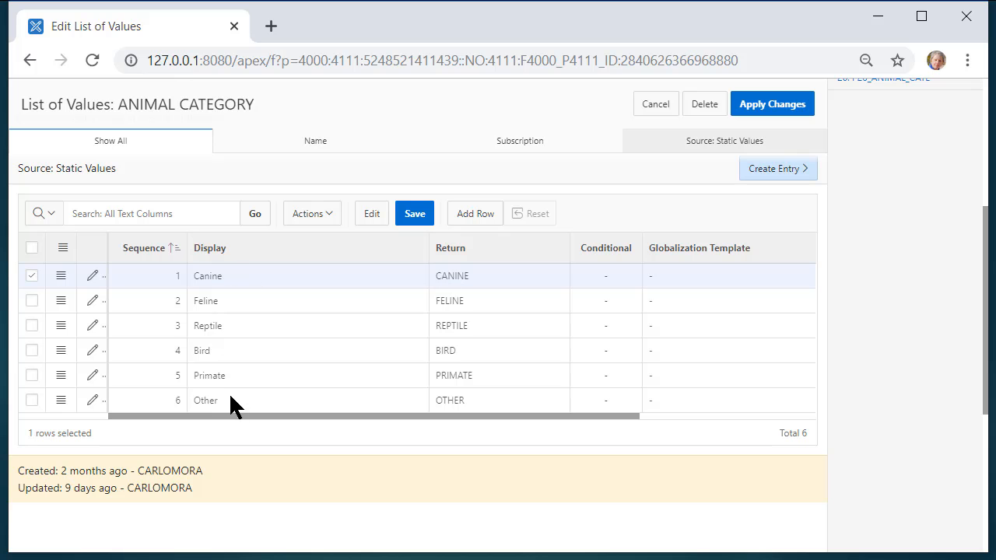
mouse_move(520, 230)
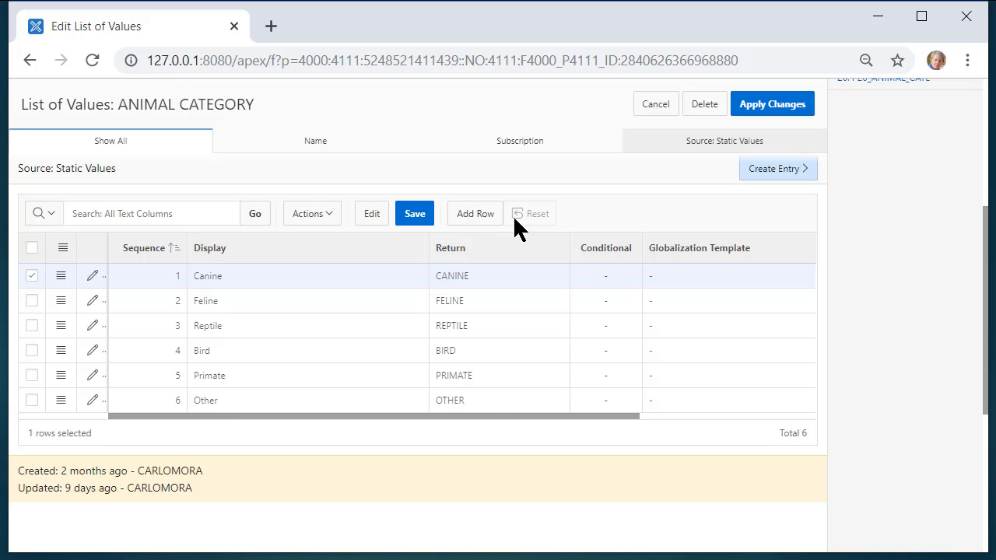
mouse_move(498, 405)
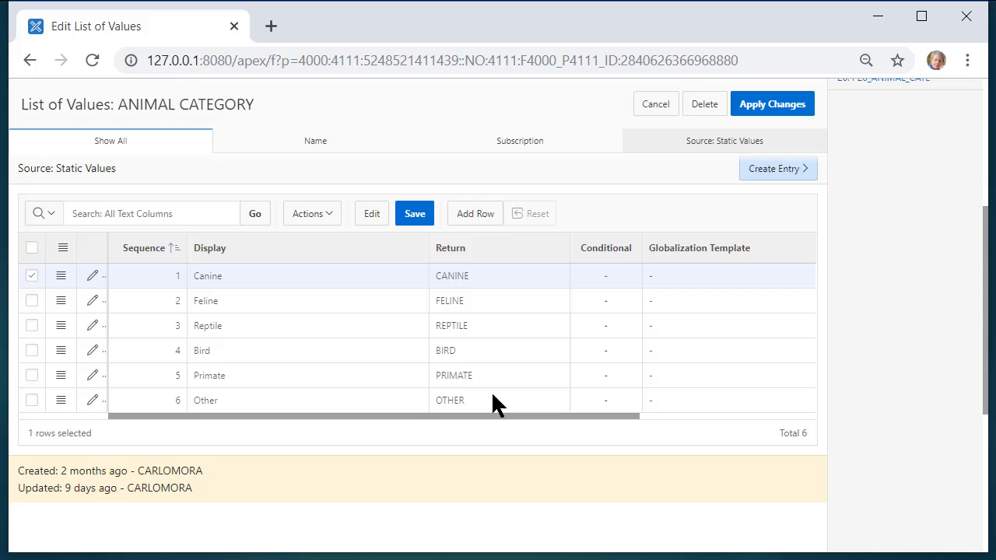
mouse_move(470, 312)
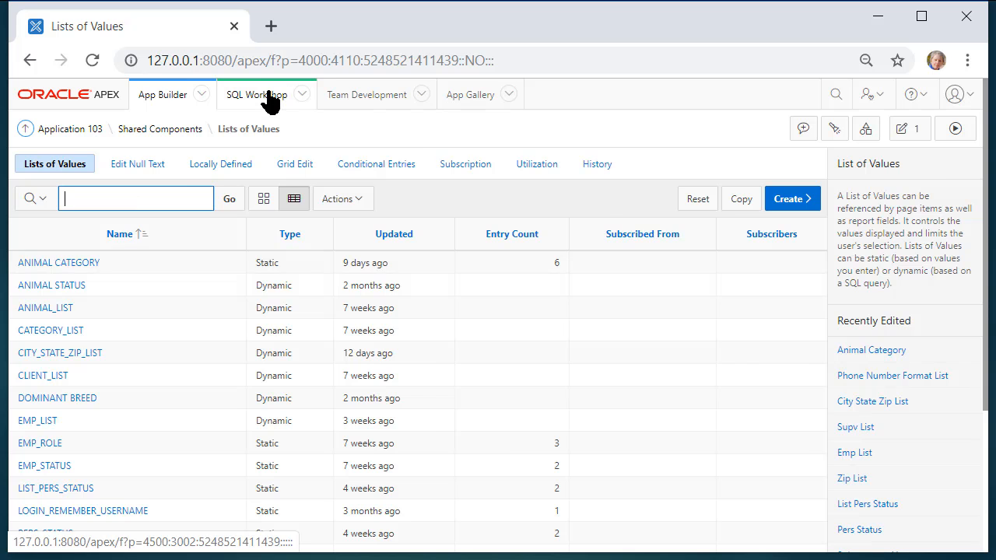
Step: Show the DOM_BREED_LOOKUP table's data rows in Object Browser, breeds with their categories
click(257, 95)
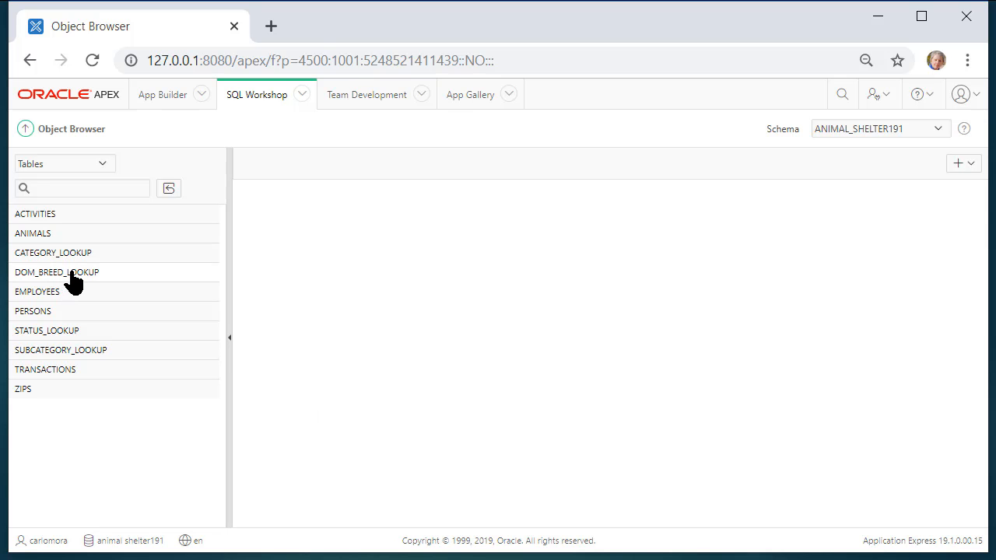
click(56, 271)
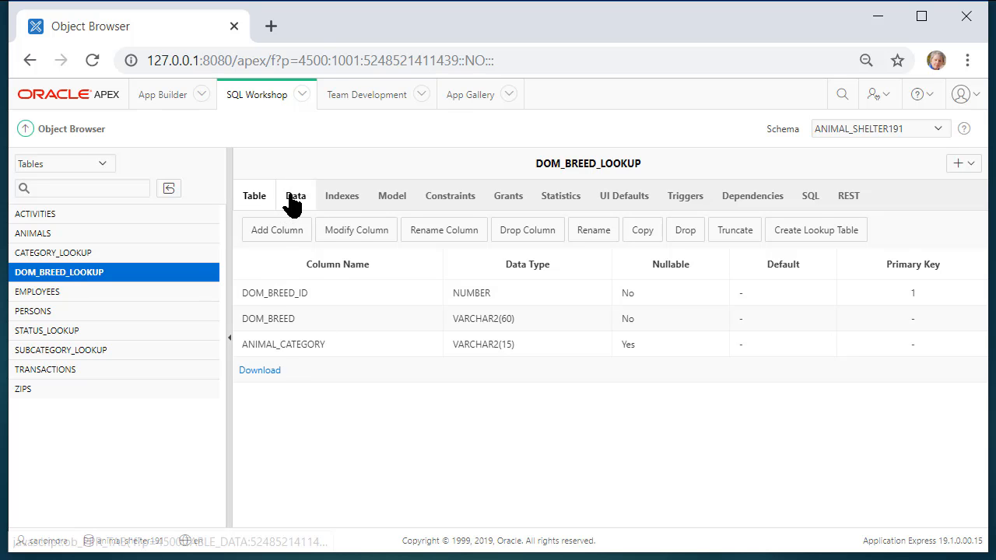
click(296, 196)
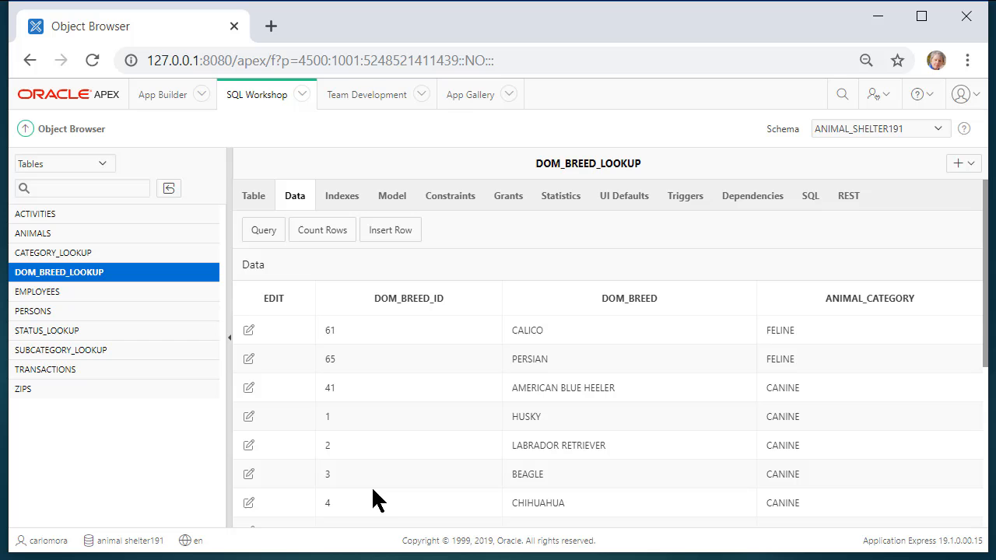
mouse_move(703, 355)
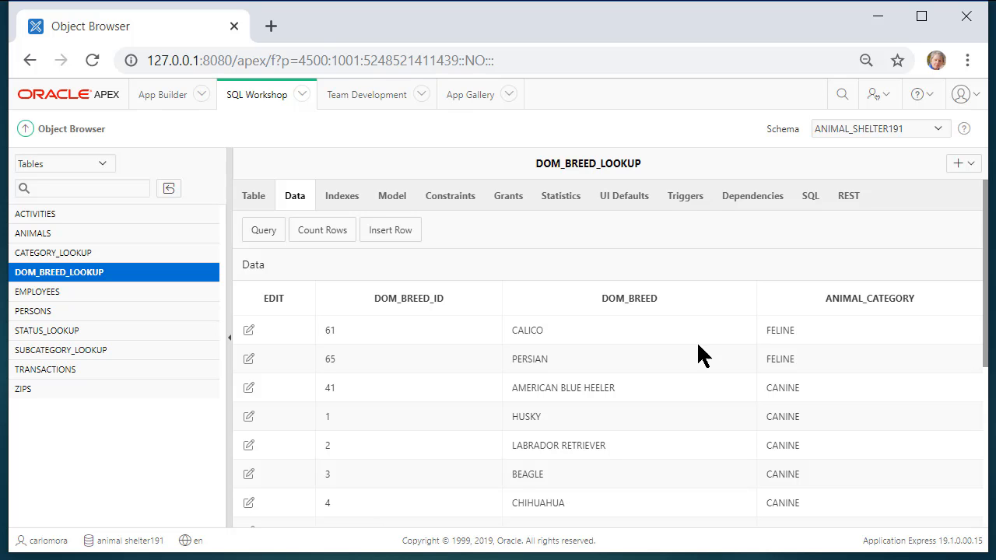
mouse_move(662, 512)
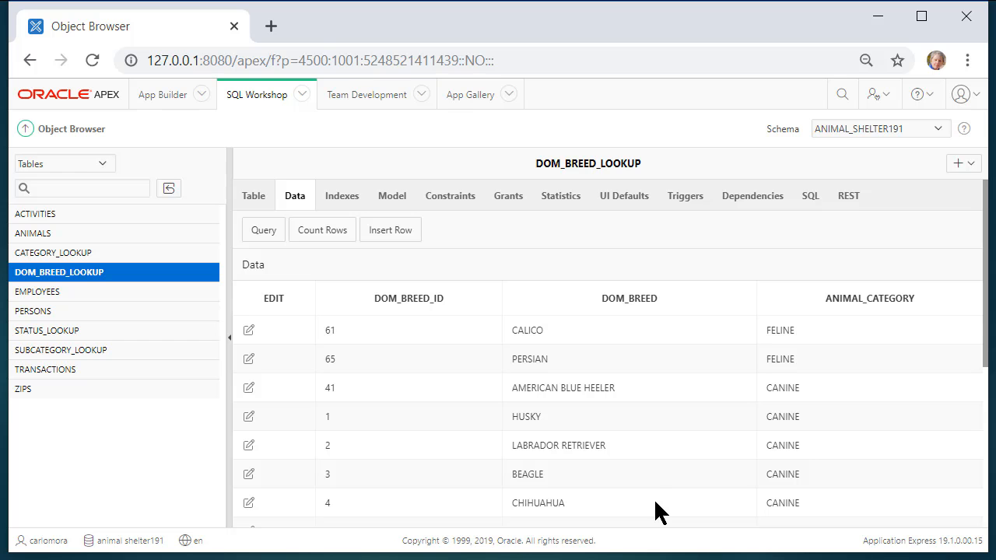
mouse_move(806, 345)
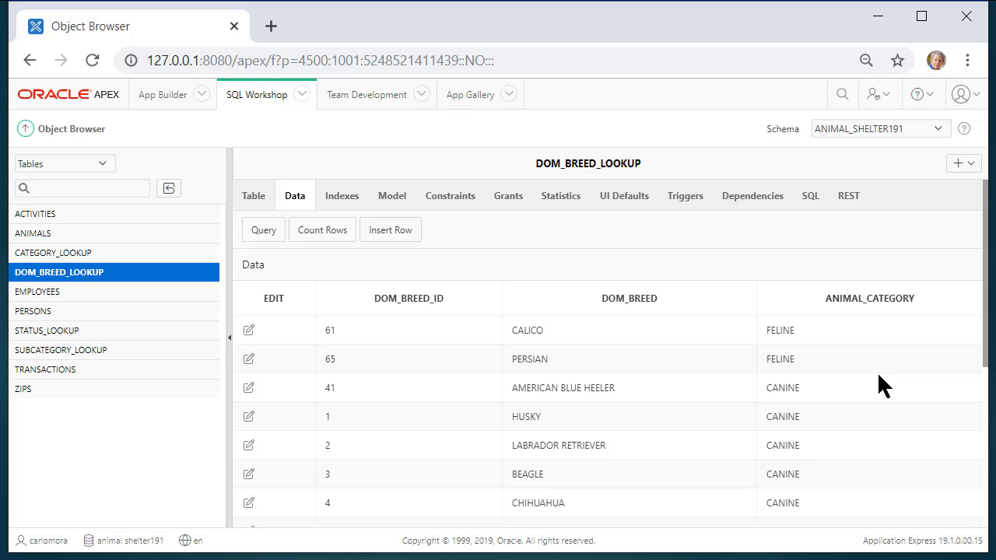
mouse_move(218, 137)
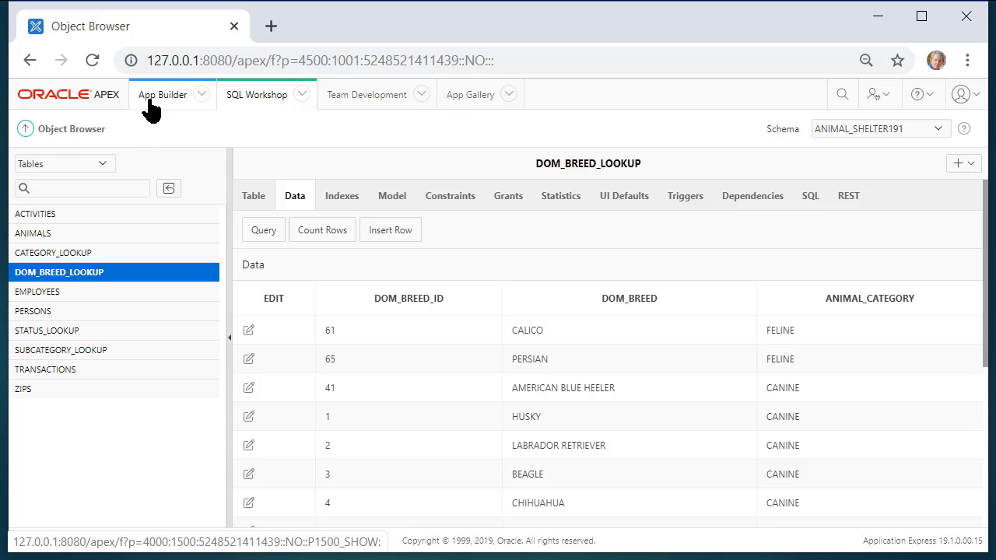
Step: Run the Daily Operations application and open its List of Animals report
click(162, 95)
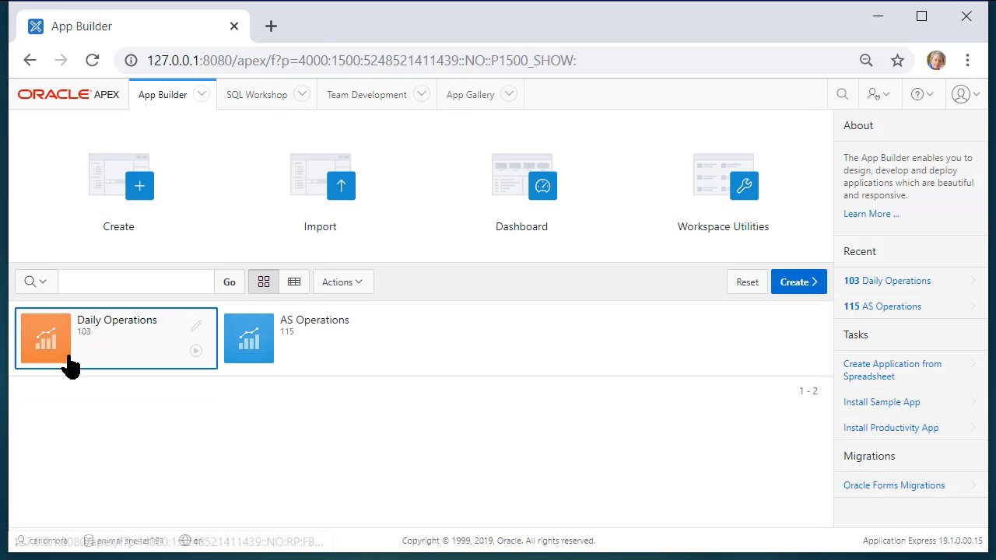
click(44, 337)
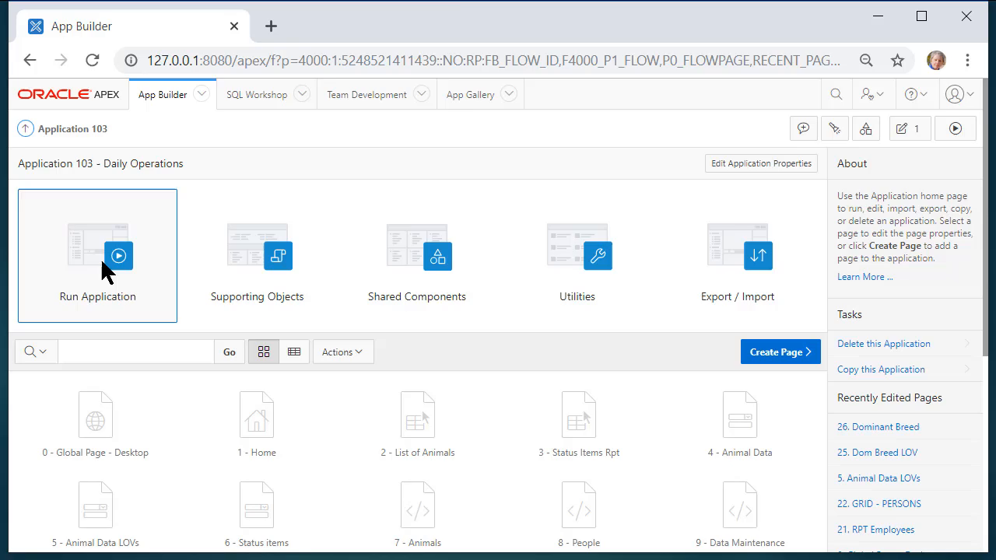
click(96, 256)
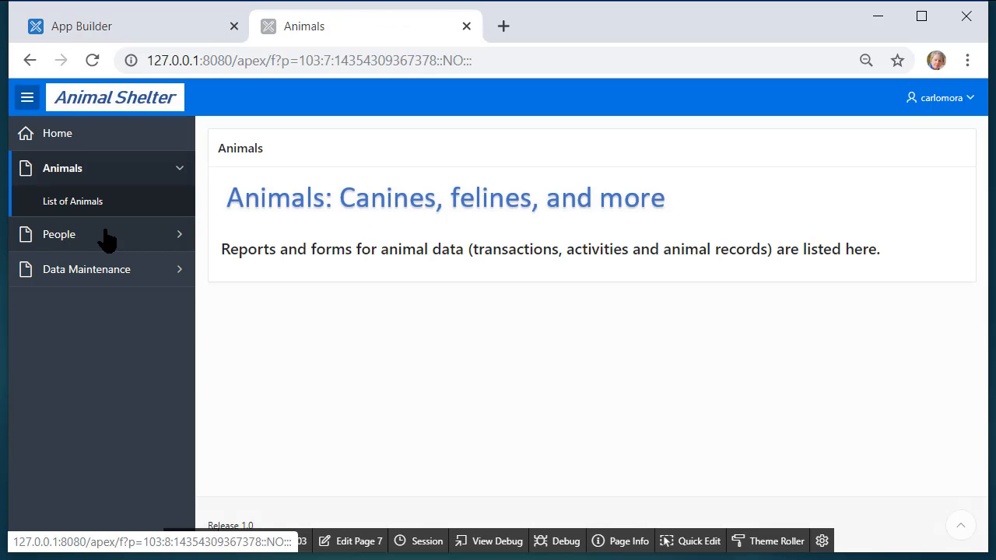
click(71, 201)
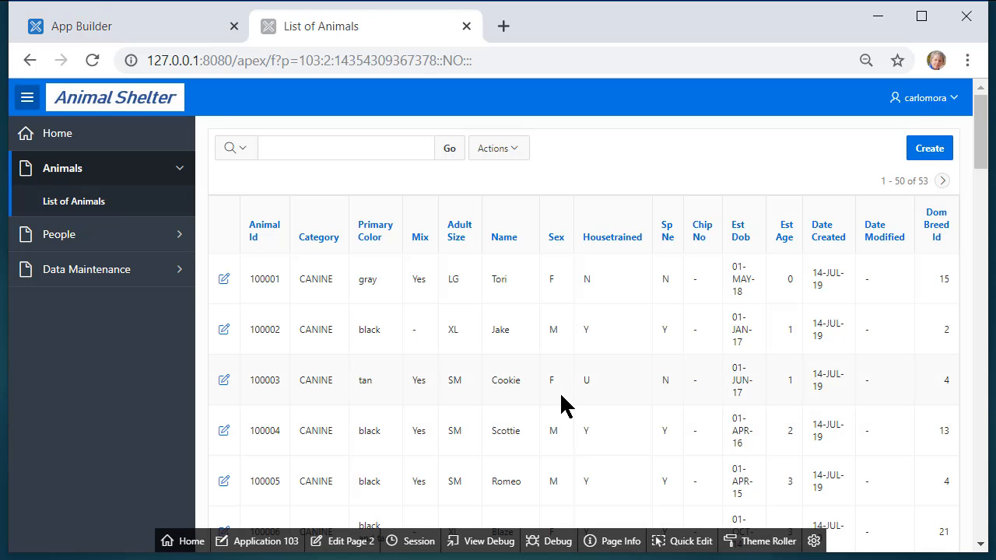
mouse_move(280, 378)
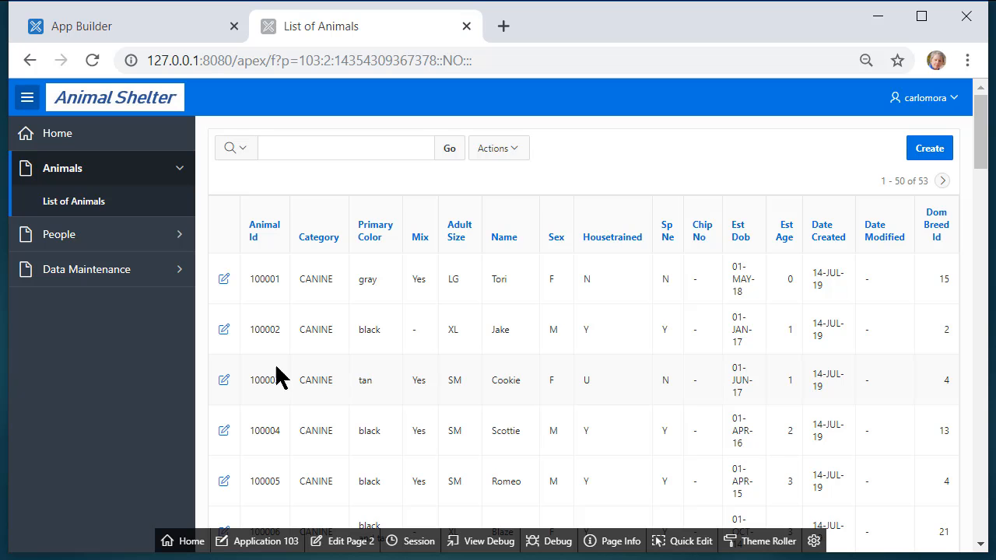
mouse_move(224, 330)
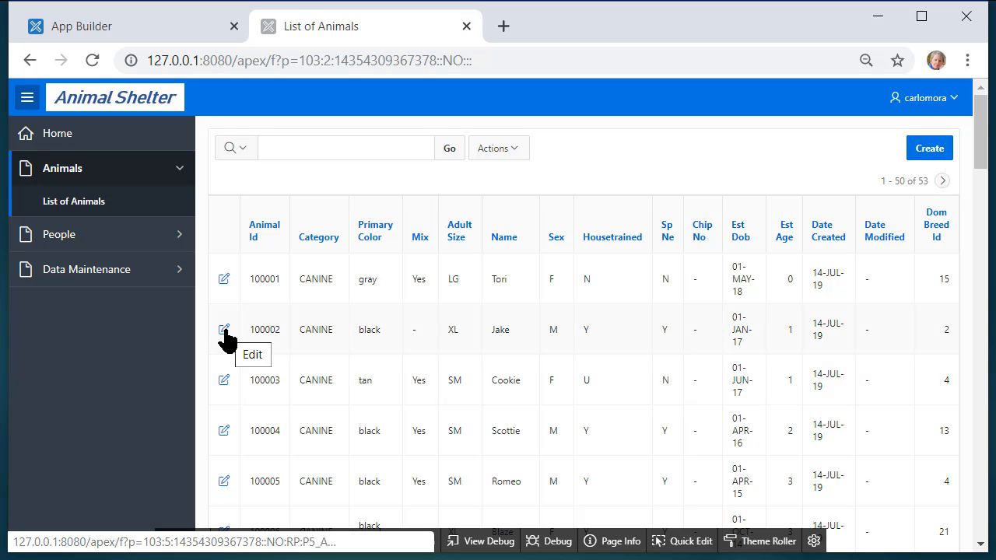
Step: Edit Jake's record (animal 100002), then bring page 5 into Page Designer
click(224, 330)
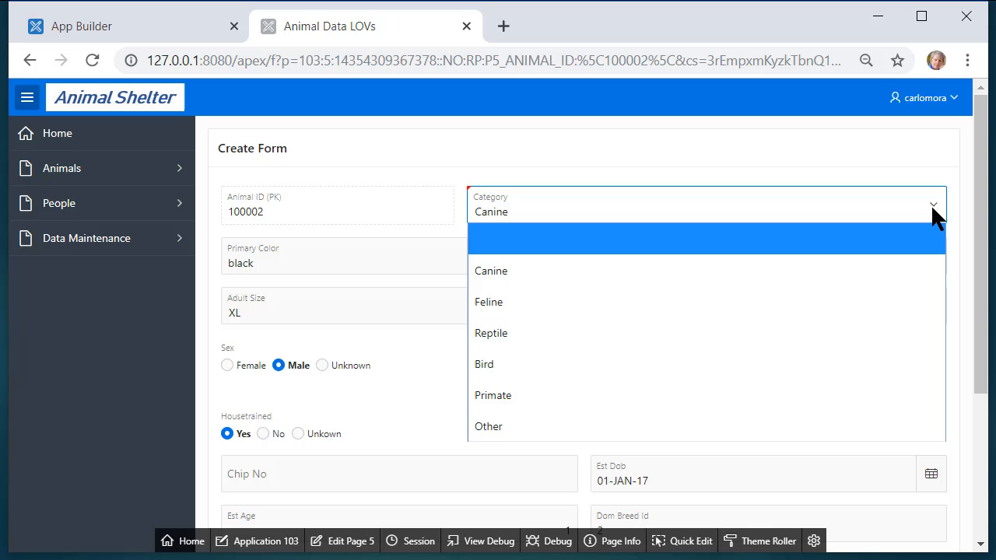
mouse_move(697, 395)
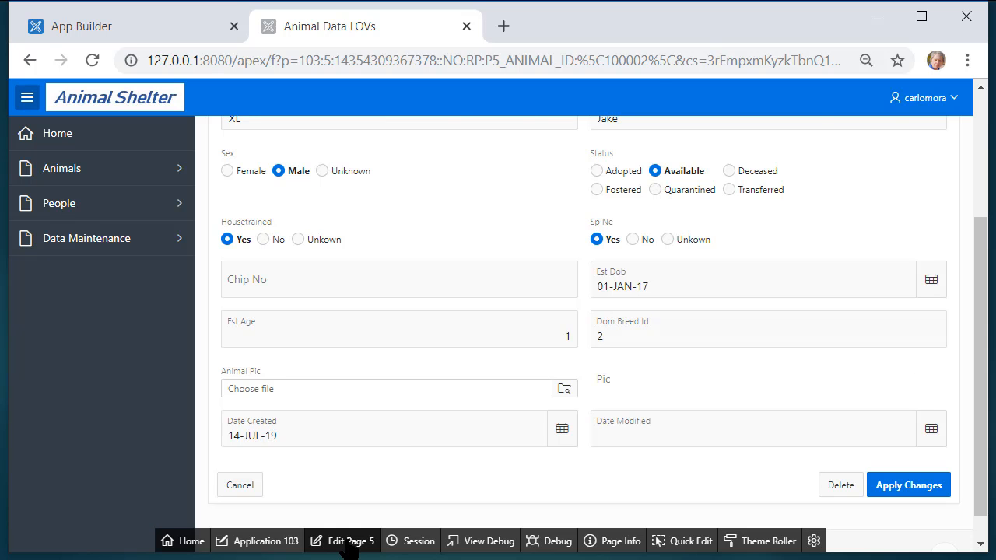
click(349, 542)
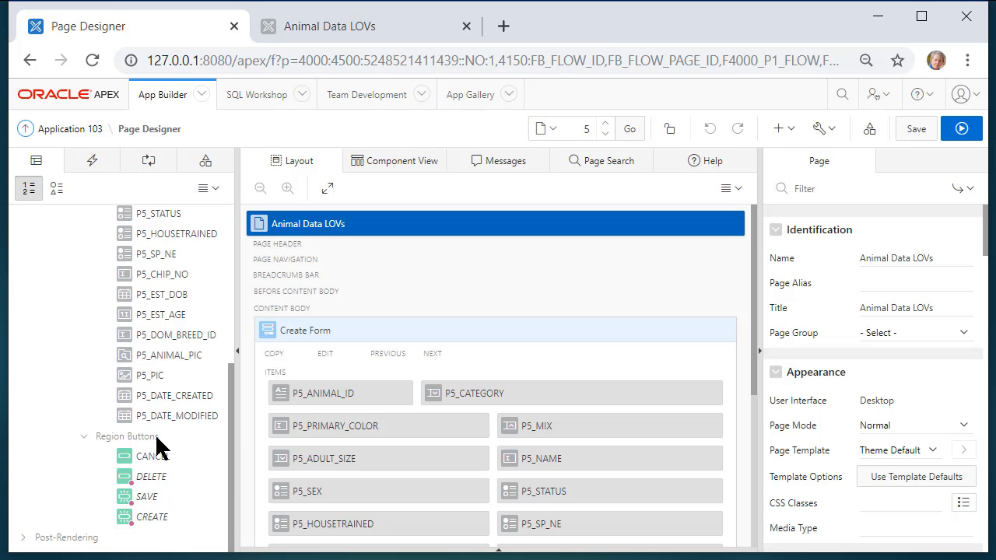
Step: Make the P5_DOM_BREED_ID item a Select List
click(184, 335)
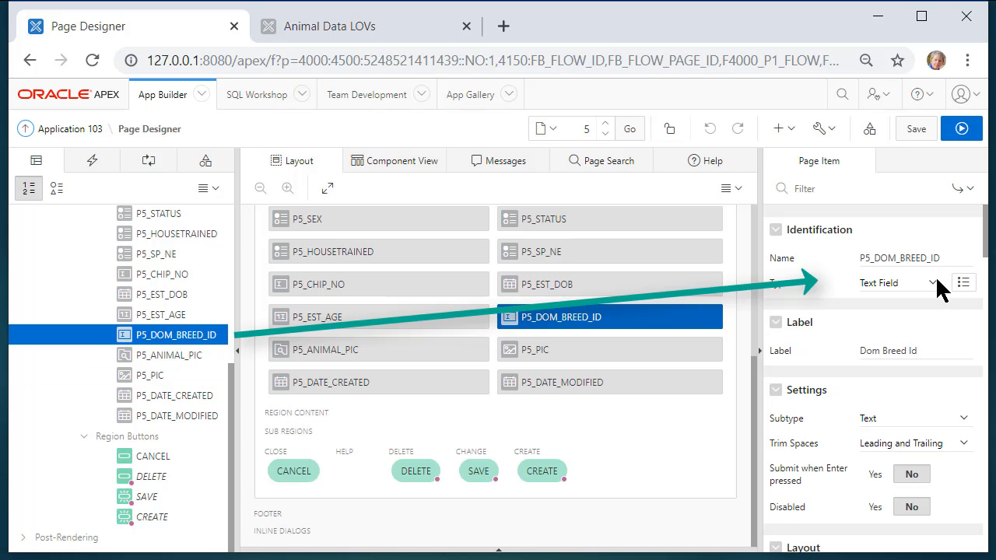
click(936, 284)
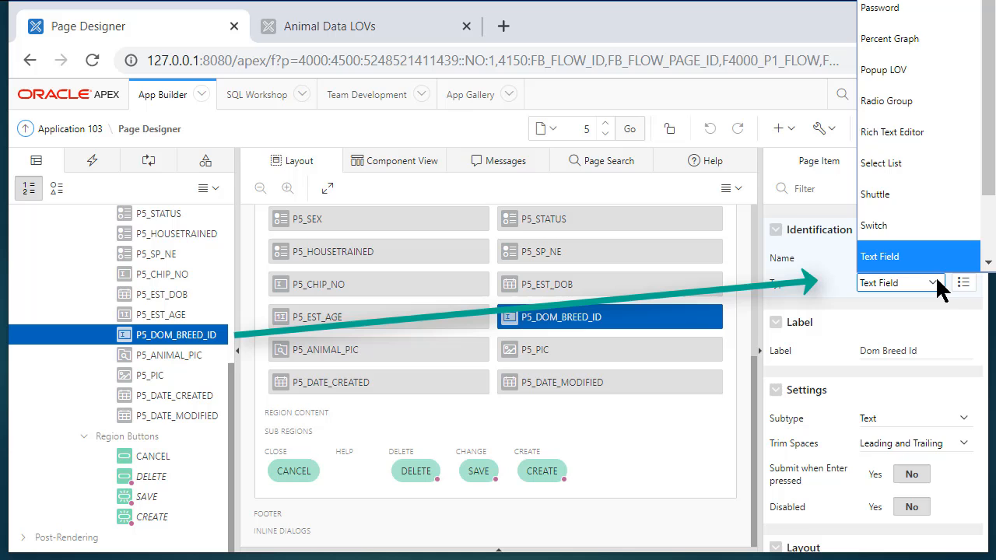
click(881, 163)
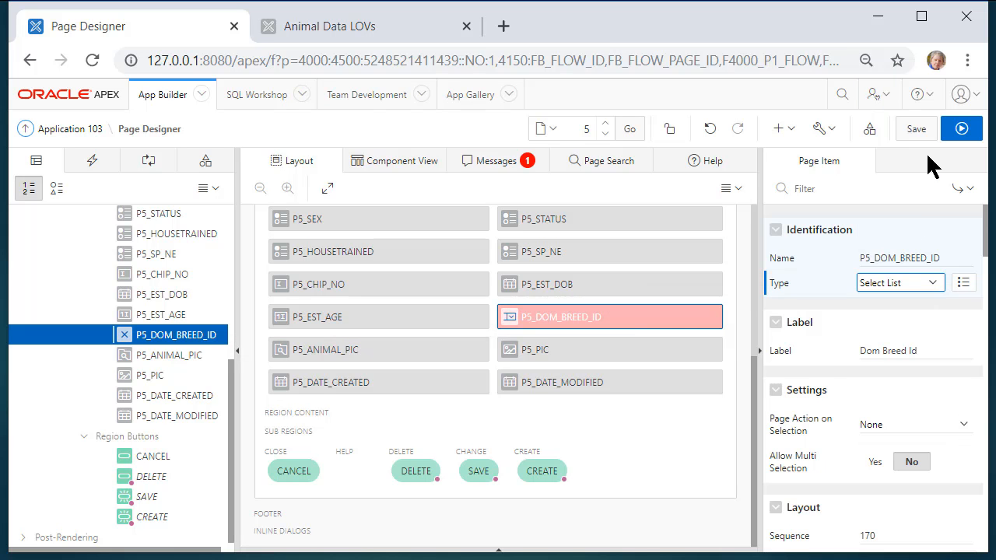
scroll(down, 3)
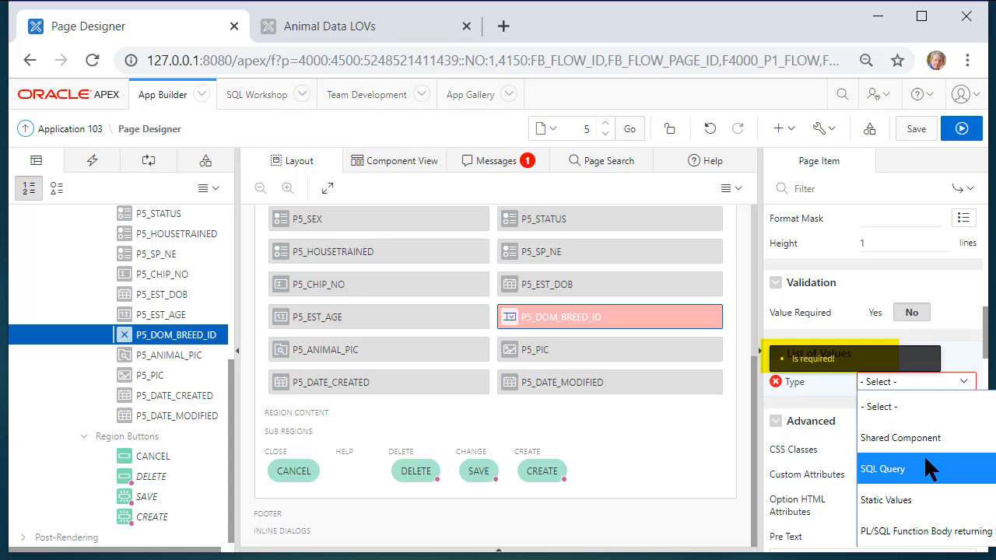
Step: Feed it from the DOMINANT BREED shared list of values and save the page
click(899, 437)
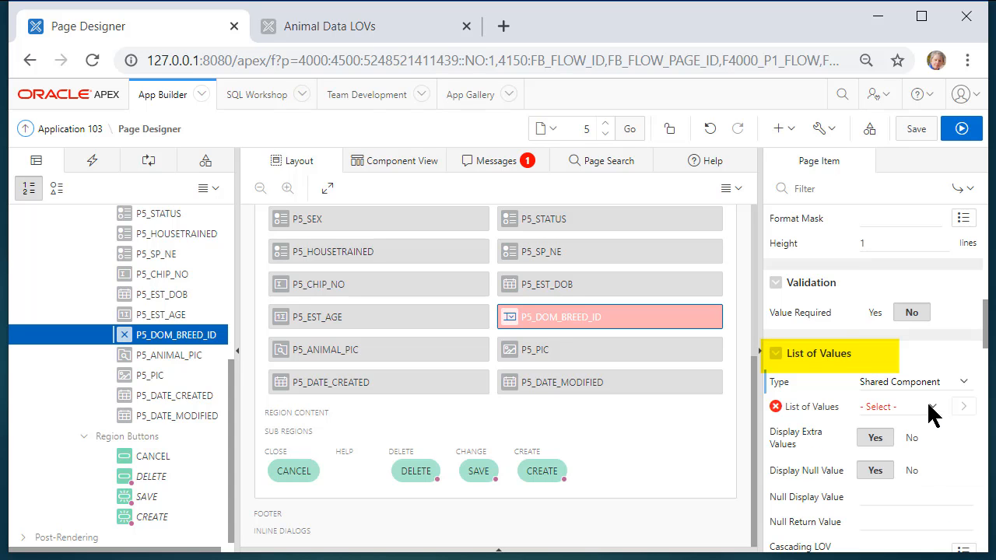
click(900, 407)
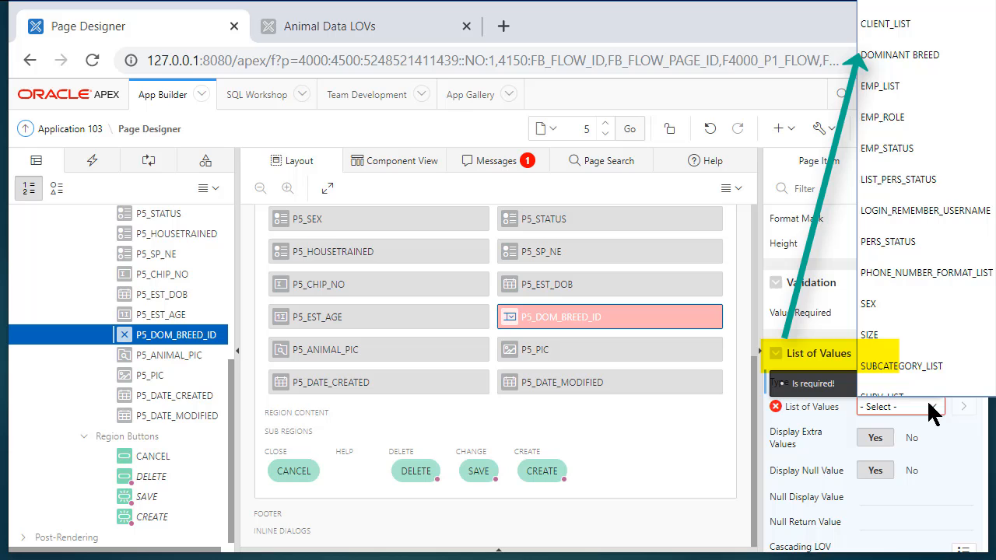
click(899, 55)
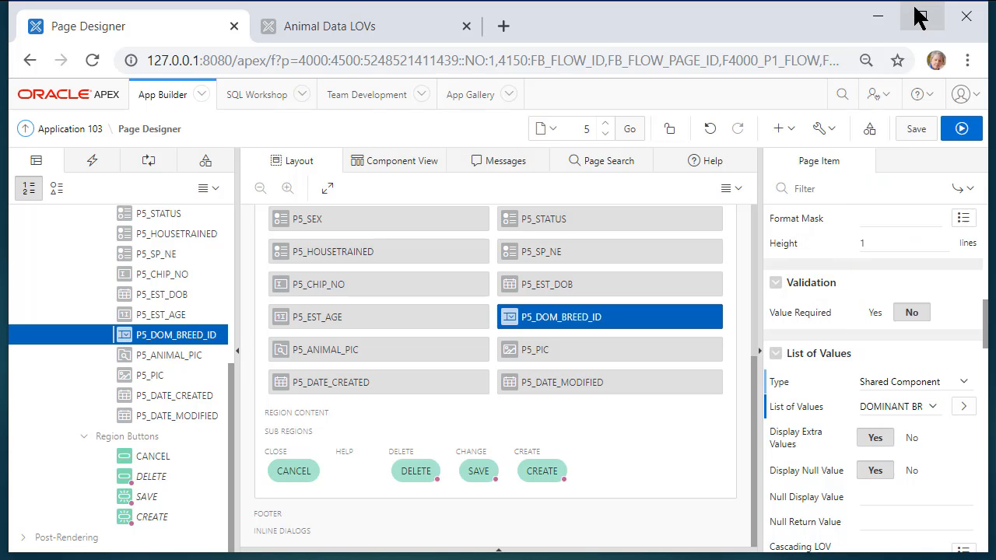
click(961, 128)
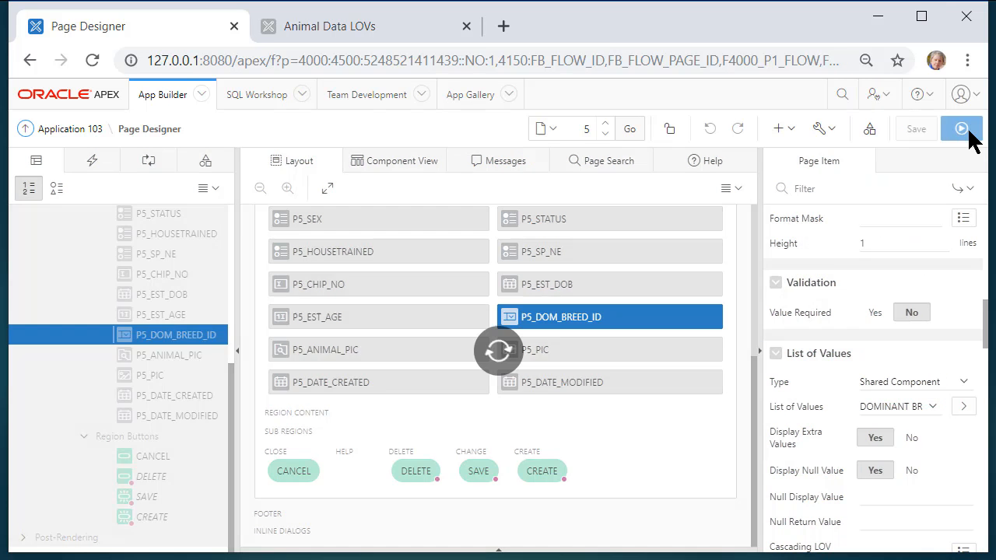
click(962, 128)
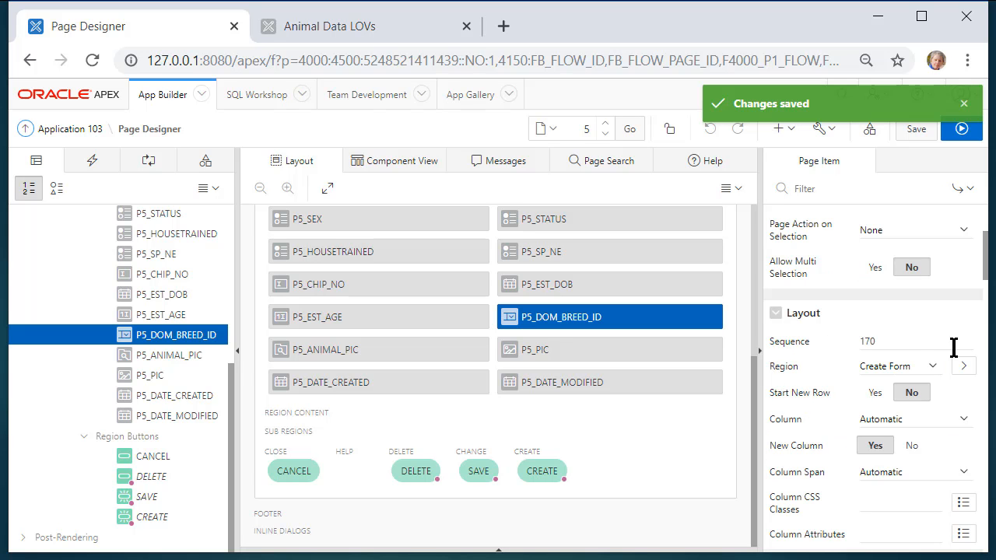
Step: Set P5_DOM_BREED_ID's layout sequence to 32 so it follows Category, then save and run
scroll(down, 3)
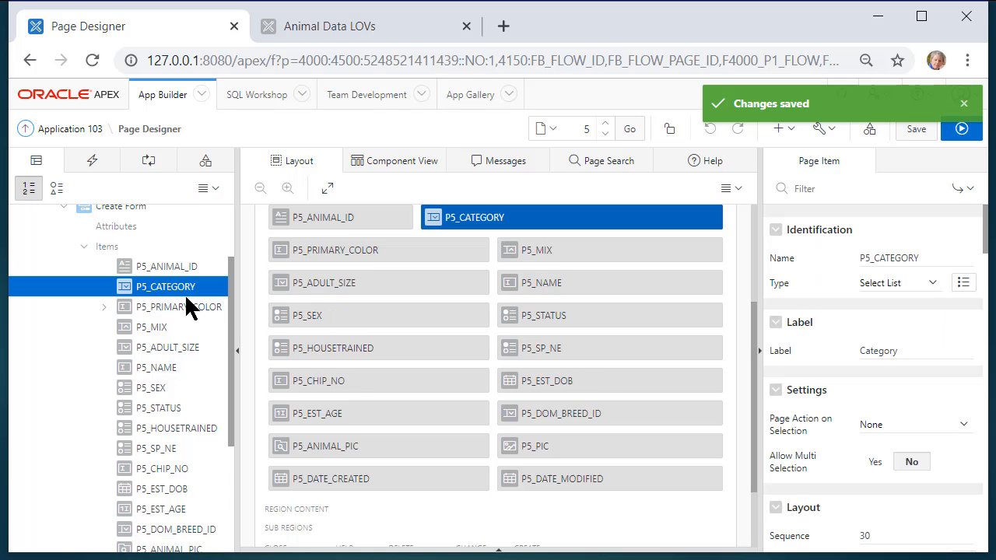
mouse_move(149, 477)
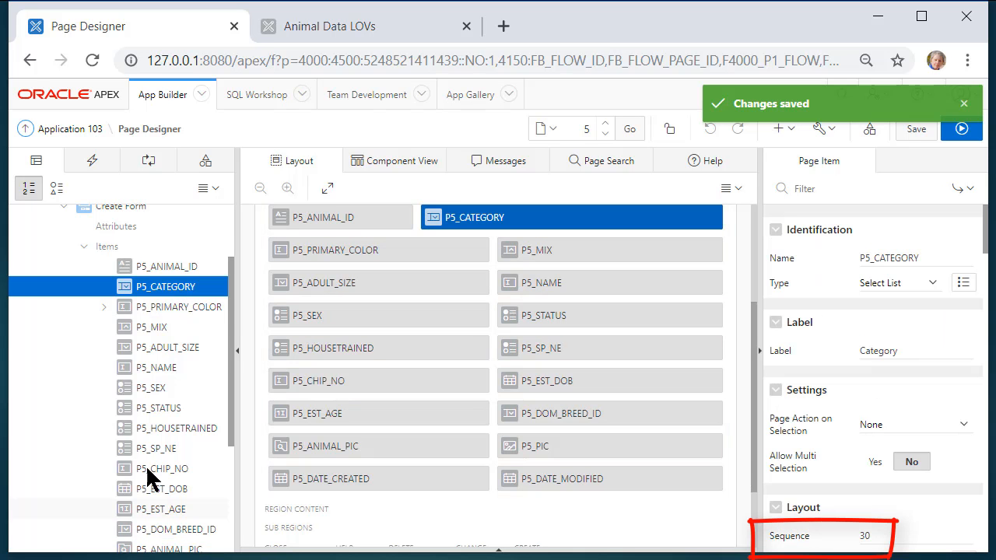
scroll(down, 3)
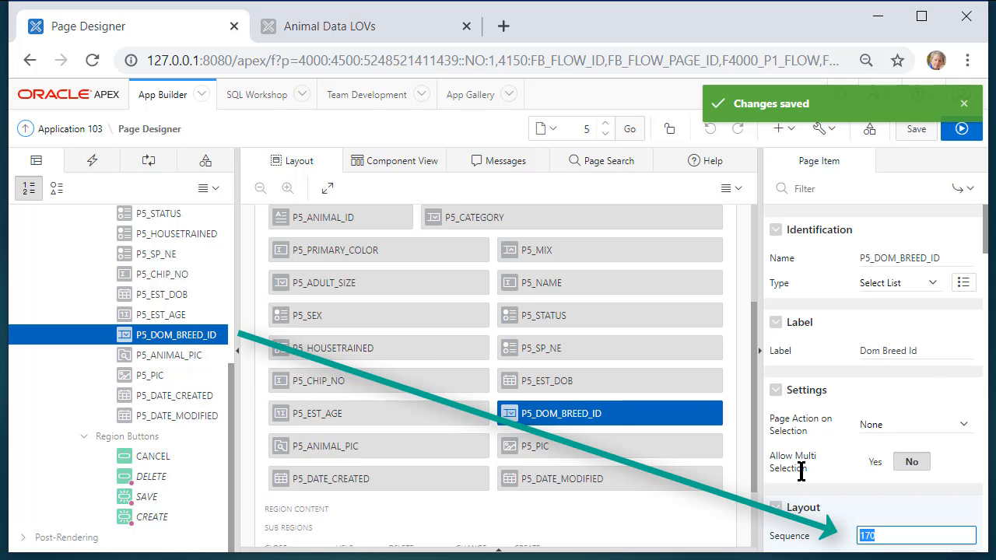
text(32)
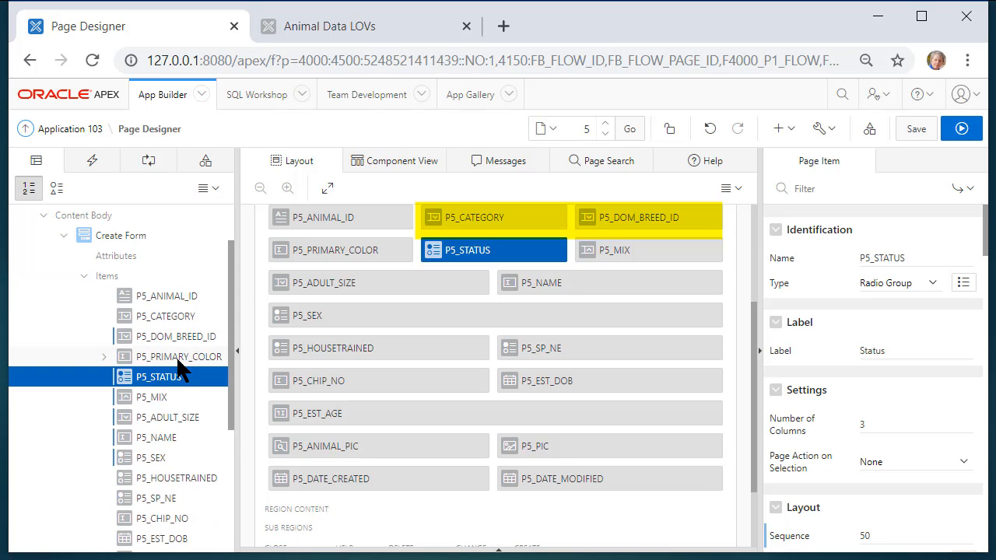
click(638, 218)
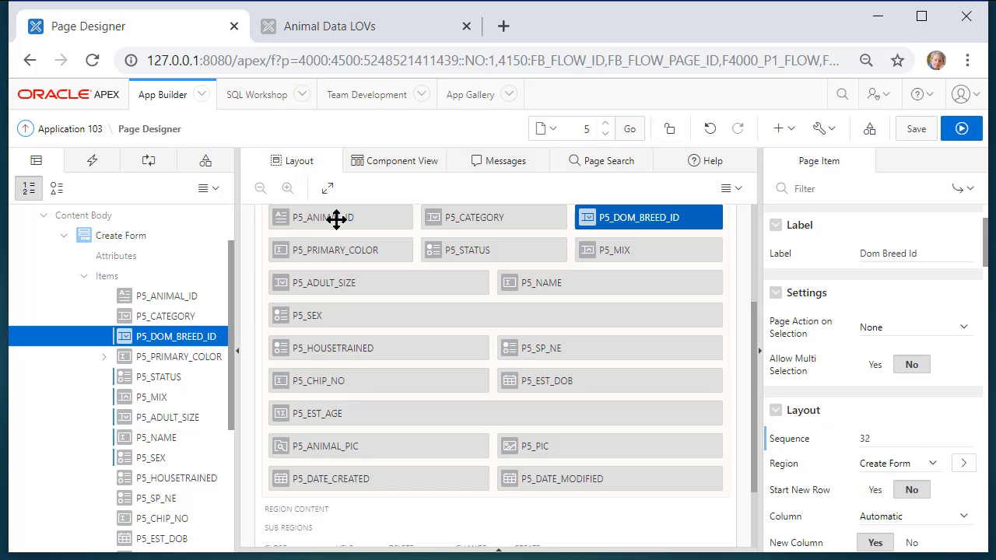
mouse_move(630, 532)
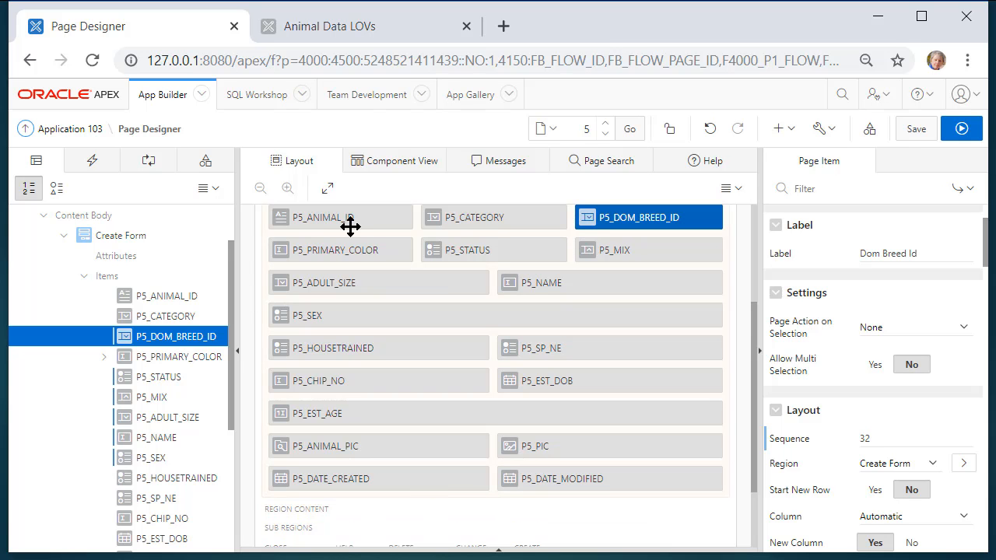
mouse_move(663, 218)
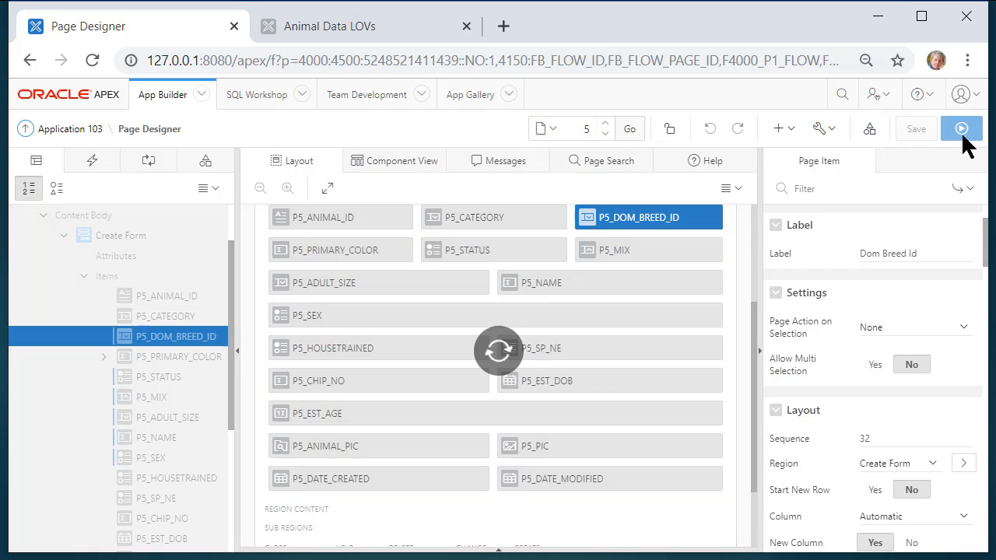
click(962, 127)
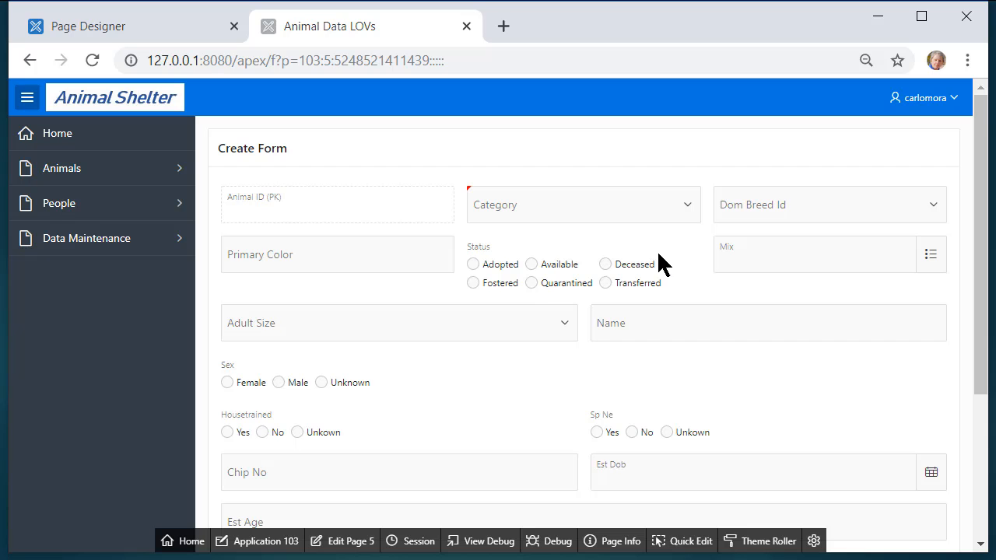
Step: Choose Feline, see Dom Breed Id still lists every breed, and return to editing page 5
click(582, 206)
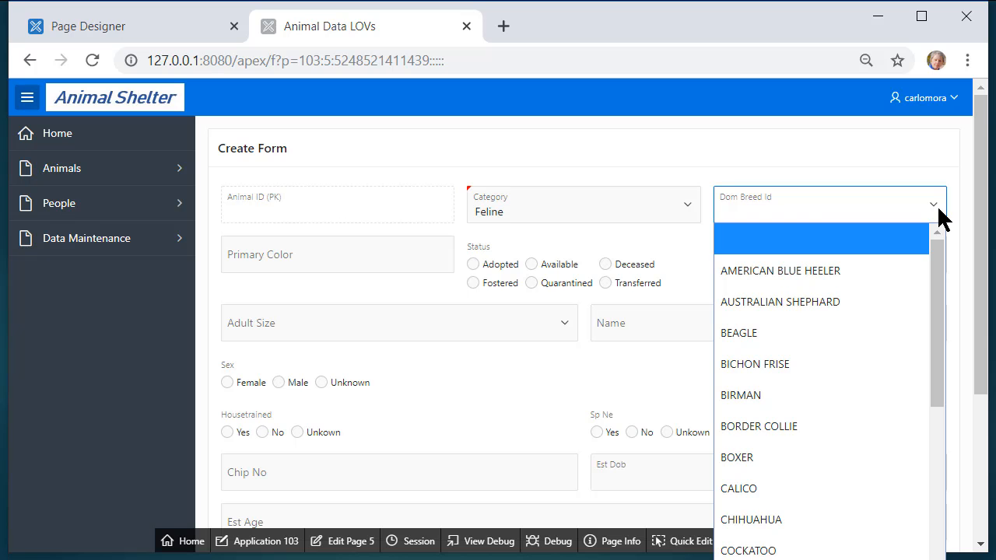
mouse_move(730, 227)
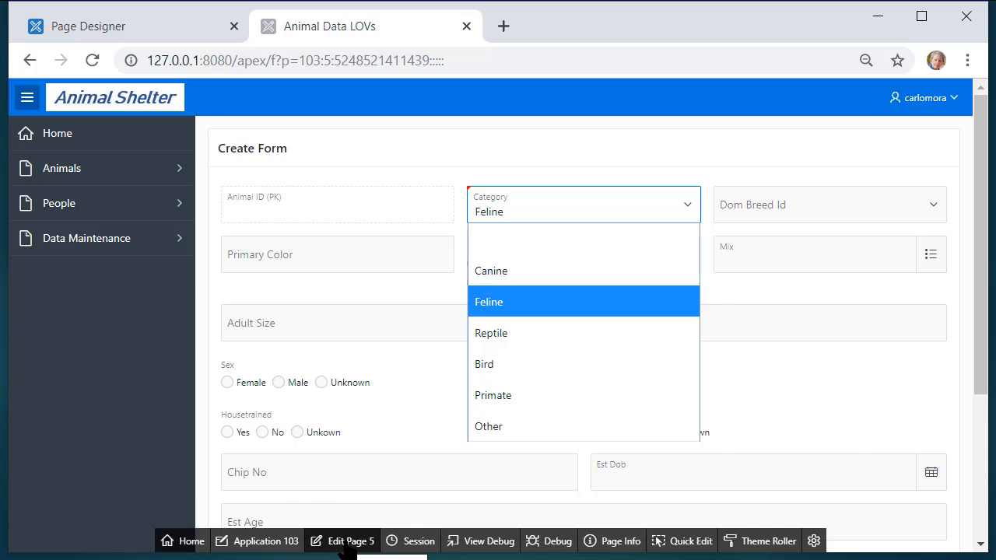
click(124, 25)
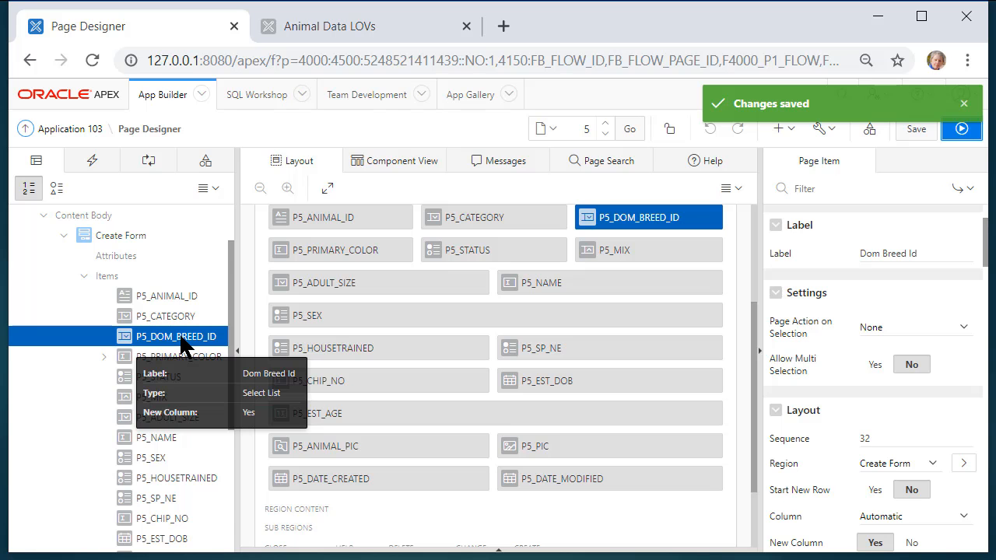
mouse_move(968, 366)
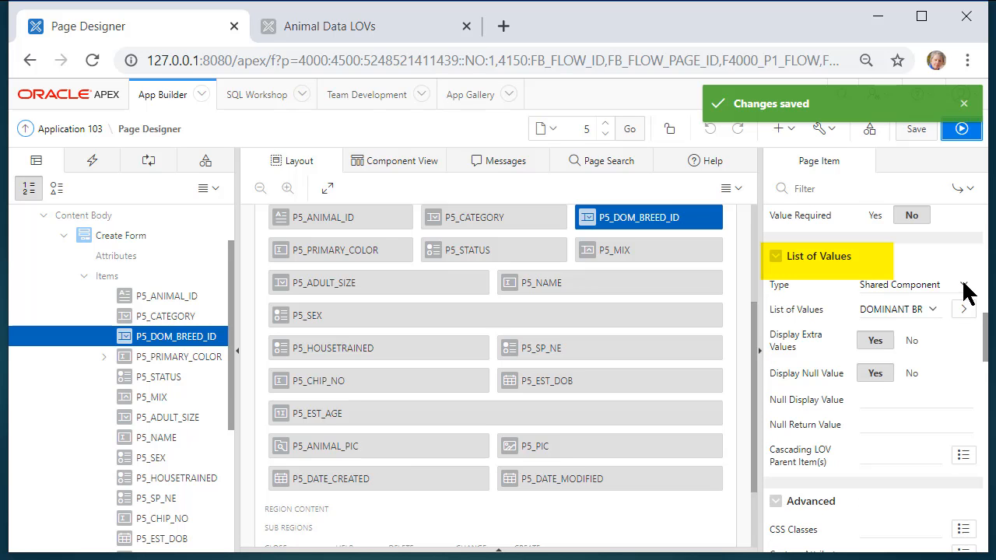
Step: Switch Dom Breed Id's list of values to a SQL Query source and bring up its code editor
click(916, 283)
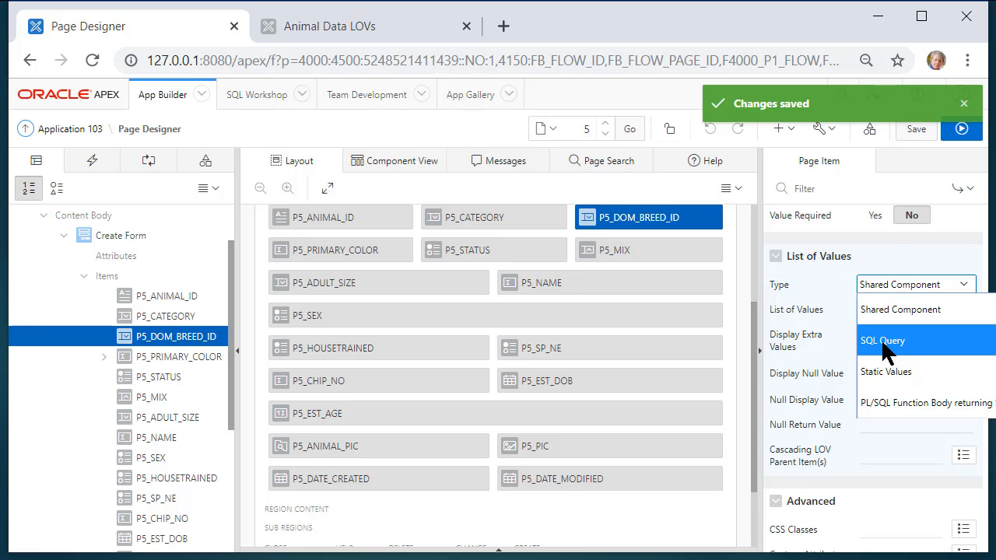
click(882, 339)
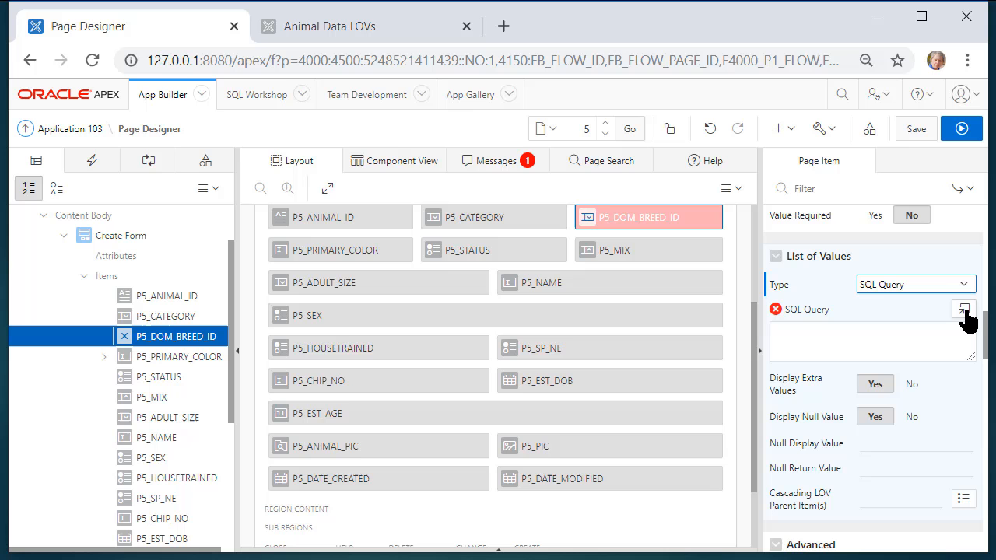
mouse_move(963, 310)
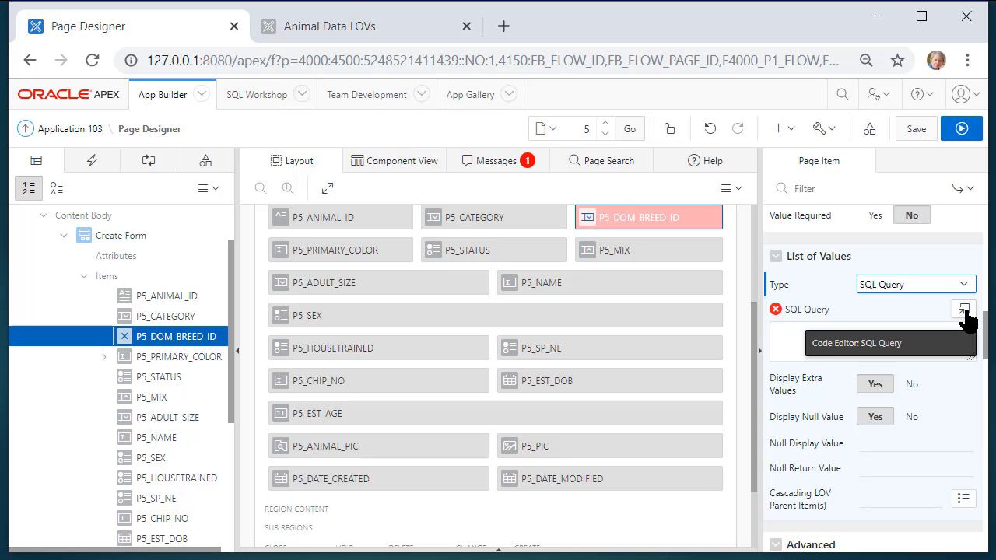
click(964, 310)
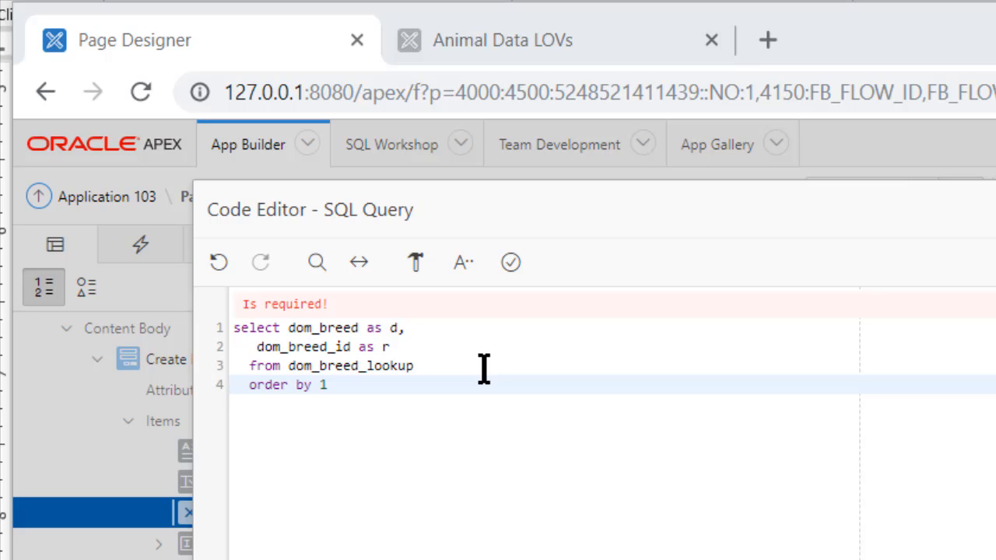
Step: Add 'where animal_category = :P5_CATEGORY' before the order by clause
key(Enter)
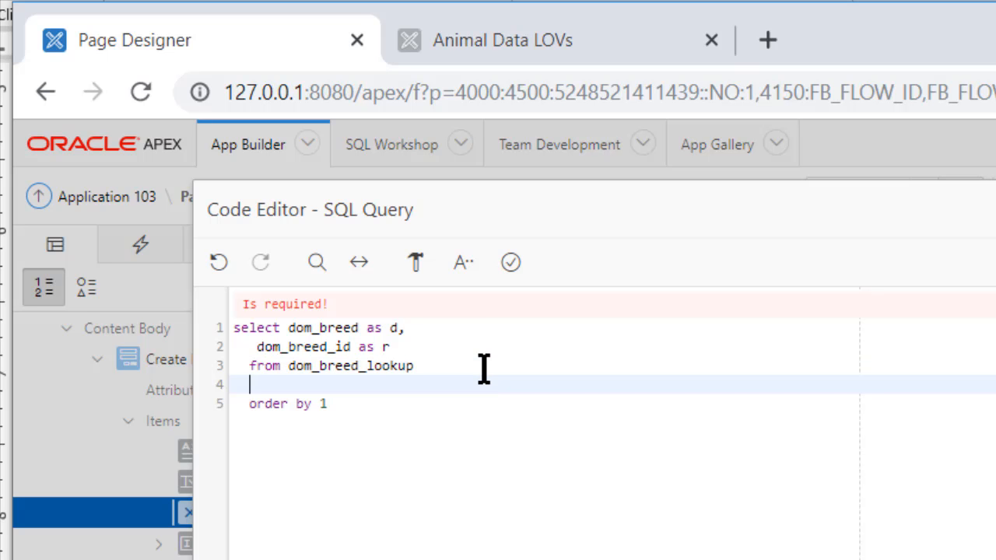
text(where)
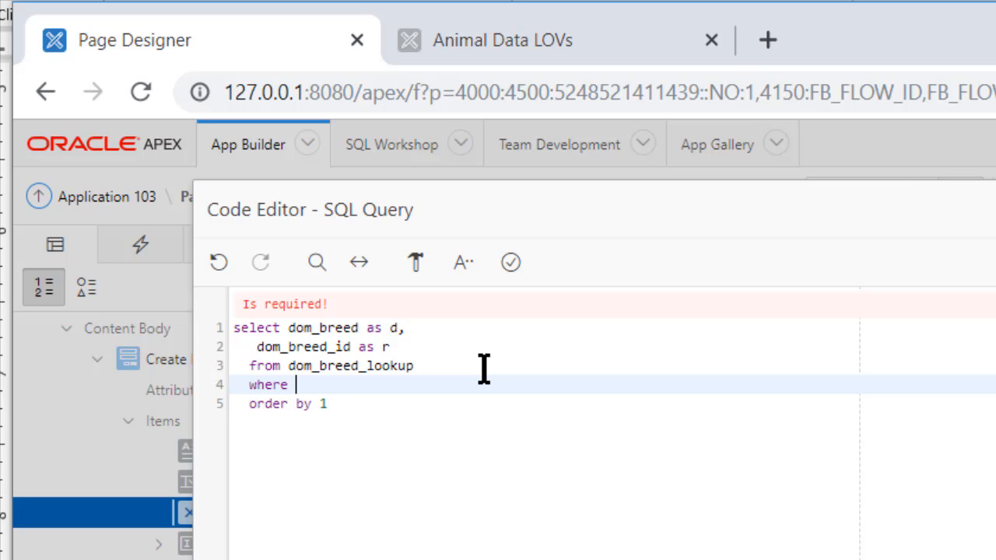
text(animal_c)
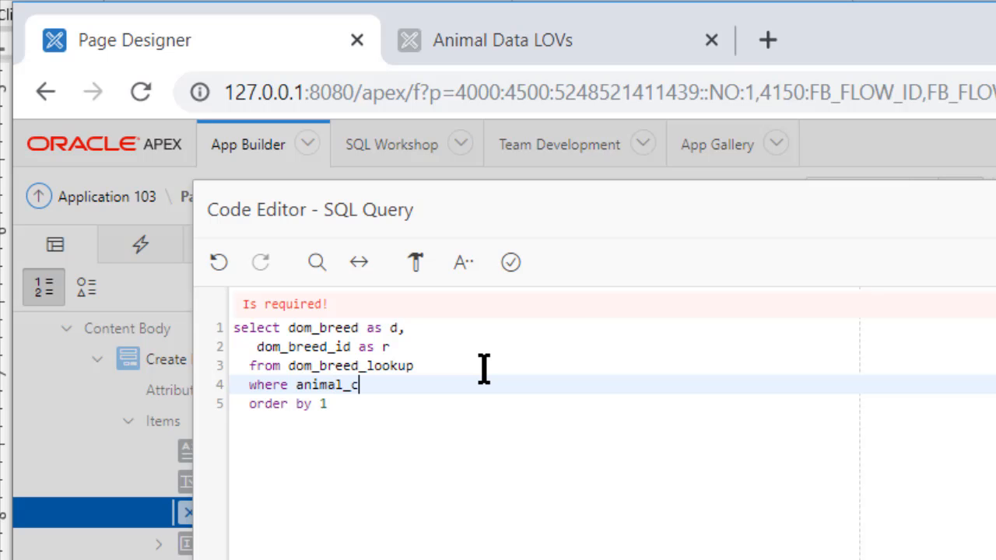
text(ategory)
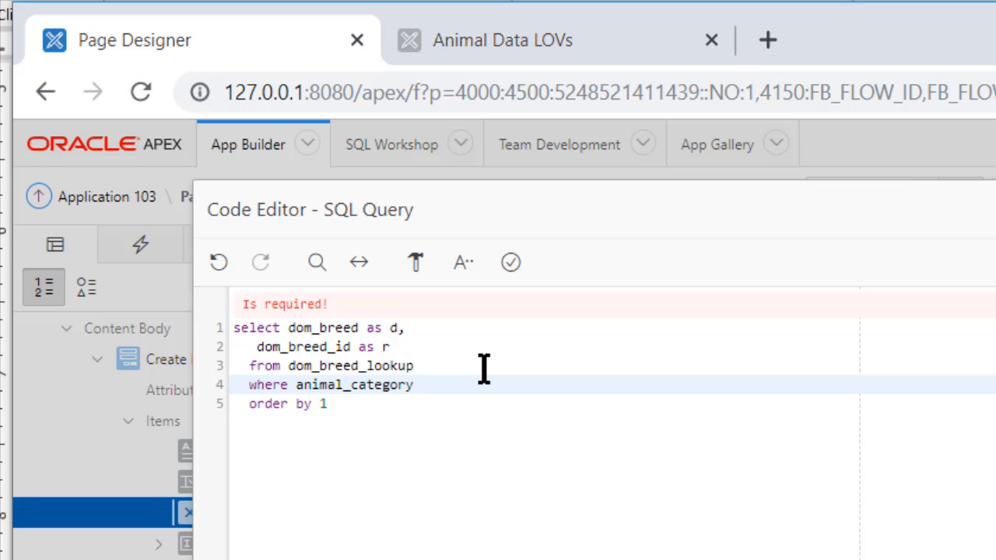
text(=)
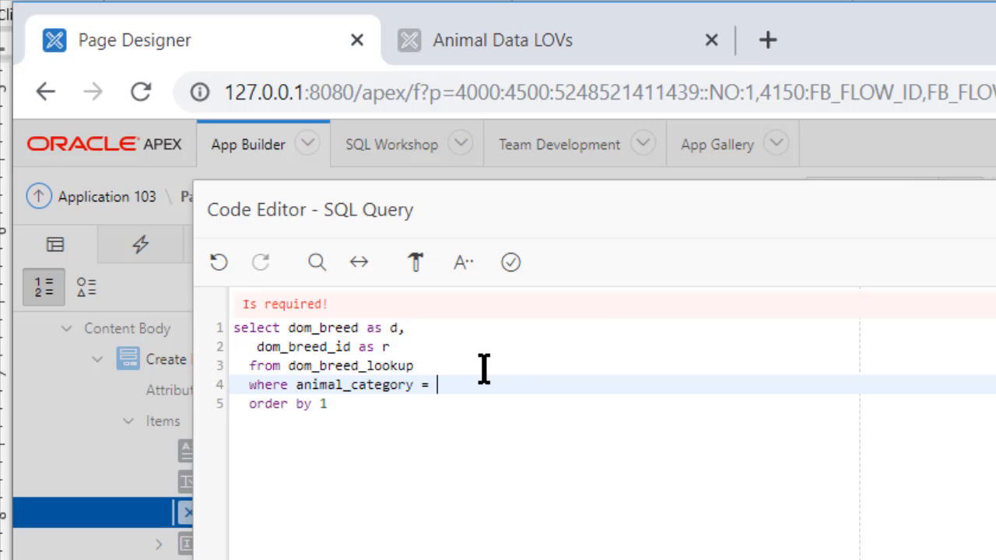
text(:)
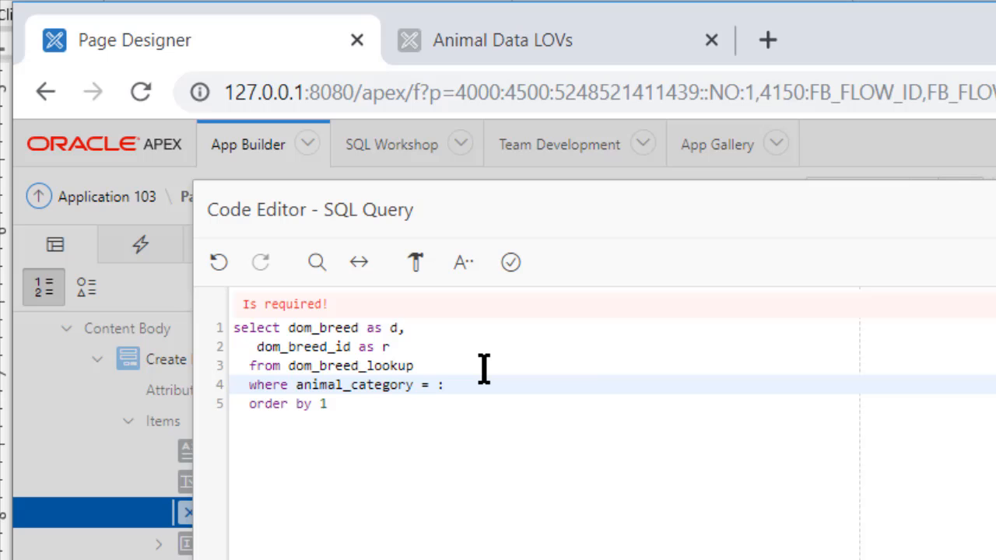
text(P)
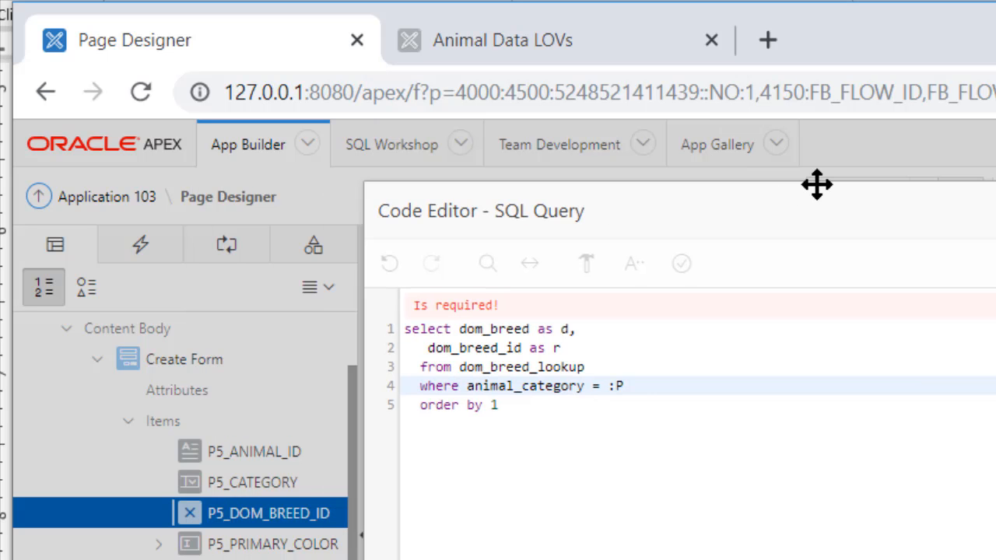
click(252, 483)
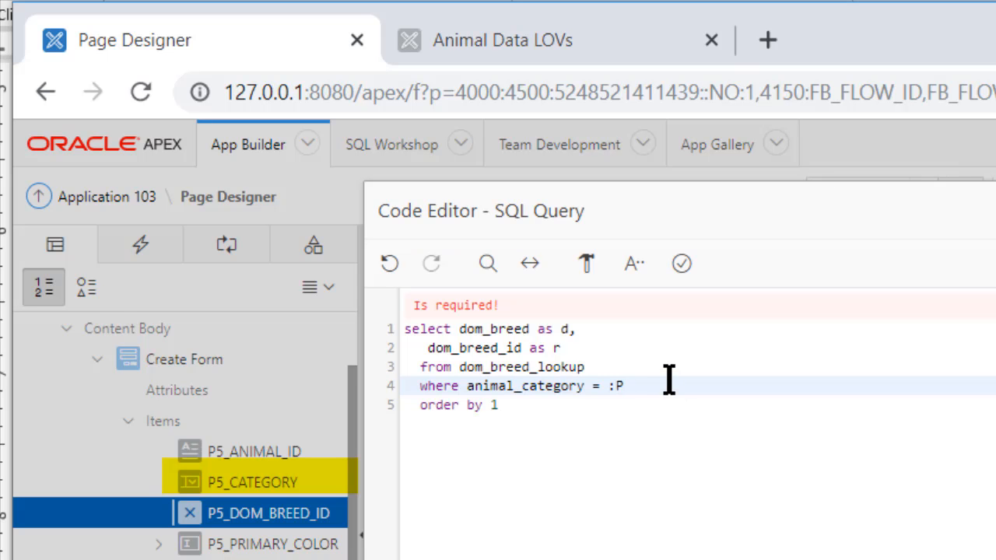
text(5)
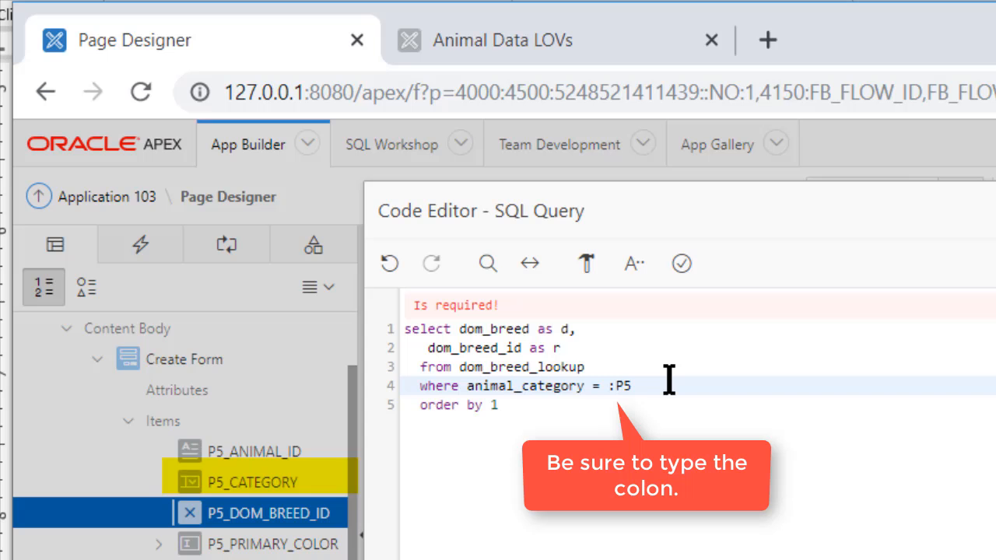
text(_CA)
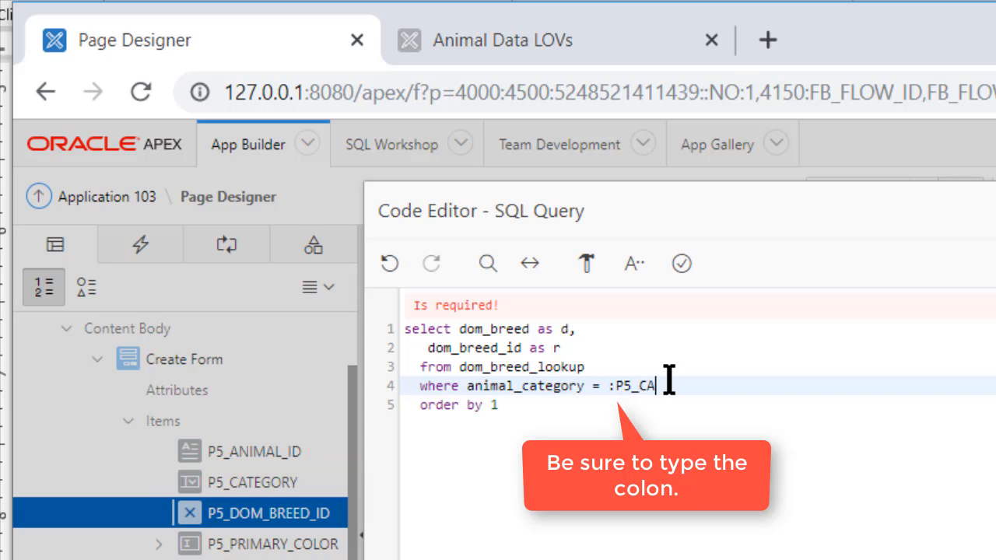
text(TEGORY)
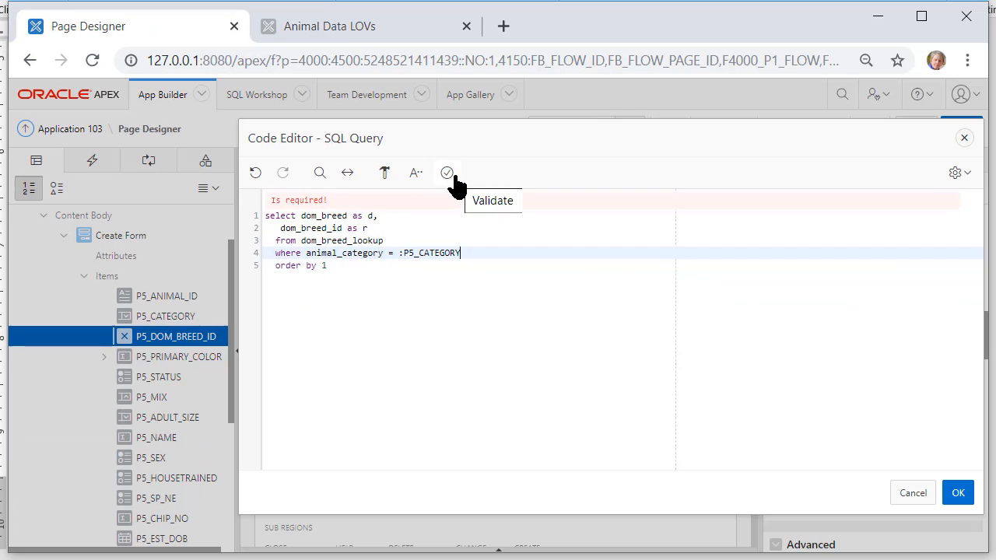
Step: Validate the filtered breed query and accept it back into the item properties
click(447, 171)
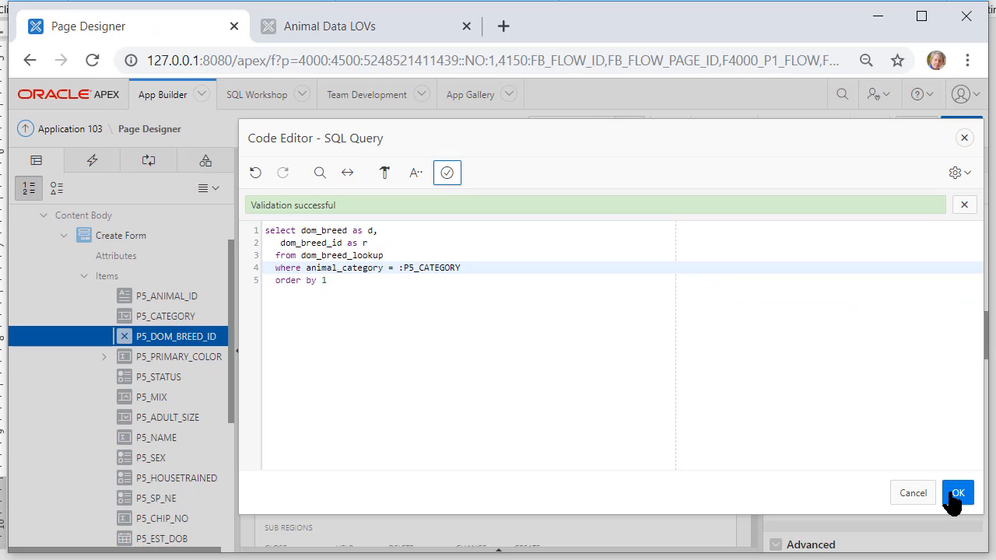
click(958, 492)
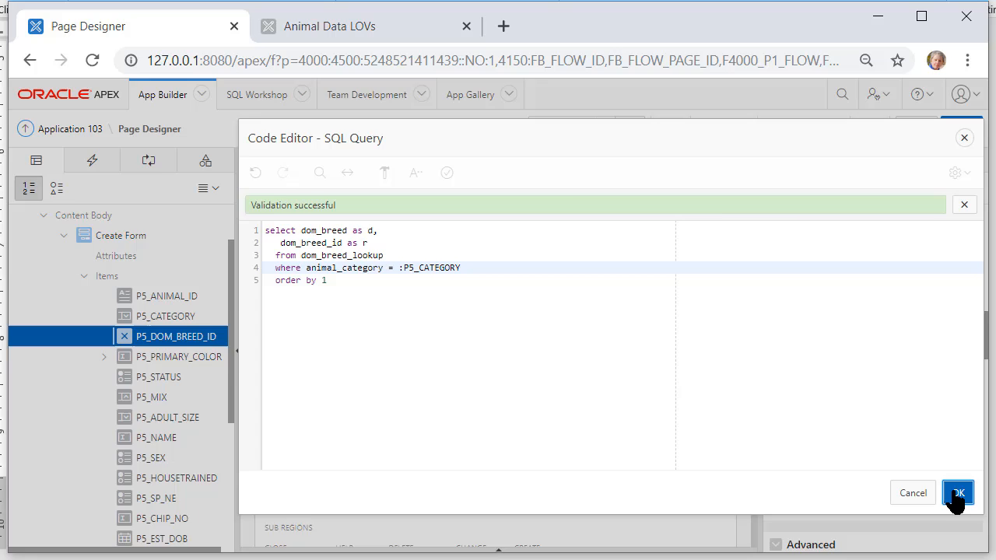
click(959, 492)
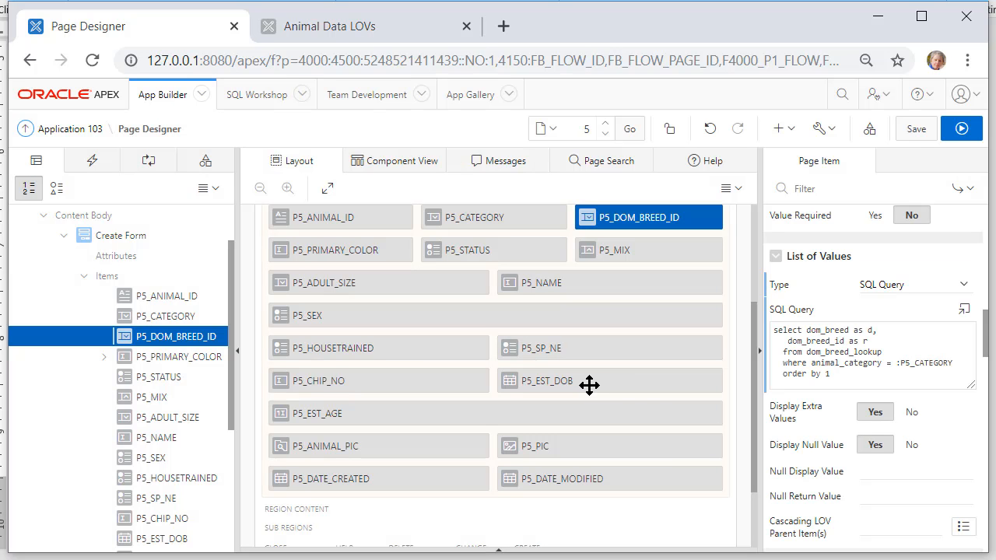
mouse_move(547, 380)
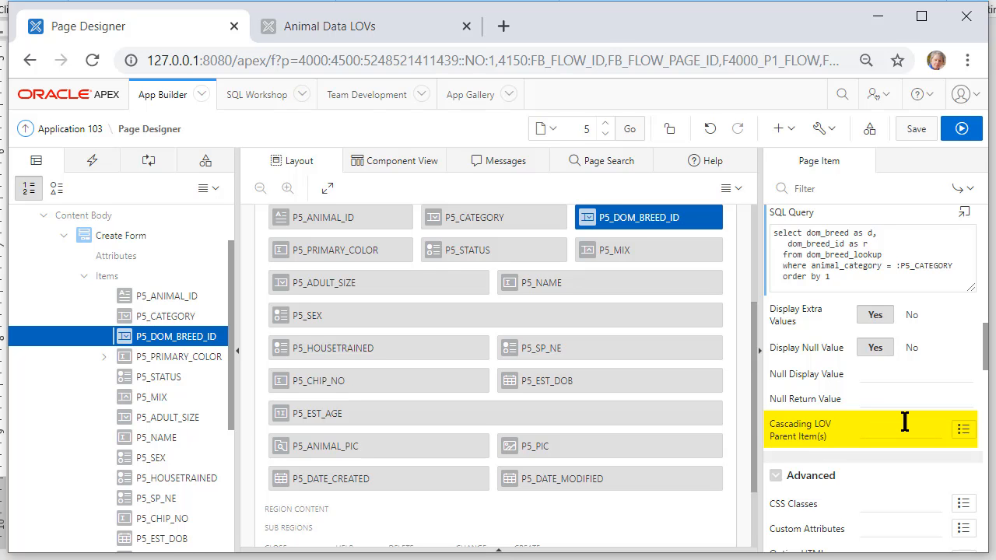
Step: Set P5_CATEGORY as Dom Breed Id's cascading LOV parent and as its item to submit
click(900, 430)
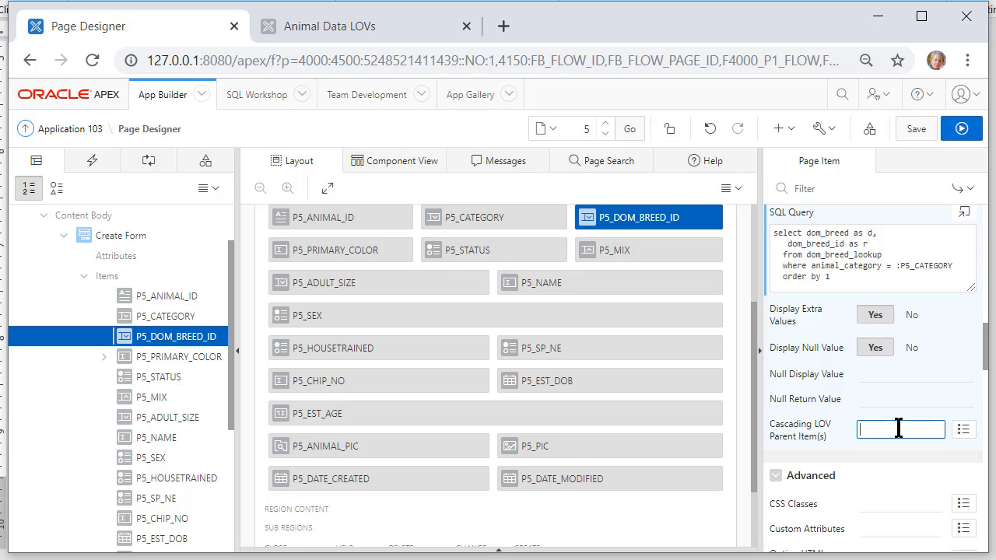
text(P5_CATEGORY)
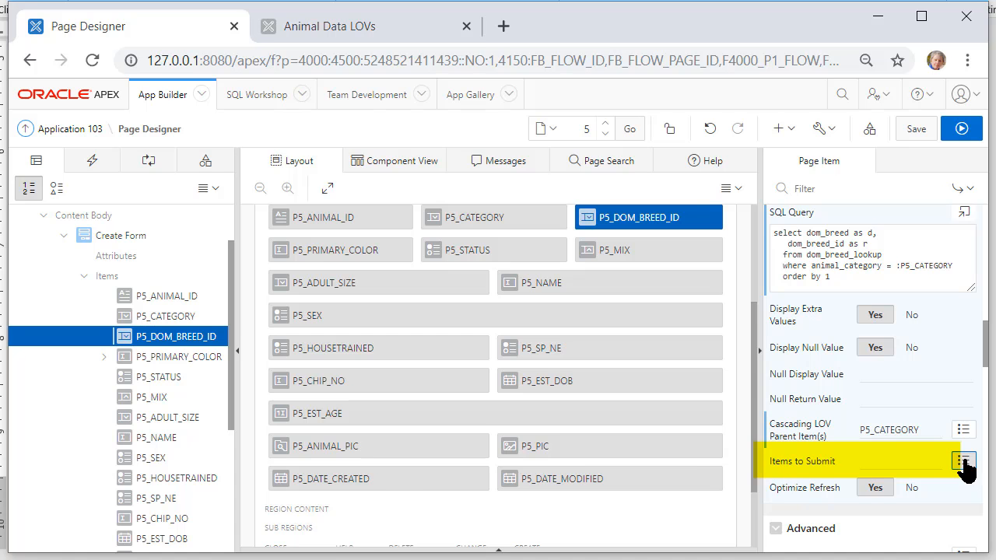
click(964, 460)
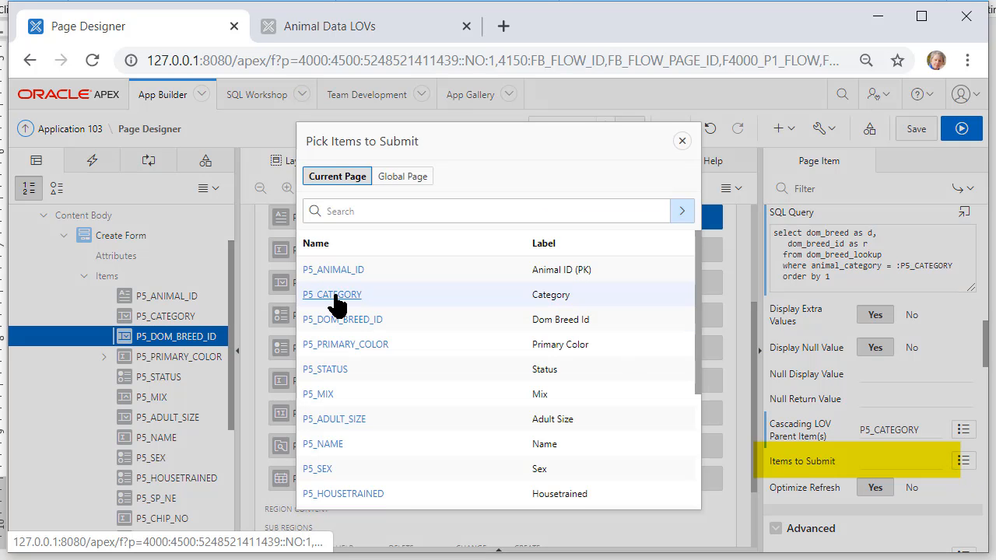
click(333, 294)
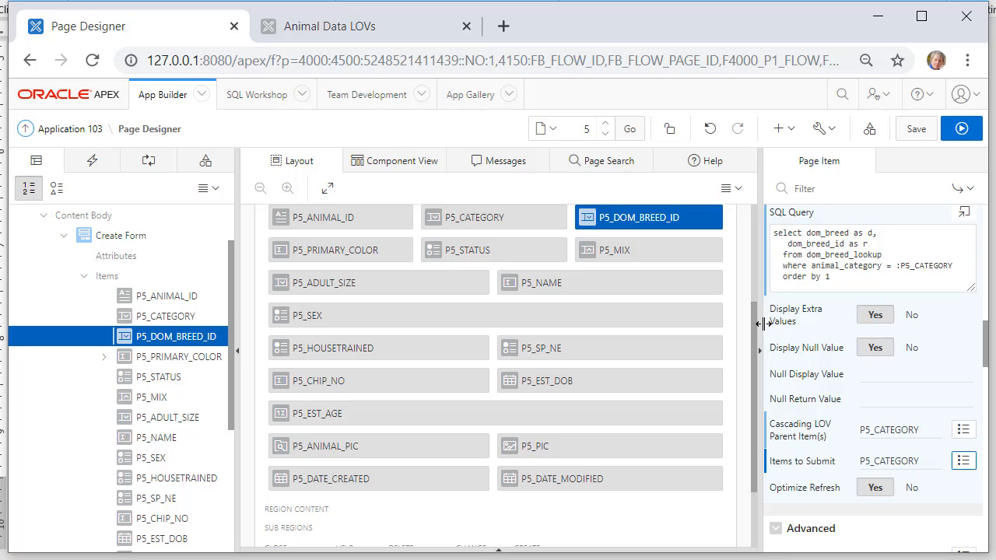
mouse_move(974, 397)
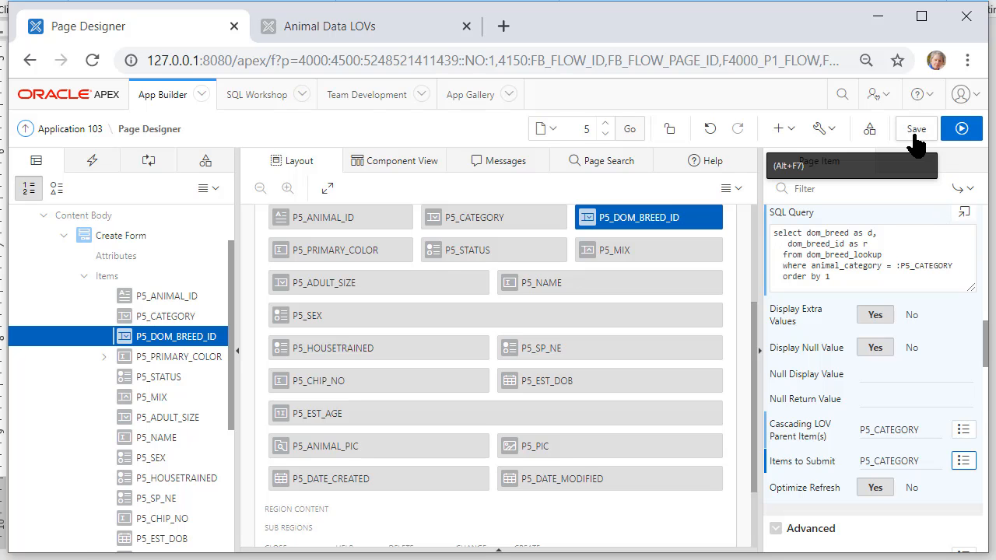
Step: Save the page and run it to test the form
click(915, 128)
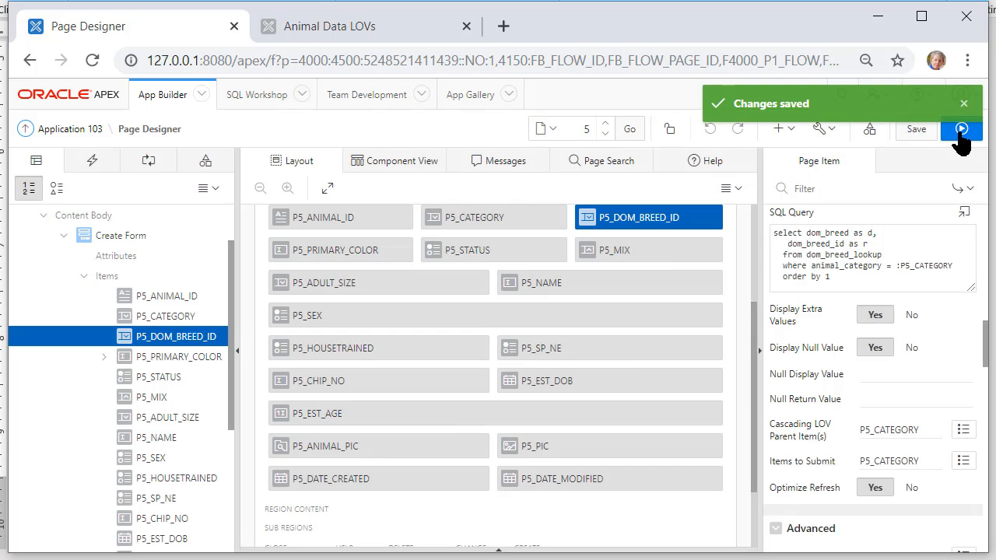
click(962, 127)
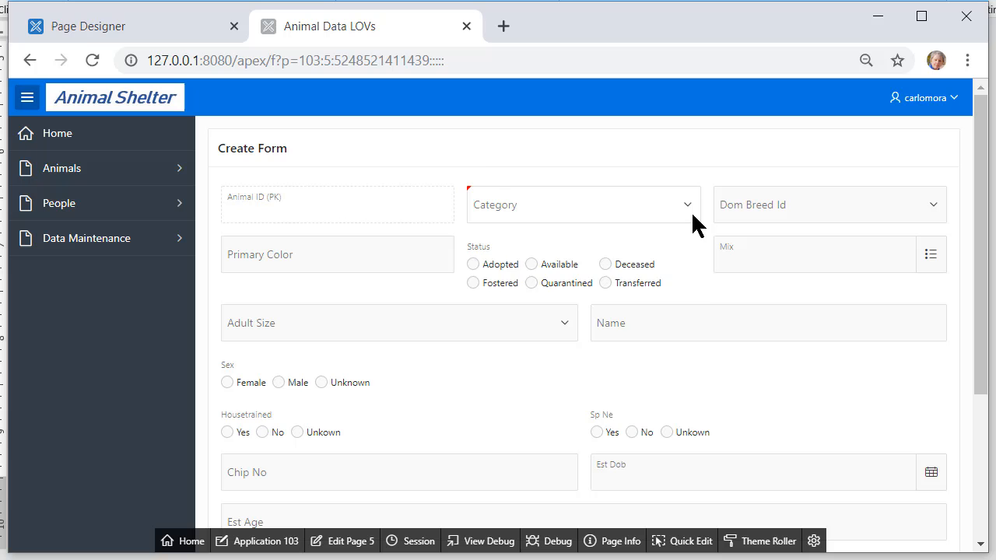
Step: Choose Feline and check its breeds, then switch the category to Bird
click(582, 205)
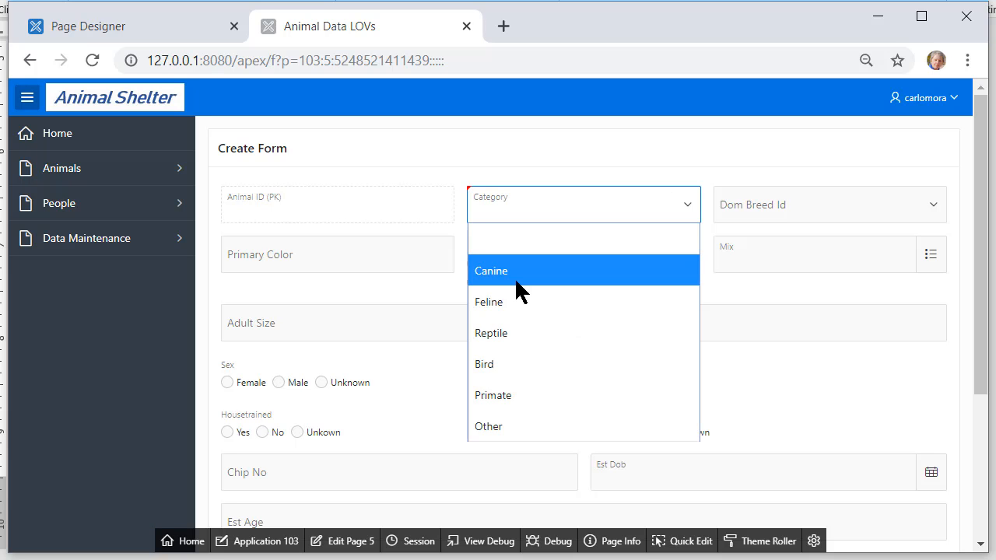
click(488, 302)
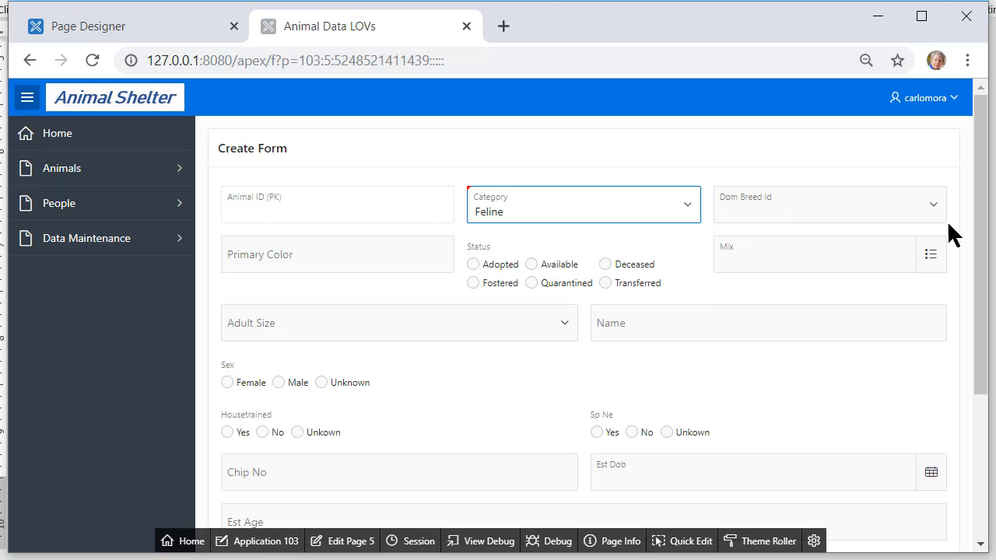
click(828, 204)
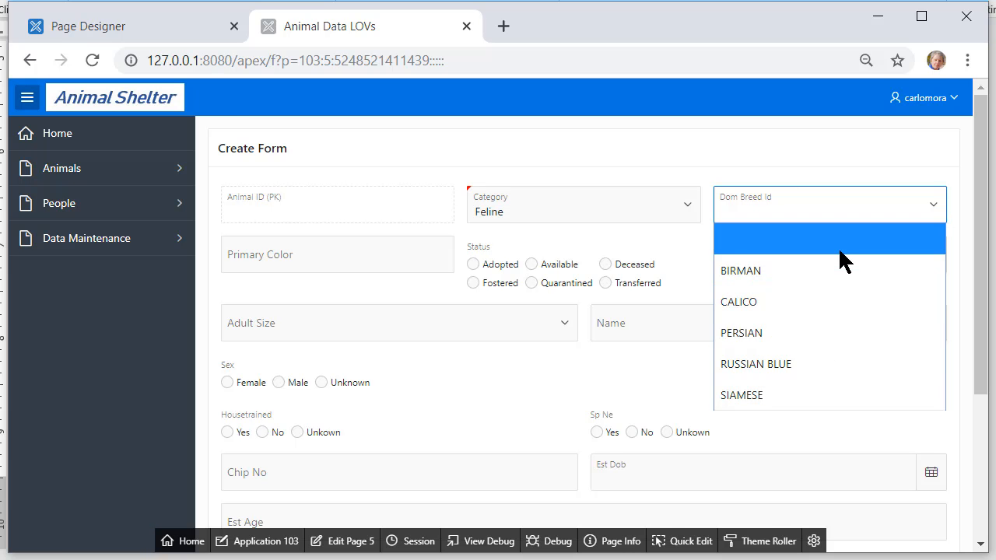
mouse_move(701, 225)
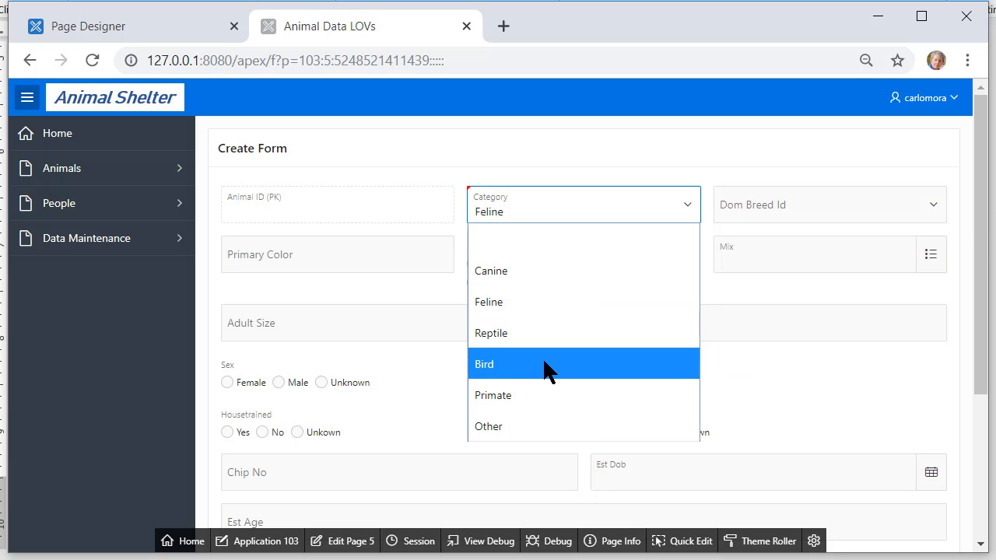
click(484, 364)
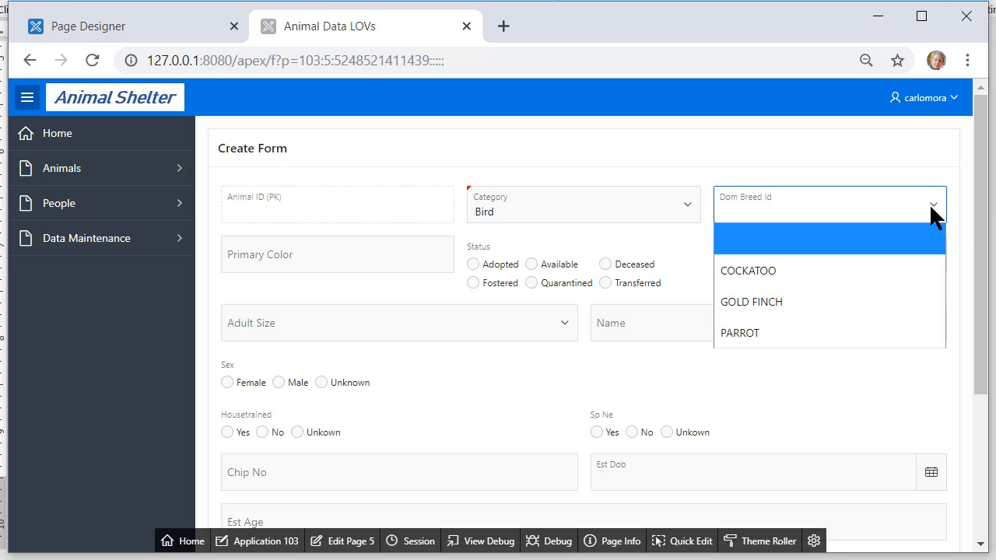
mouse_move(828, 263)
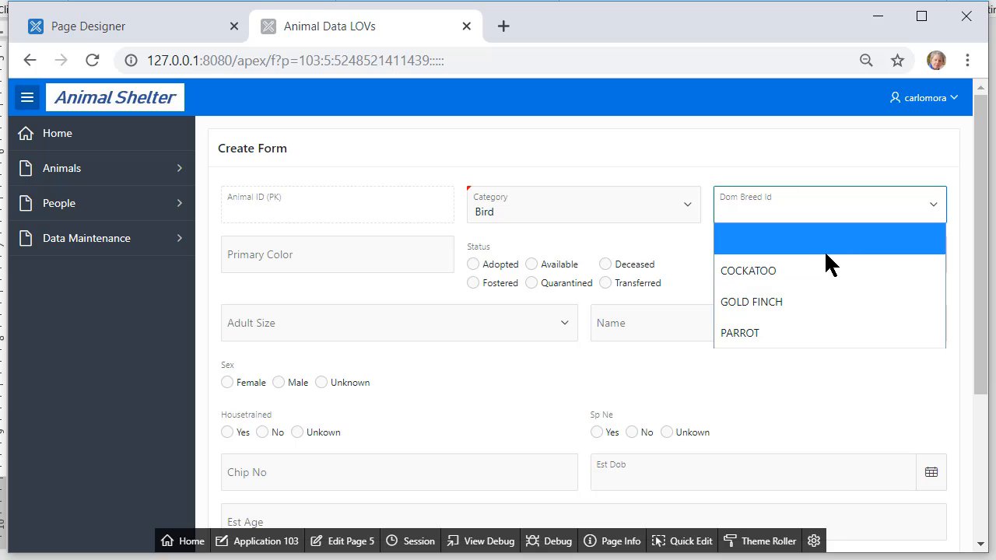
mouse_move(834, 262)
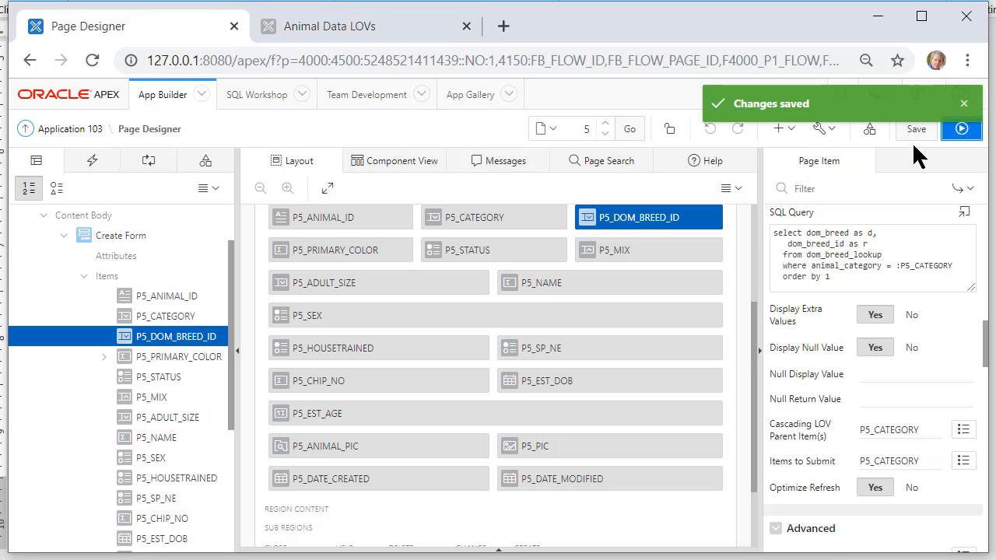
Step: Start the Create Page wizard choosing Form, then Editable Interactive Grid
click(778, 127)
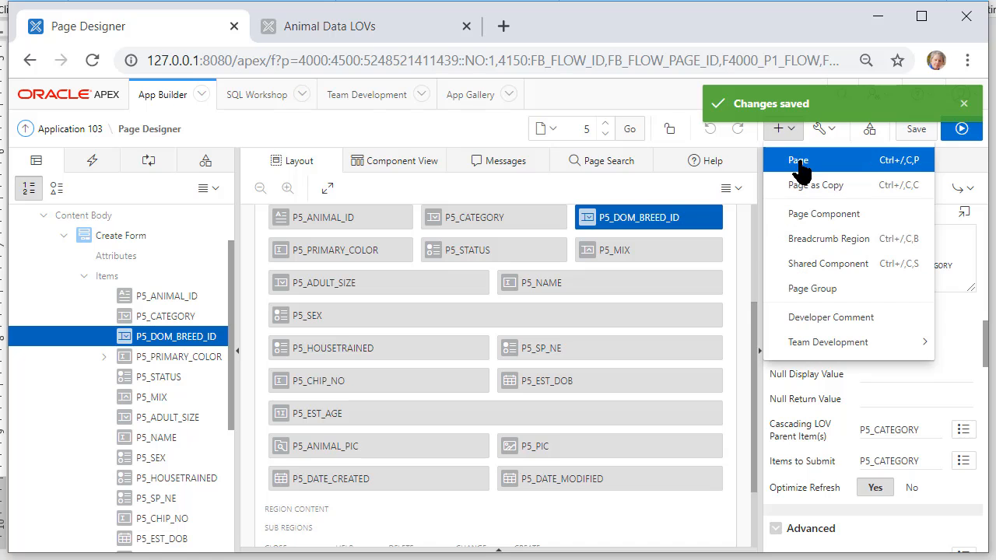
click(798, 159)
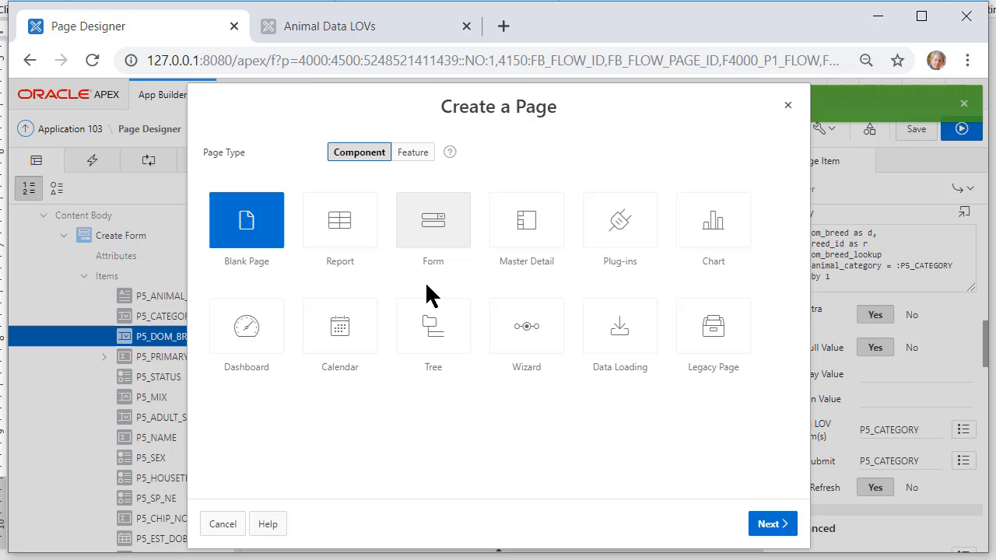
click(432, 221)
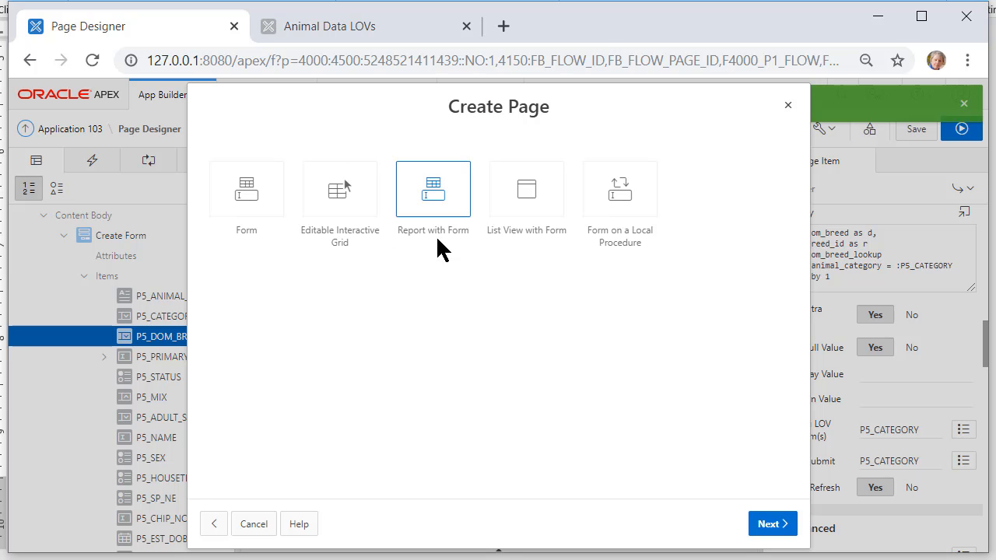
mouse_move(339, 188)
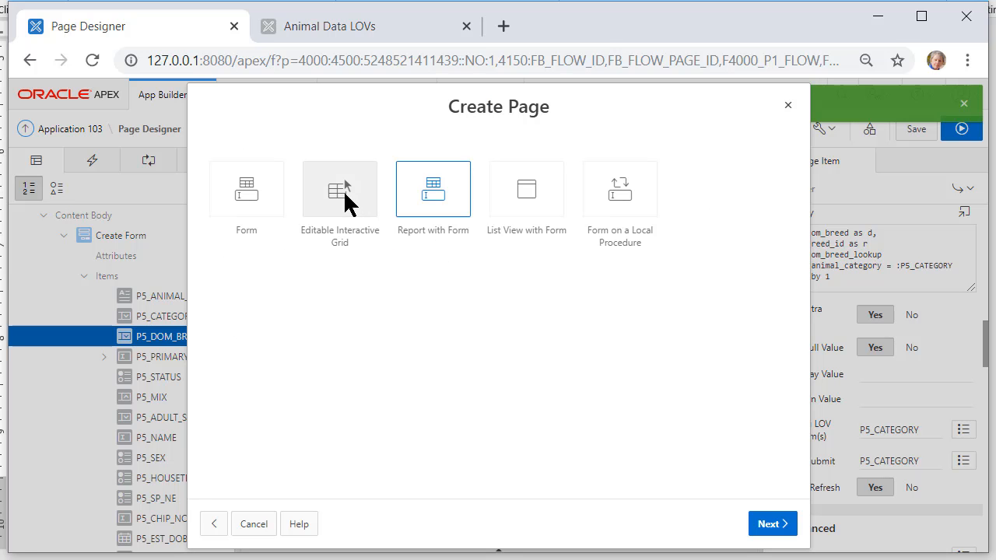
click(339, 190)
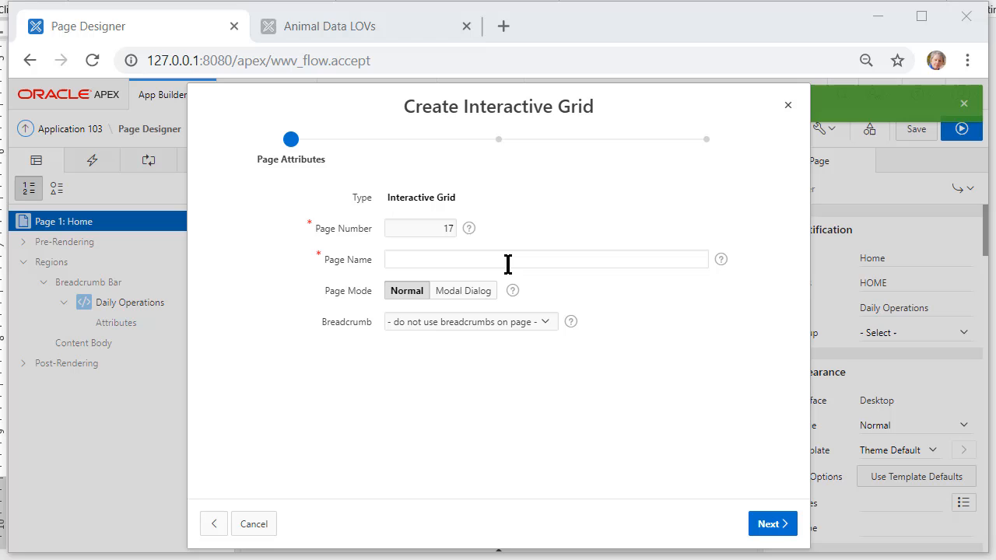
Step: Name the new page Animals GRID and continue to navigation
text(An)
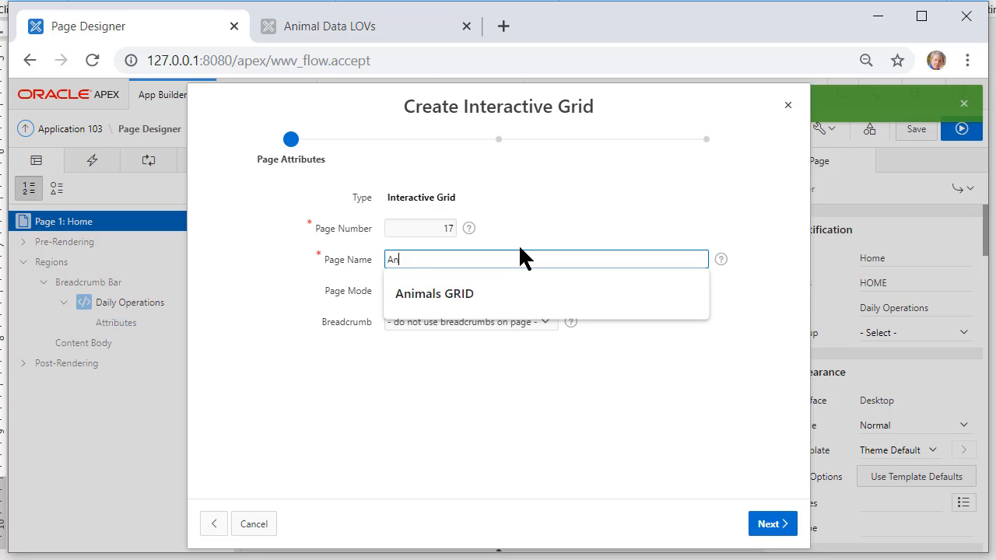
click(433, 293)
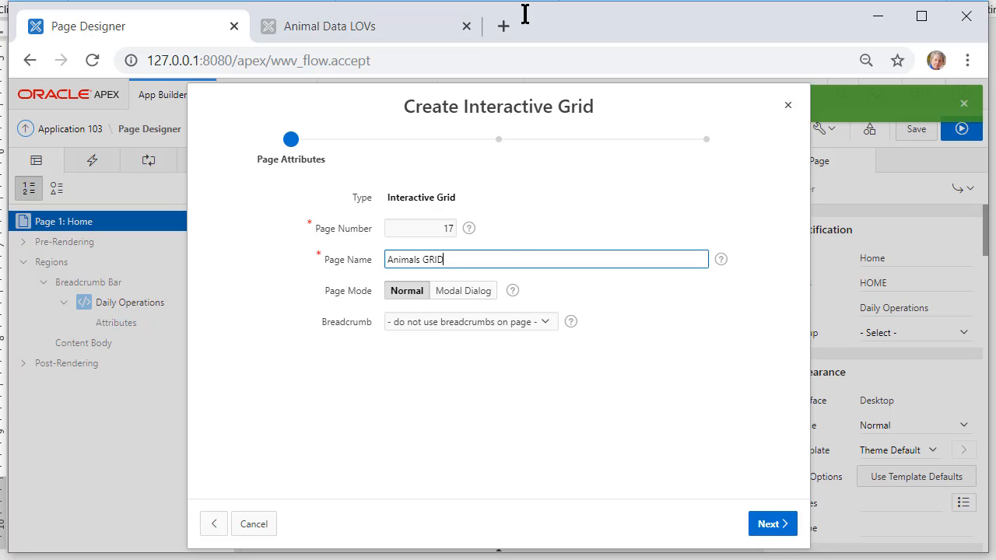
click(772, 523)
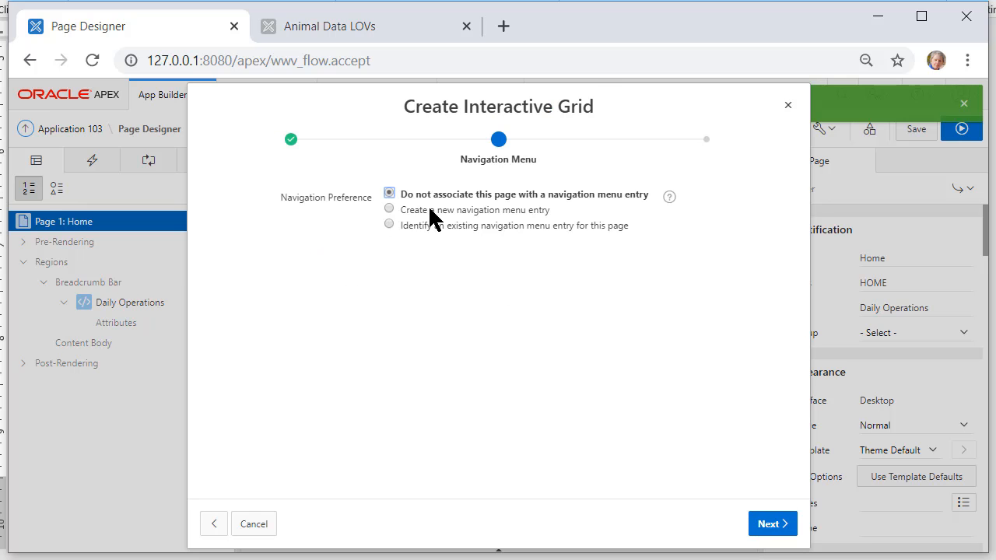
Step: Create a new navigation menu entry under Animals and continue to Report Source
click(389, 208)
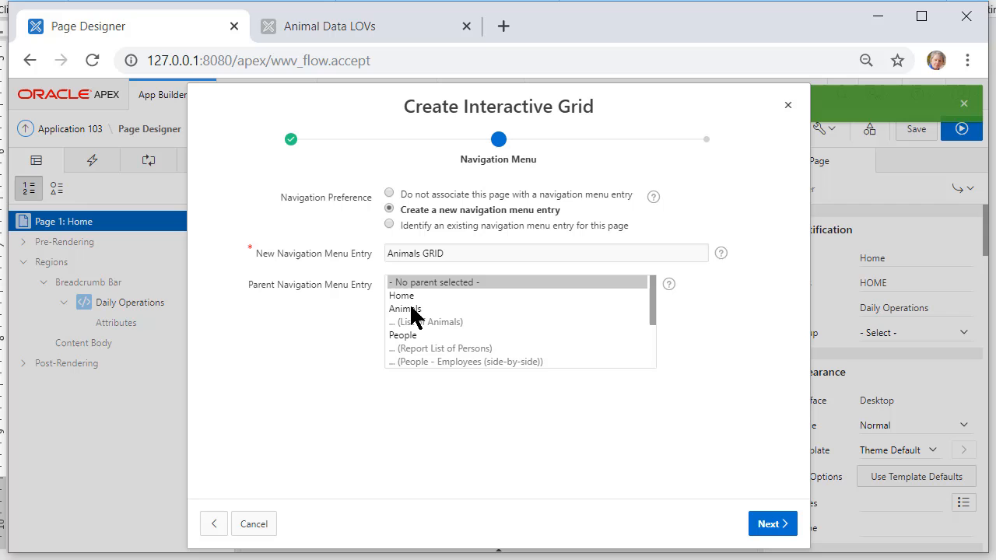
click(405, 308)
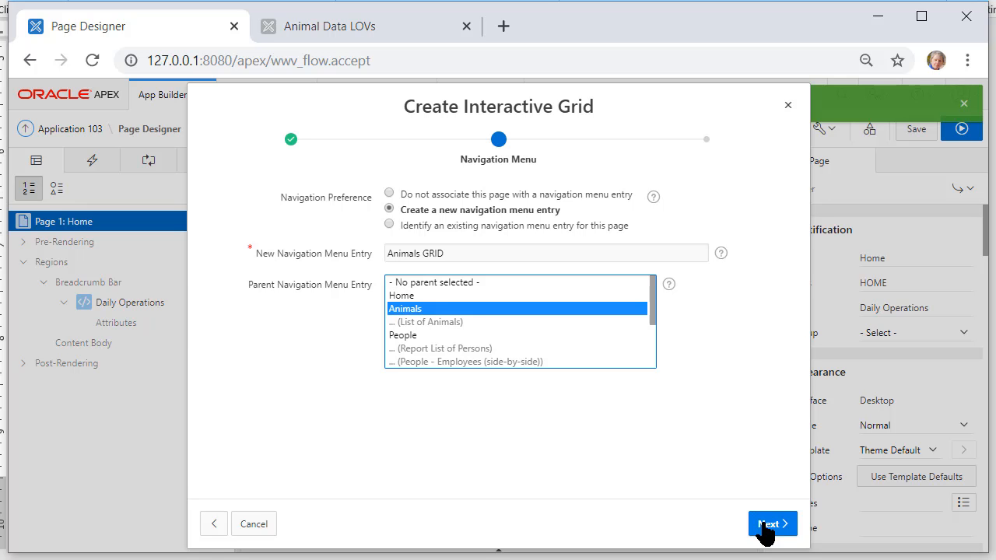
mouse_move(792, 548)
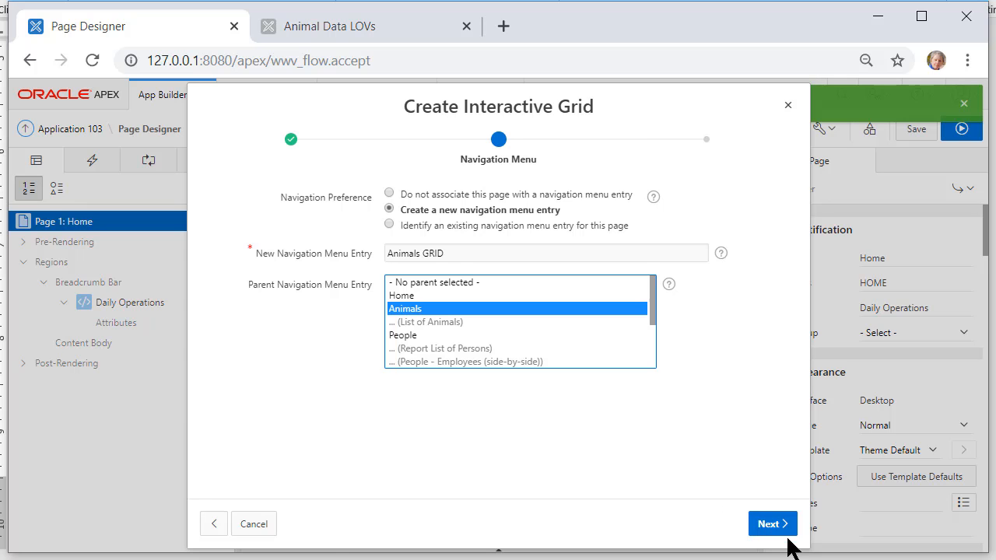
click(772, 523)
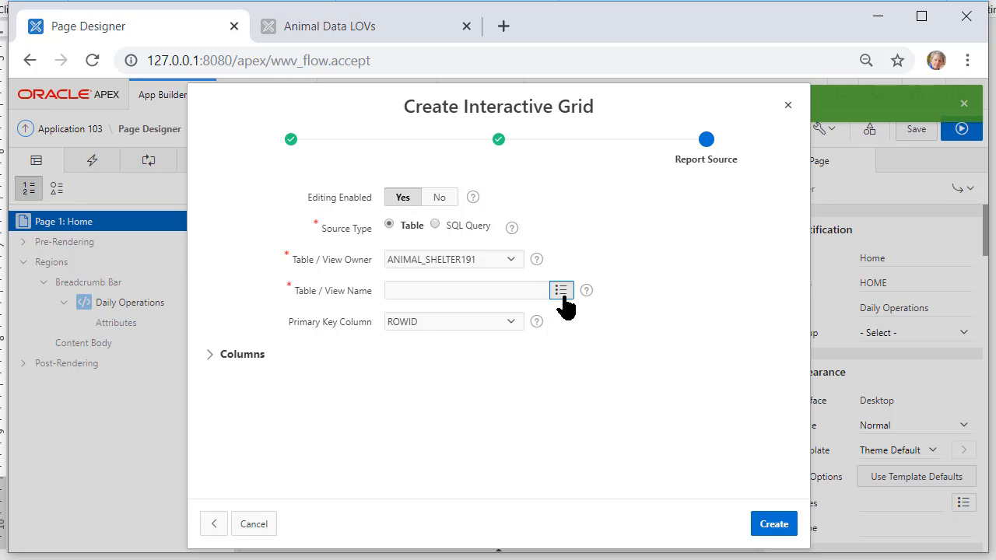
Step: Choose the ANIMALS table as the grid source and create page 17
click(560, 291)
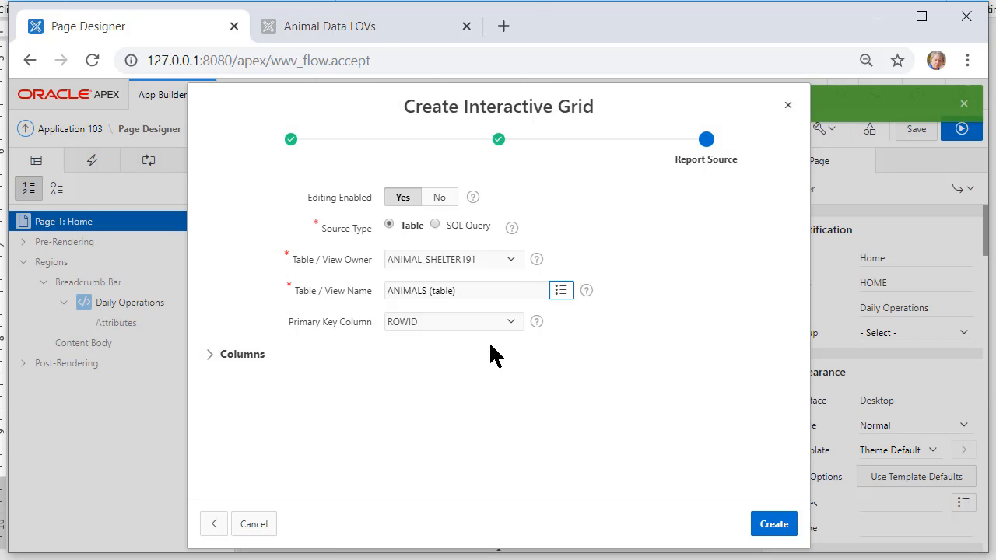
click(454, 321)
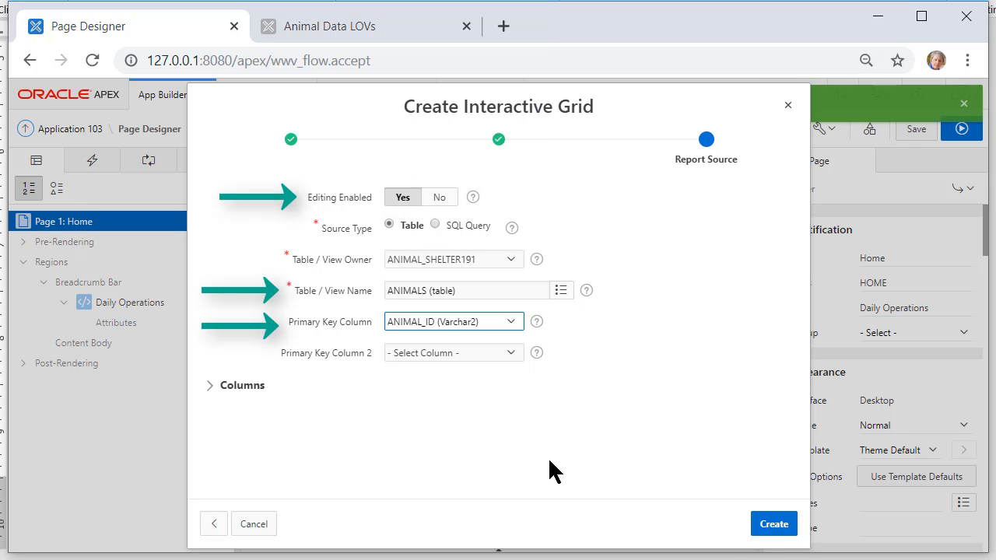
mouse_move(773, 523)
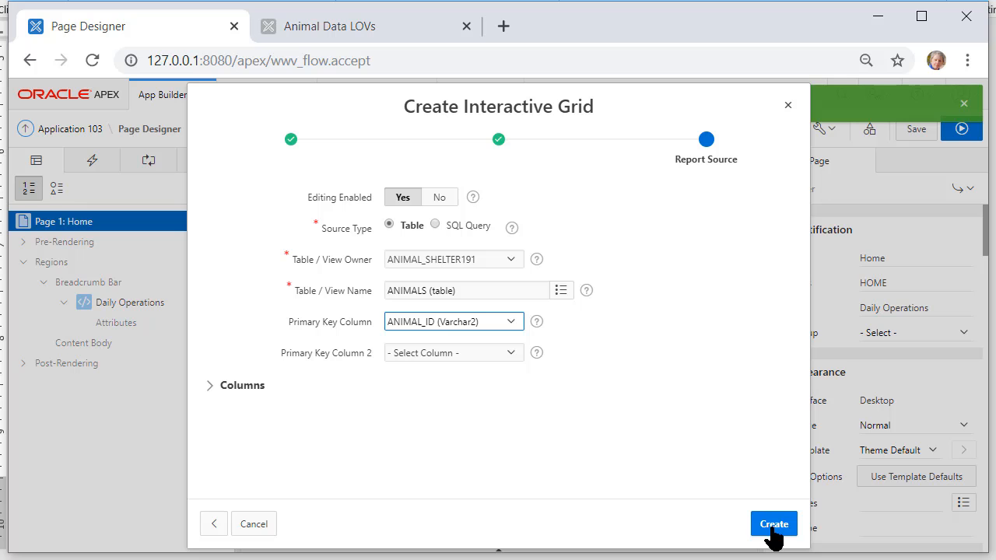
click(773, 523)
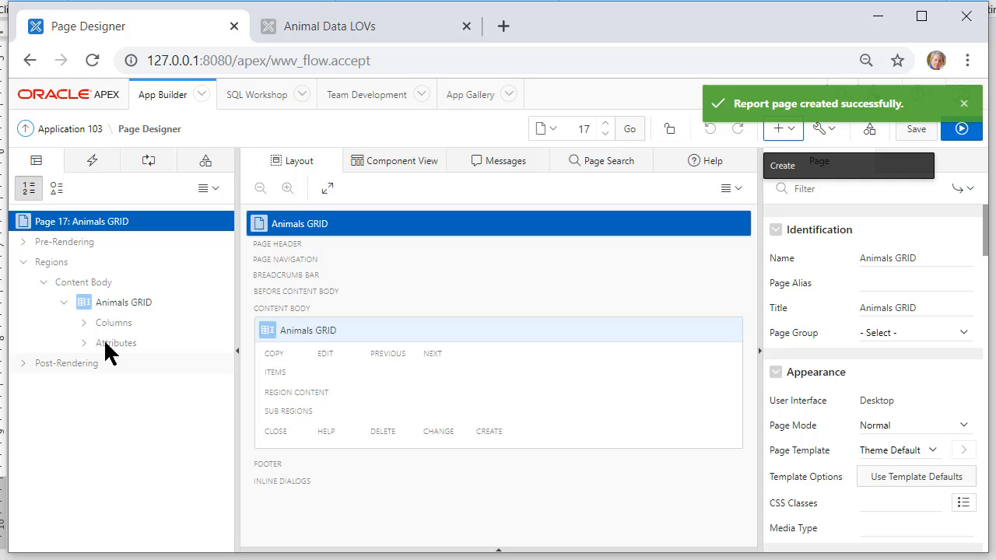
Step: Delete the ANIMAL_PIC column from the grid's column list
click(85, 323)
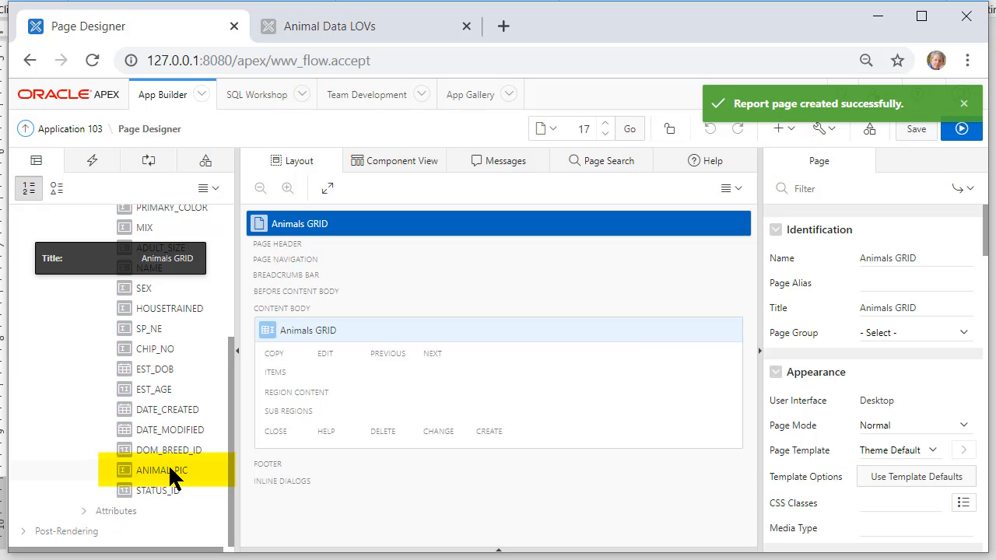
click(162, 470)
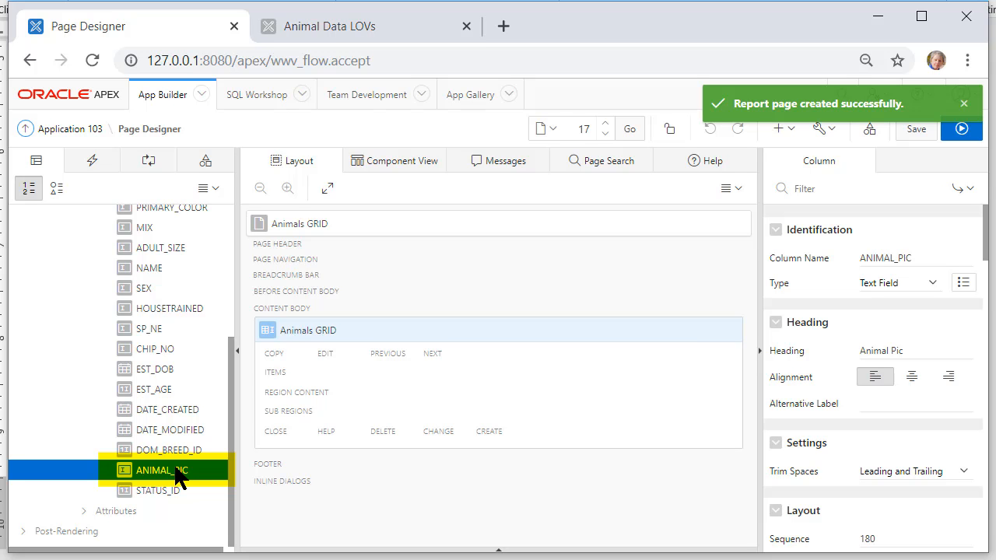
click(162, 470)
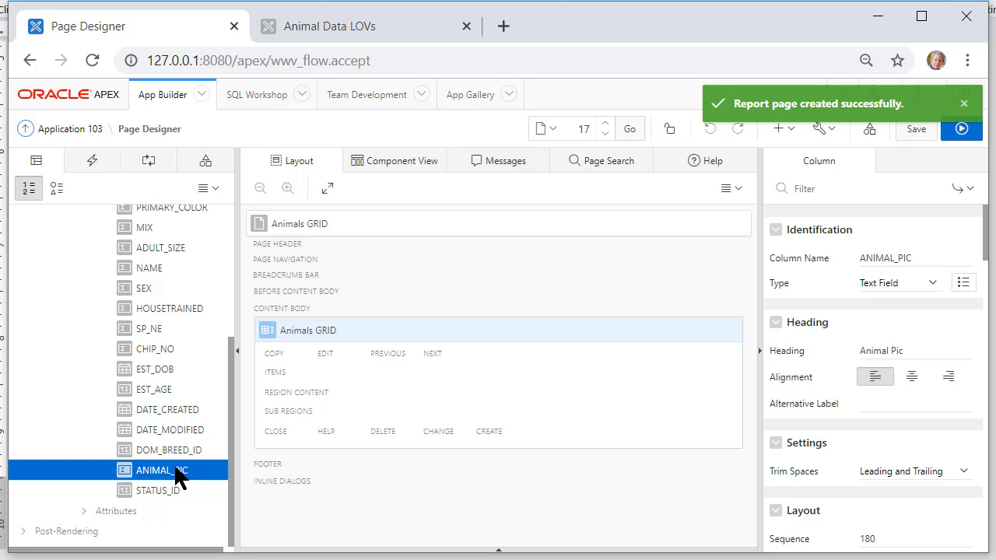
mouse_move(164, 485)
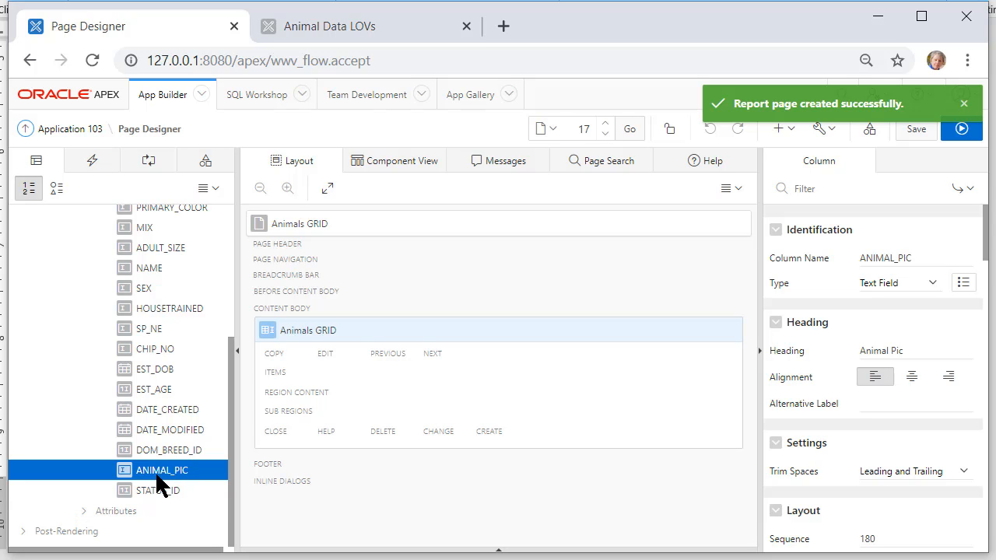
mouse_move(646, 479)
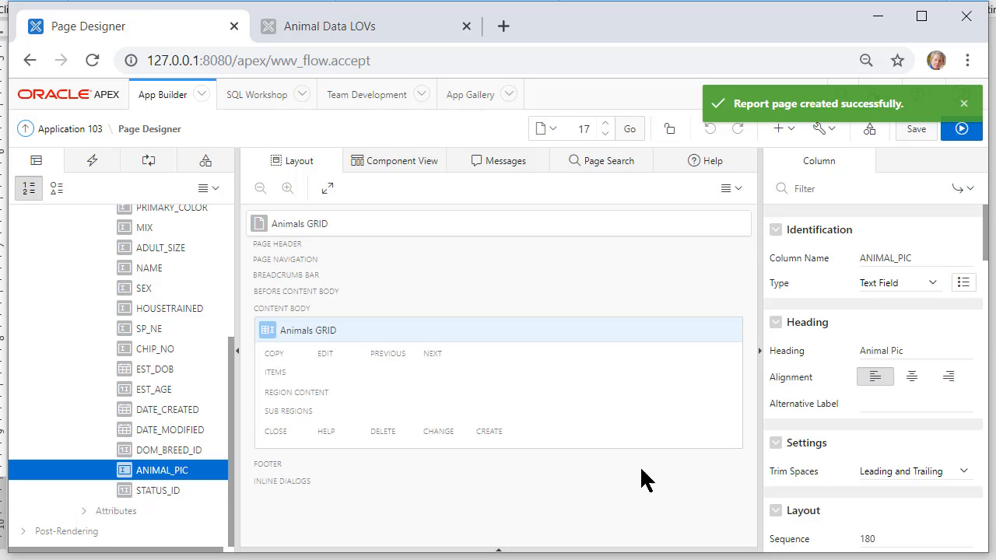
right_click(161, 470)
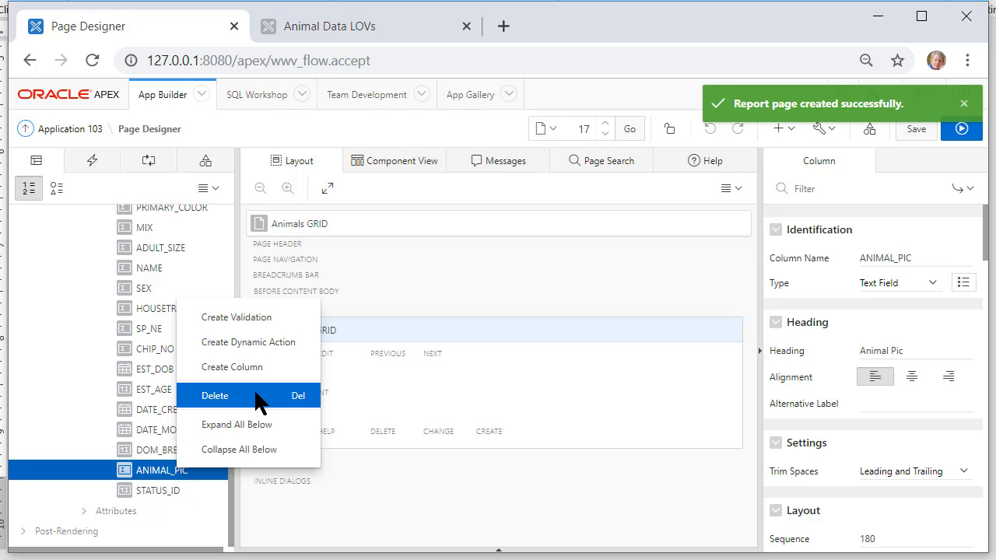
click(215, 396)
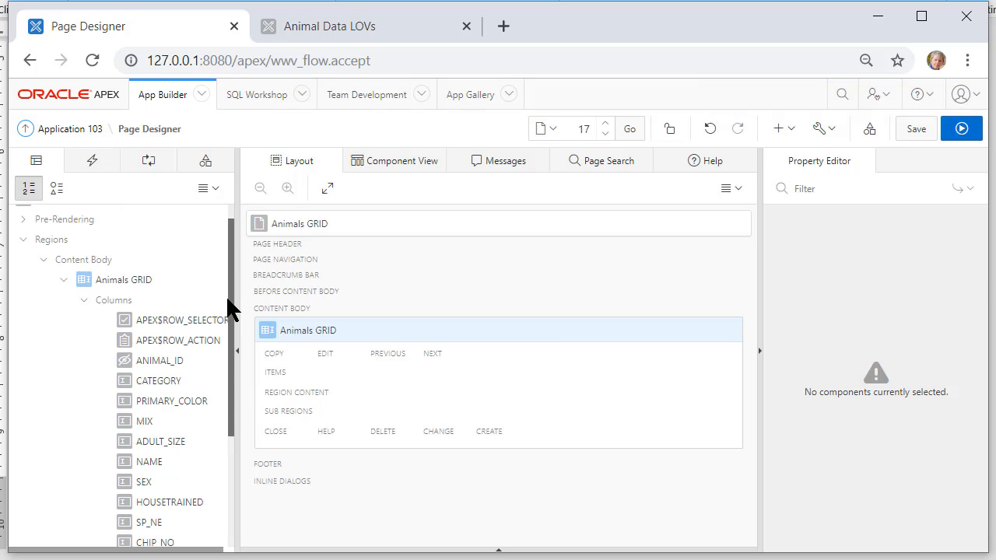
Step: Change the ANIMAL_ID column from hidden to a text field
click(161, 361)
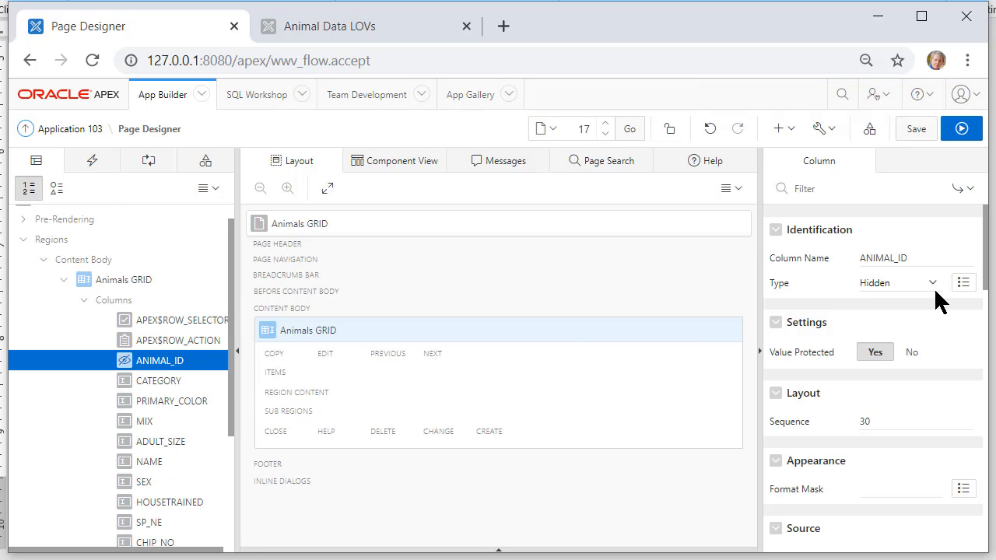
click(895, 281)
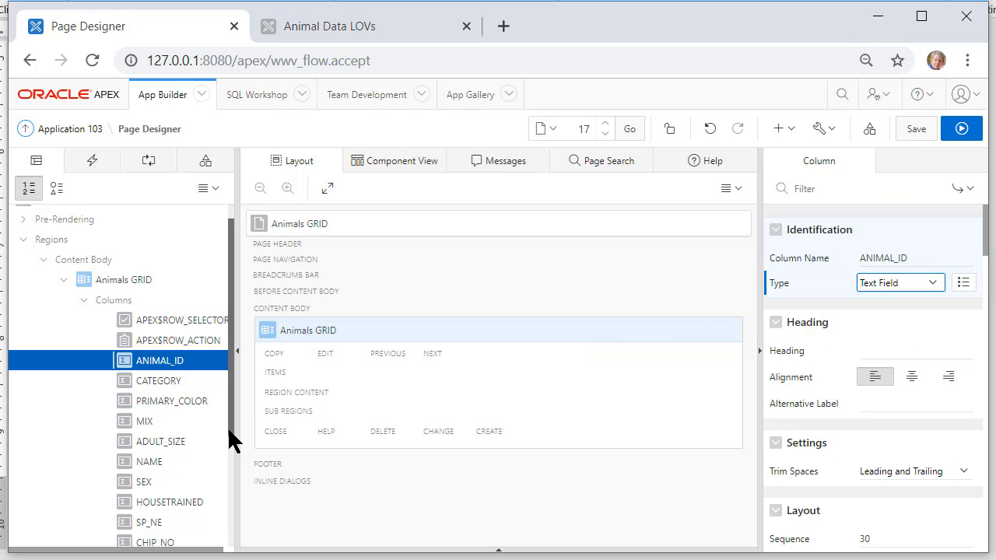
scroll(down, 3)
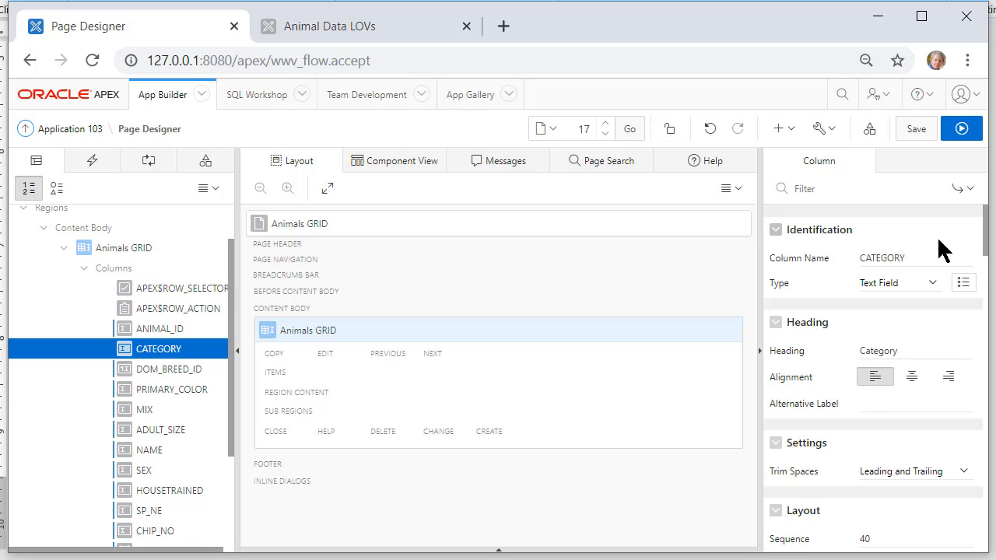
Step: Make CATEGORY a select list fed by a shared-component list of values
click(900, 283)
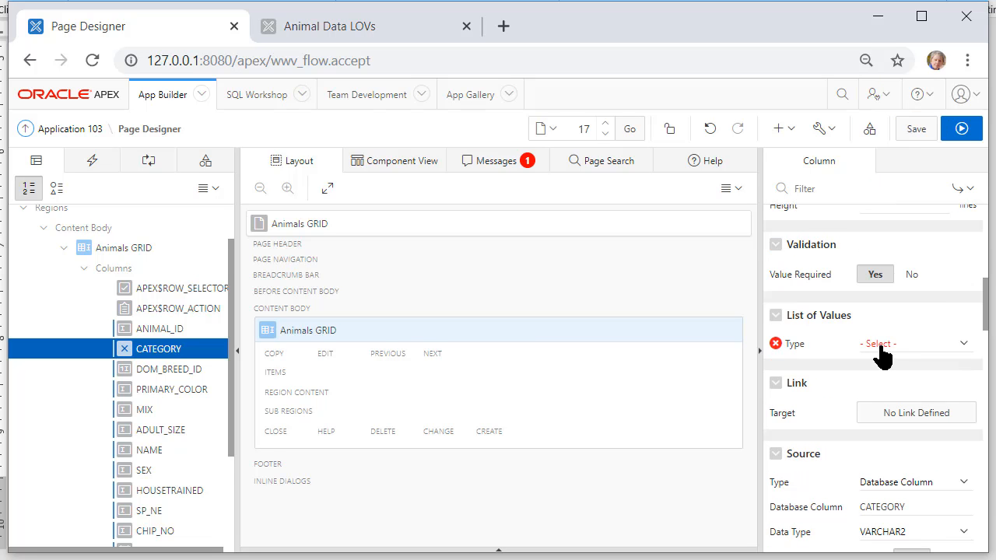
click(916, 344)
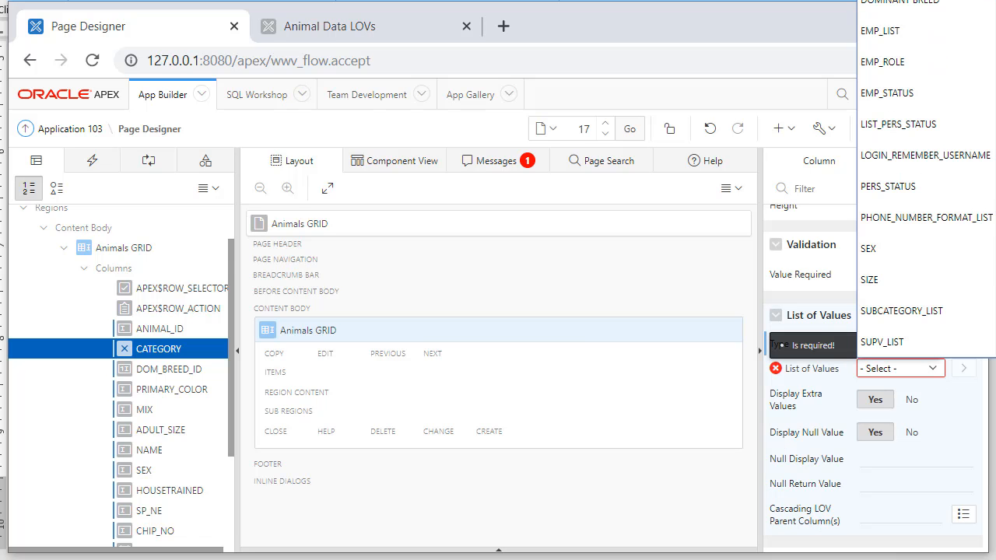
click(168, 369)
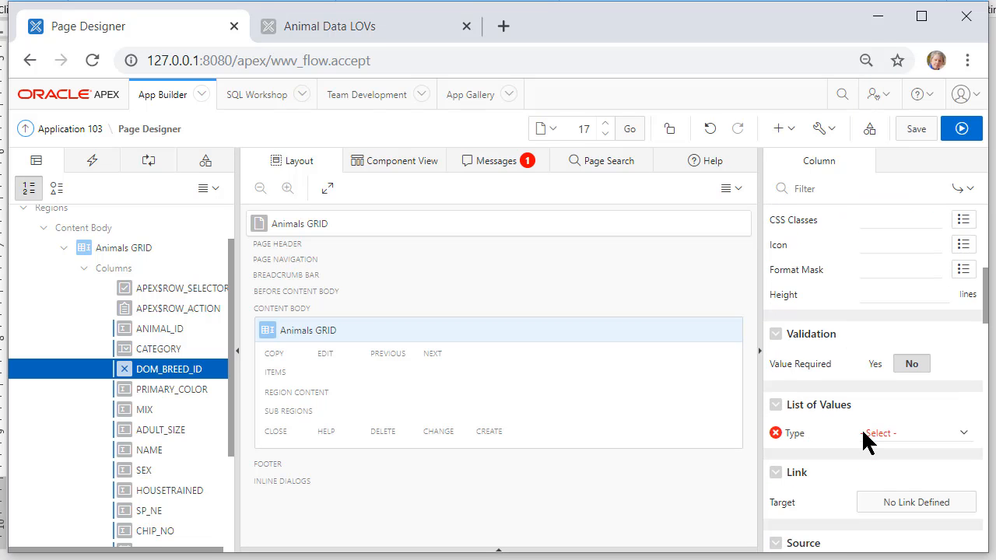
Step: Switch DOM_BREED_ID's list of values to a SQL Query source
click(917, 433)
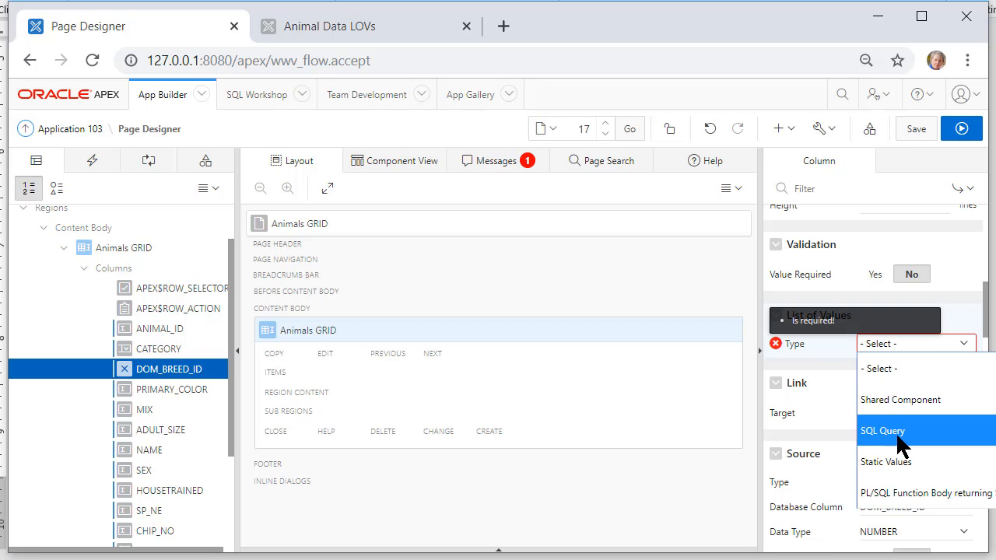
click(882, 429)
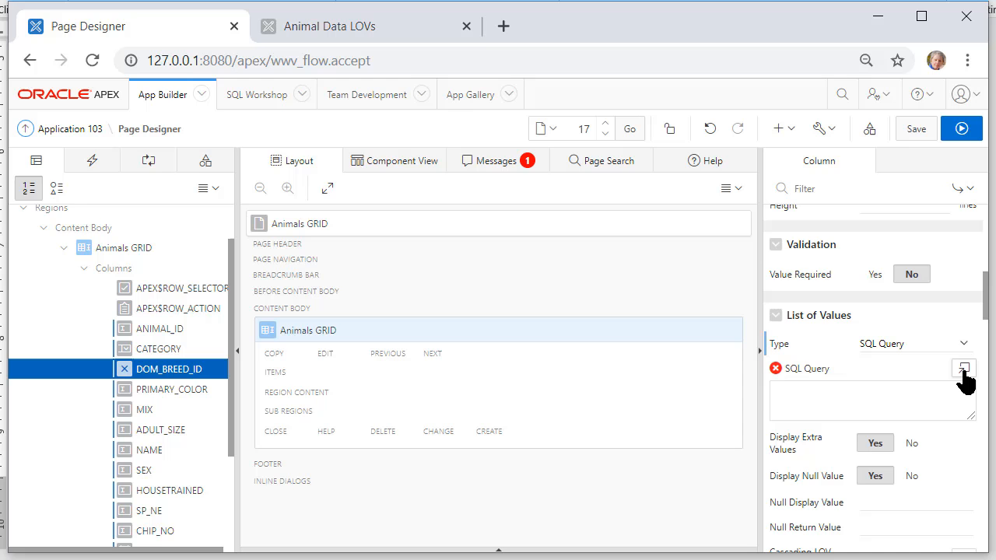
click(963, 368)
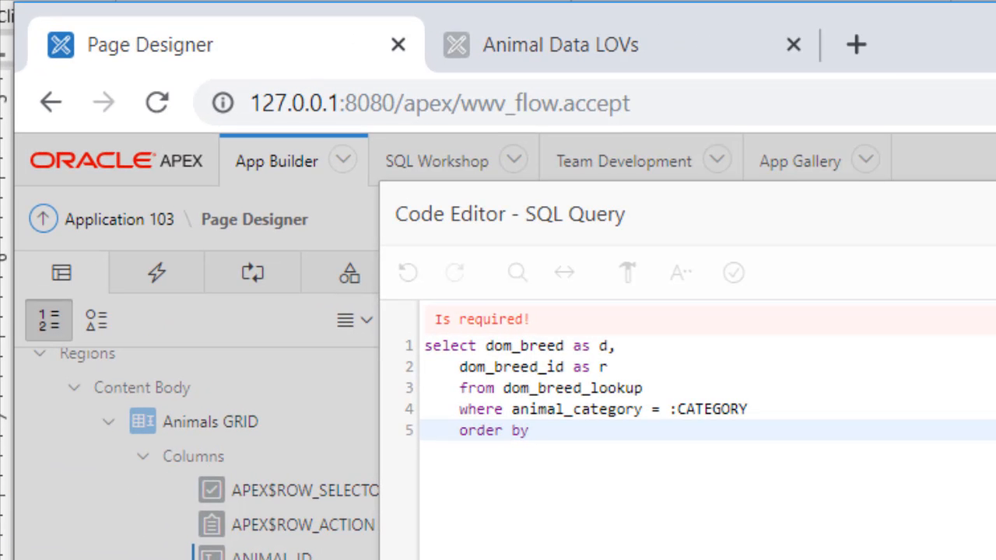
mouse_move(268, 510)
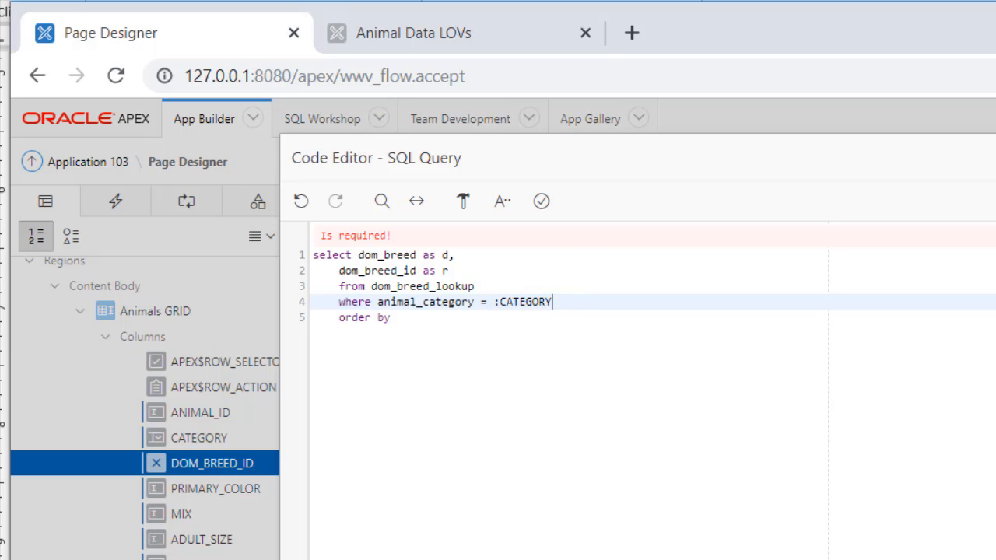
Step: Complete the dom_breed_lookup query with 'order by 1' and validate it
click(542, 201)
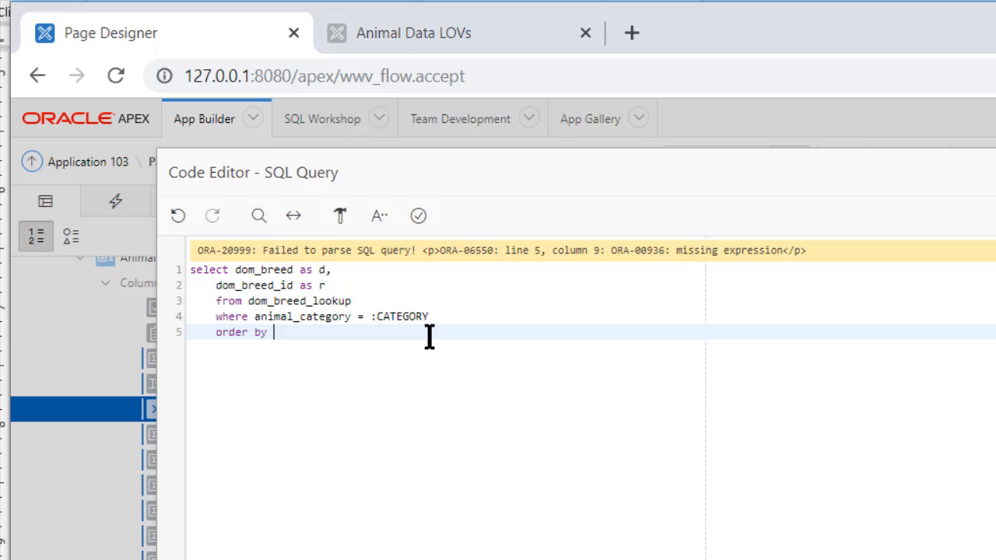
text(1)
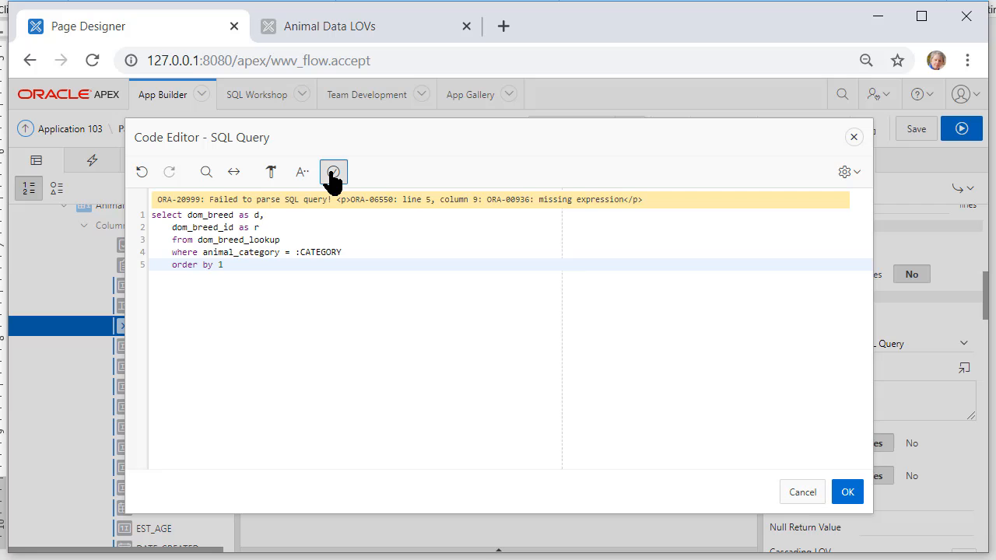
click(846, 492)
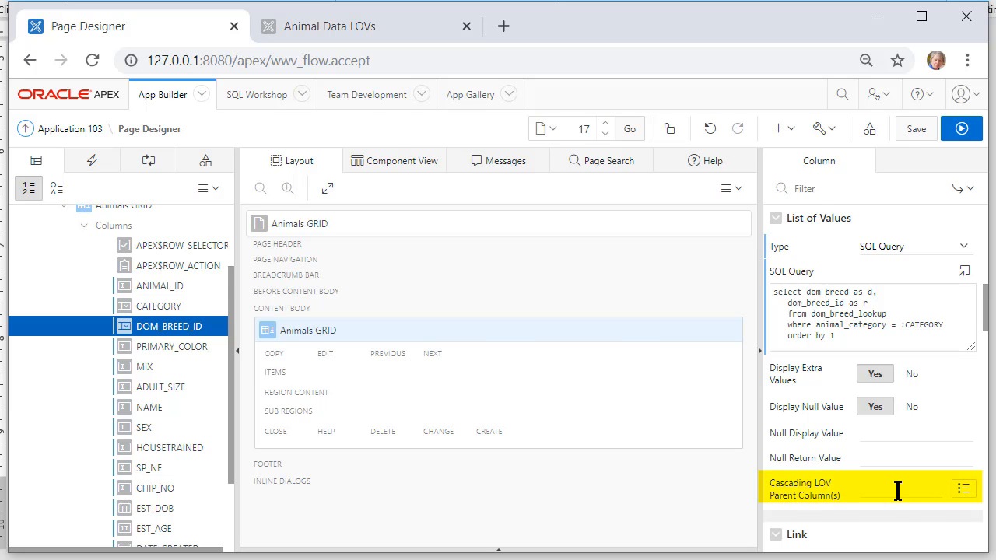
Step: Set DOM_BREED_ID's cascading parent column and Items to Submit to CATEGORY, then save the page
click(963, 488)
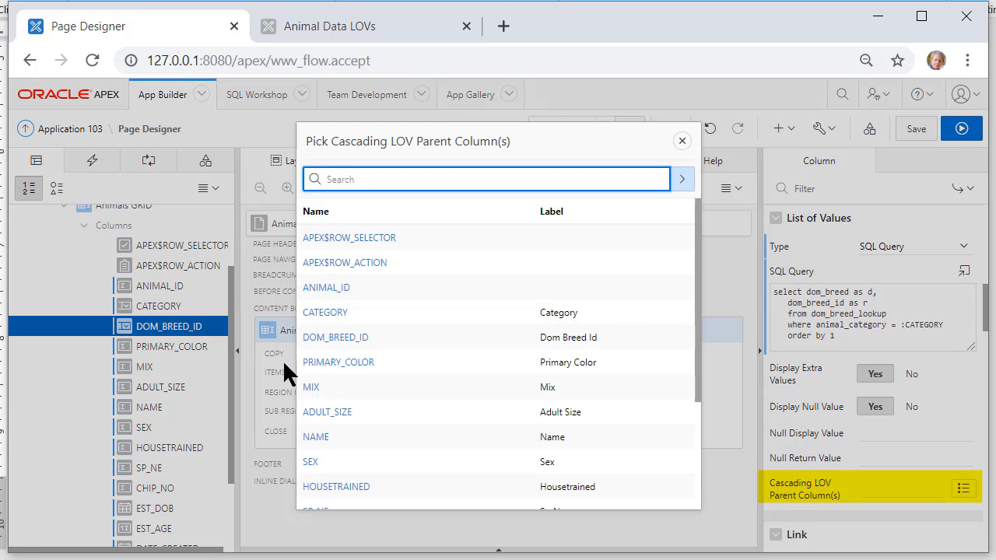
click(324, 311)
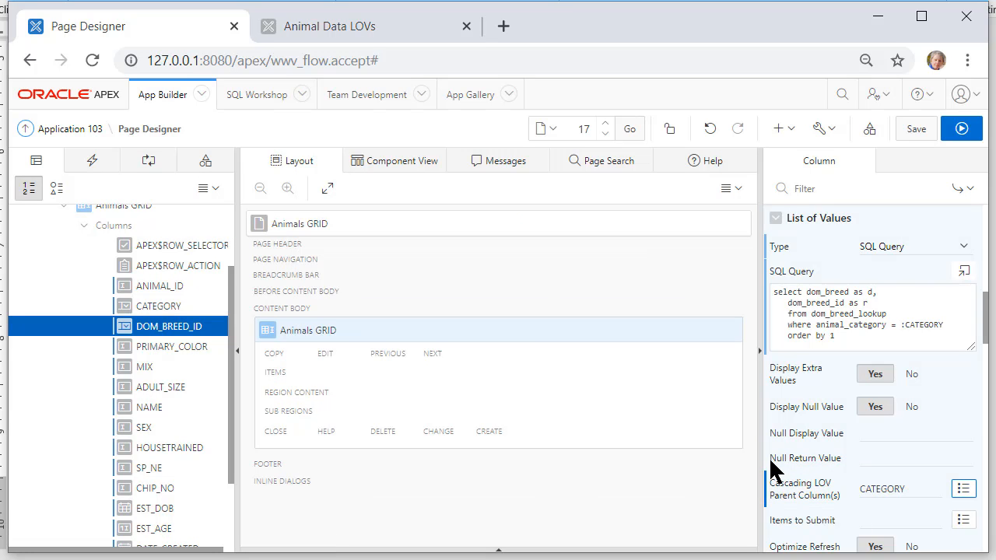
click(899, 520)
text(CATEGORY)
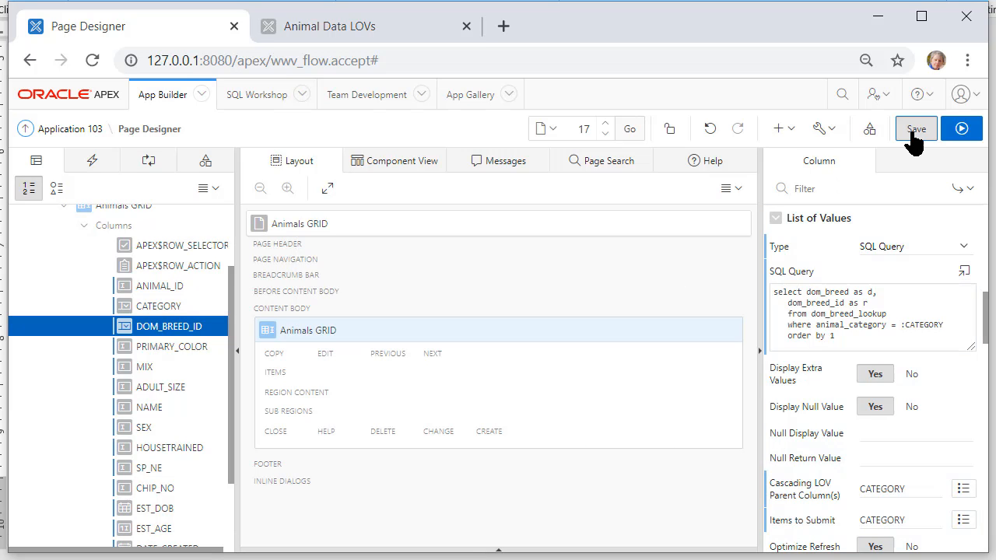
click(962, 128)
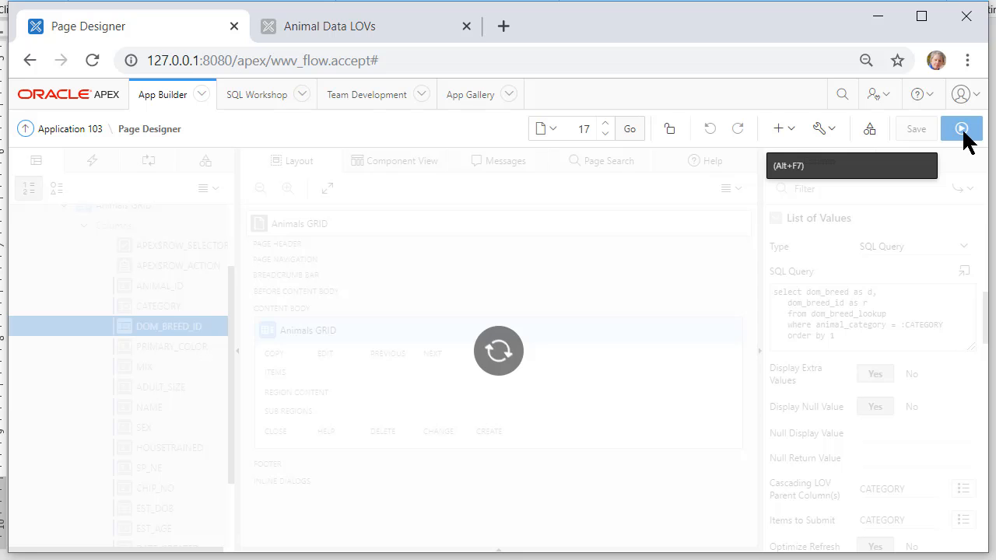
Step: Run the Animals GRID and add a new row with Feline as its category
click(961, 127)
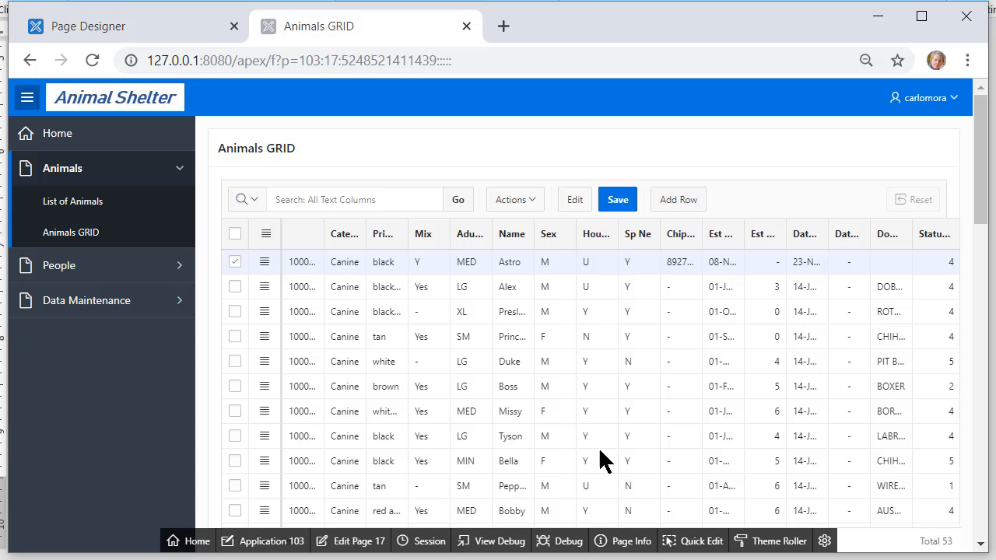
mouse_move(461, 333)
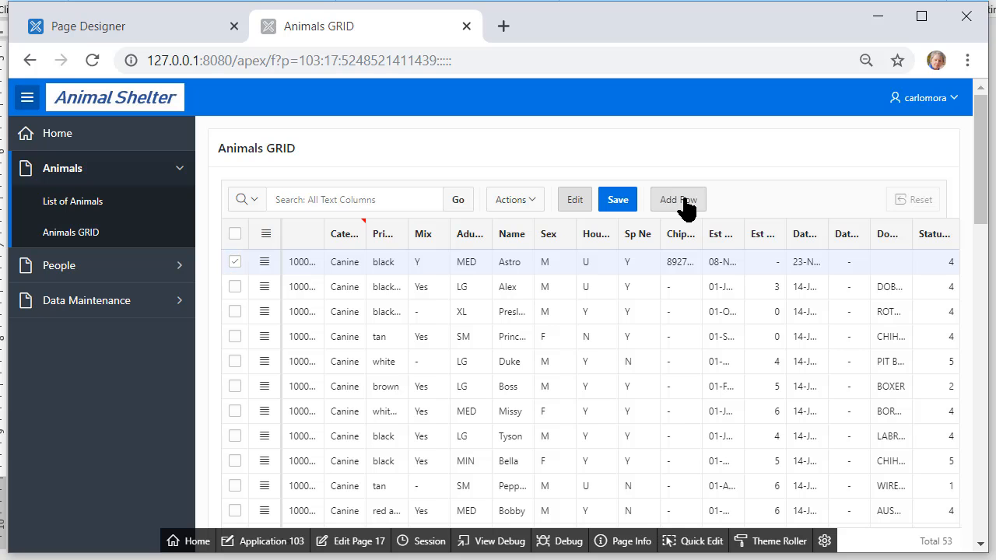
click(678, 199)
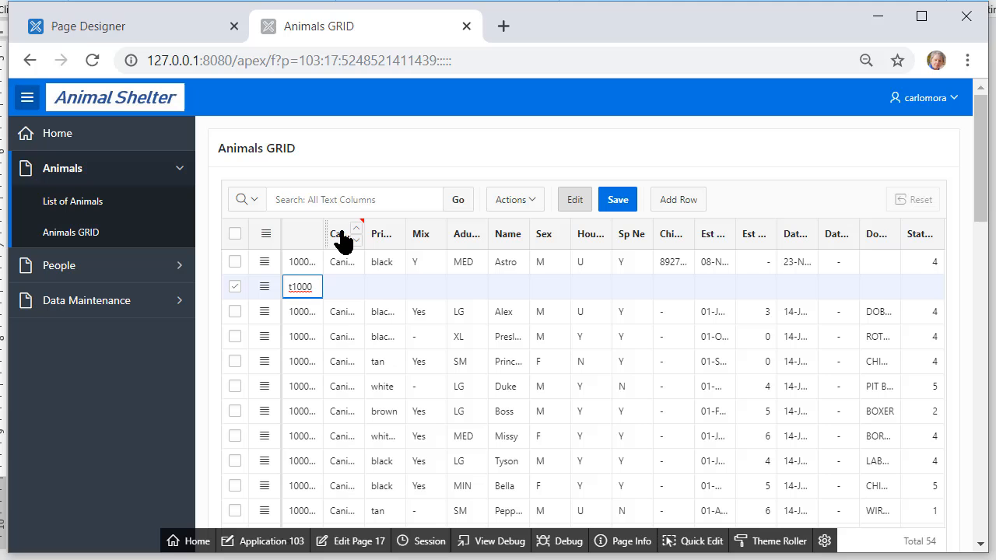
click(344, 286)
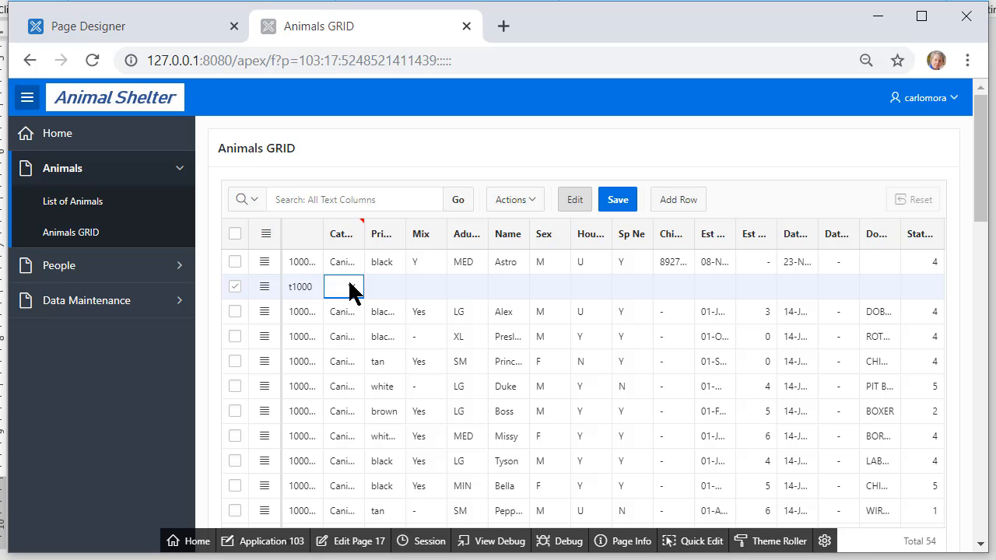
click(342, 286)
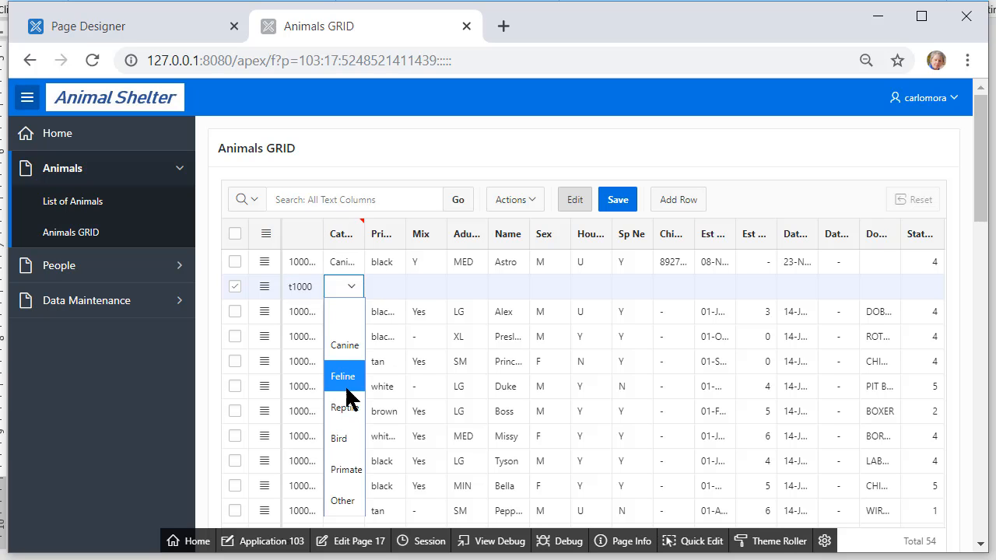
click(343, 375)
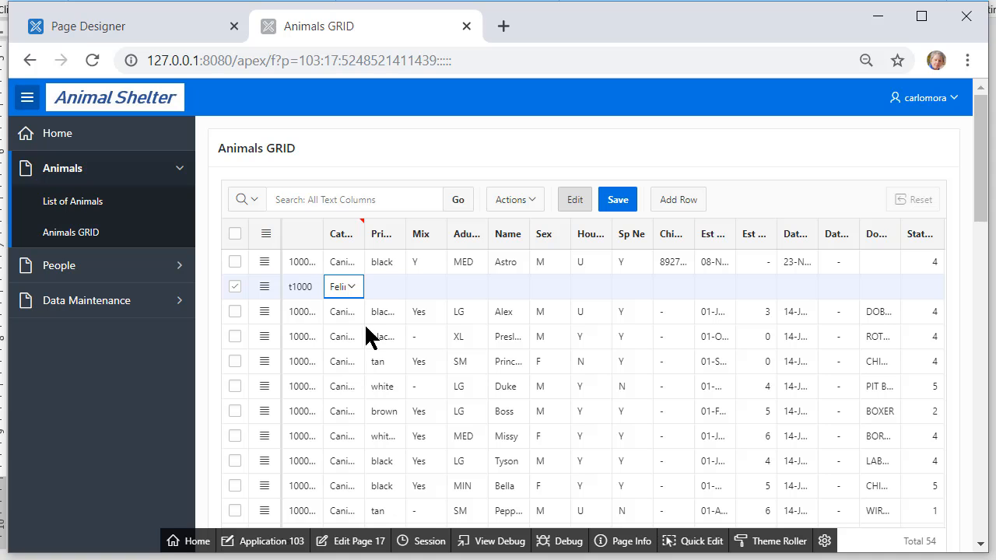
mouse_move(890, 277)
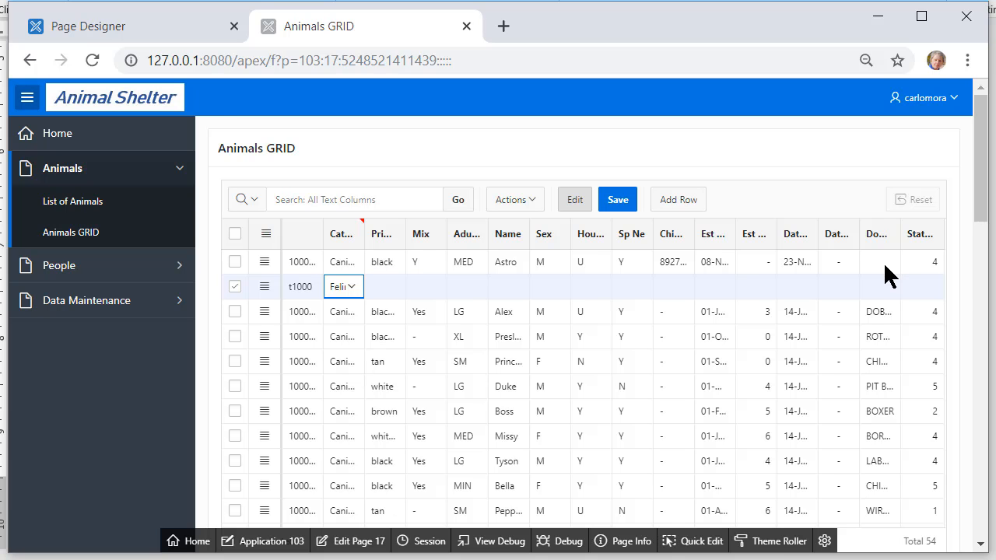
mouse_move(881, 294)
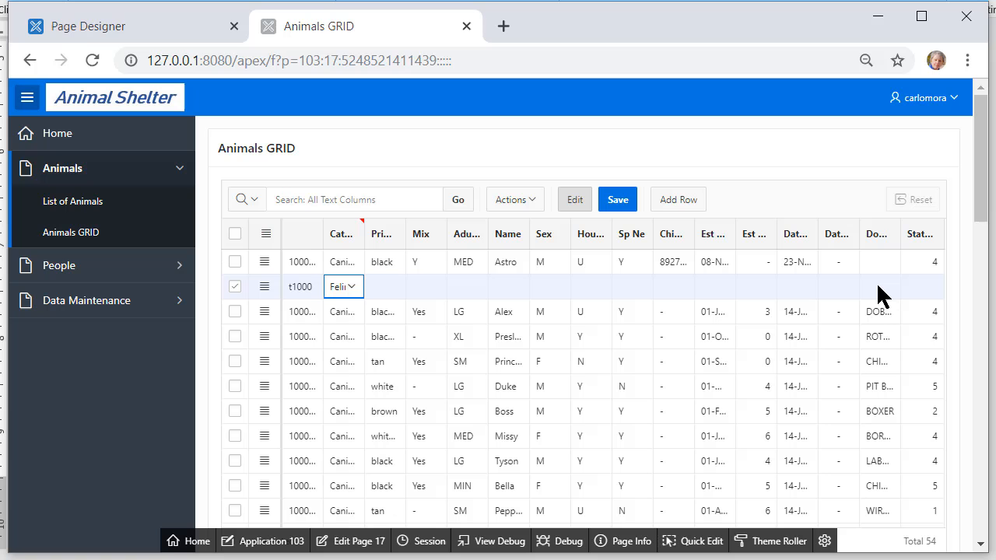
mouse_move(919, 323)
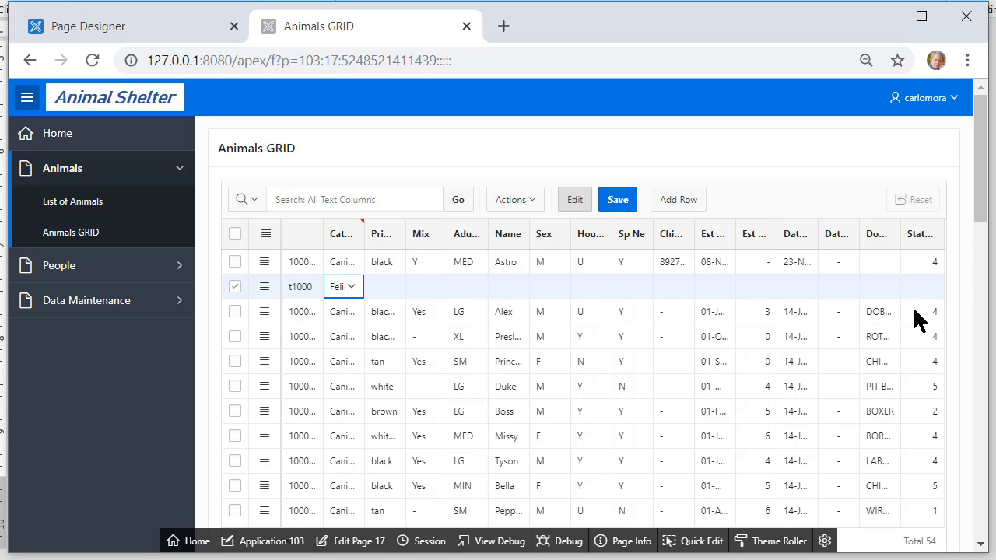
mouse_move(871, 302)
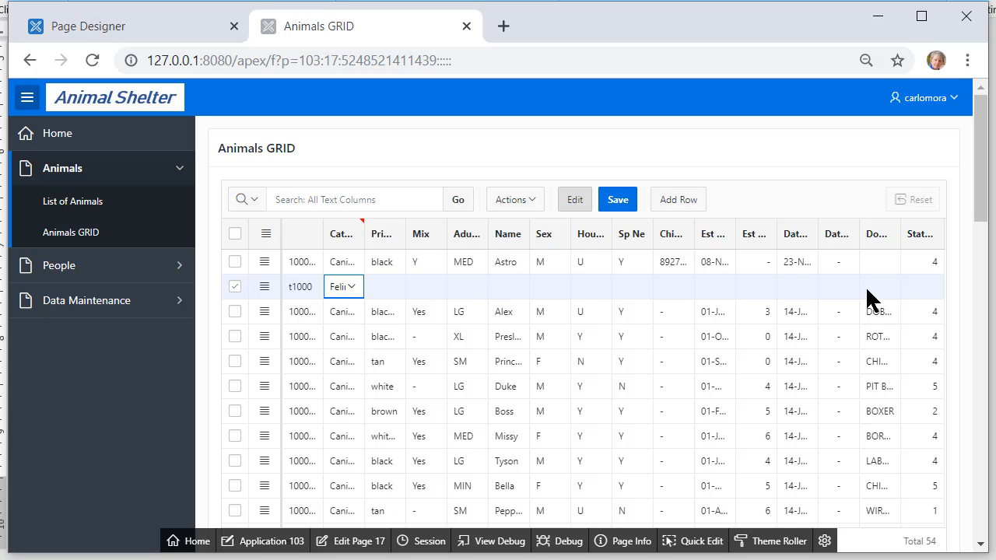
Step: Move to the new row's breed cell and bring up Actions > Columns
click(877, 287)
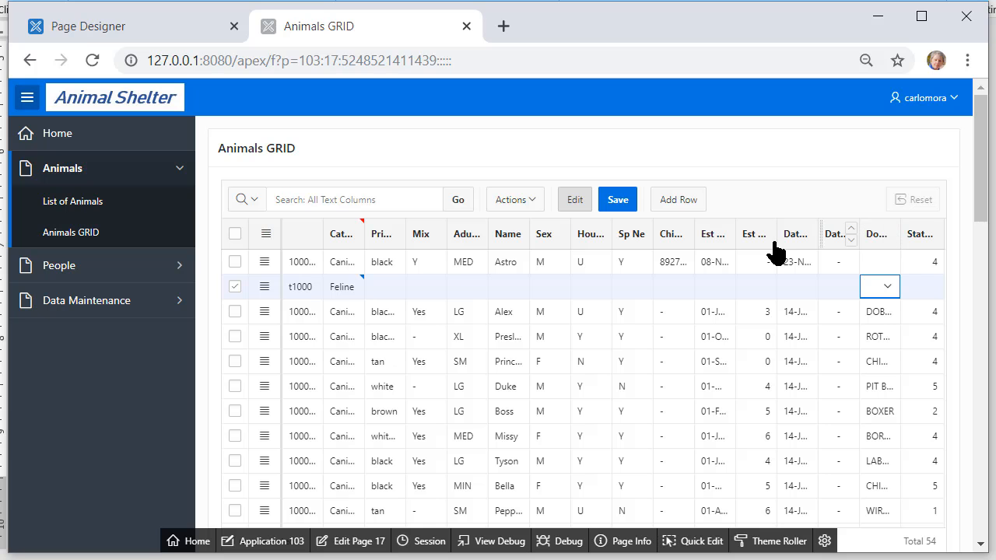
click(513, 199)
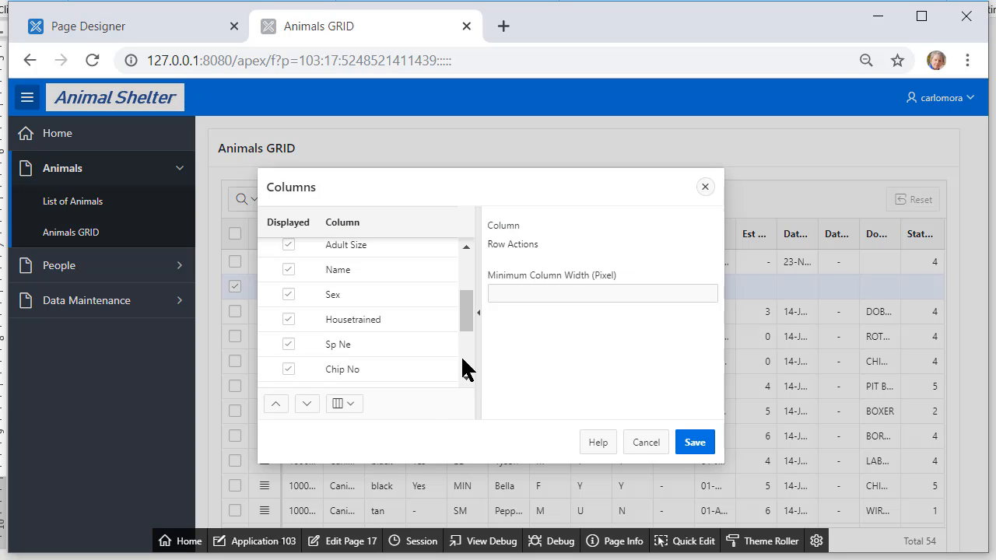
Step: Move Dom Breed Id up until it sits right after Category and save the column order
scroll(down, 3)
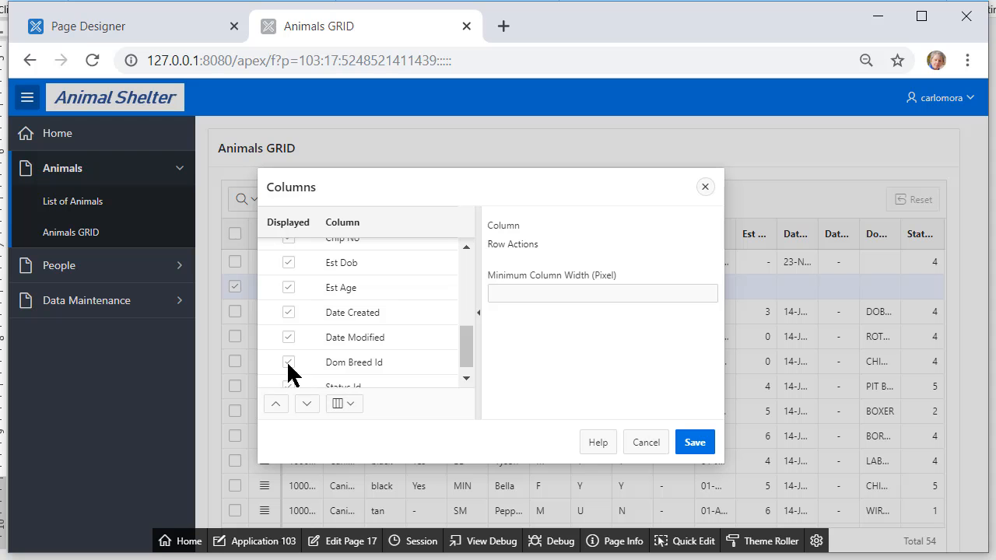
click(355, 361)
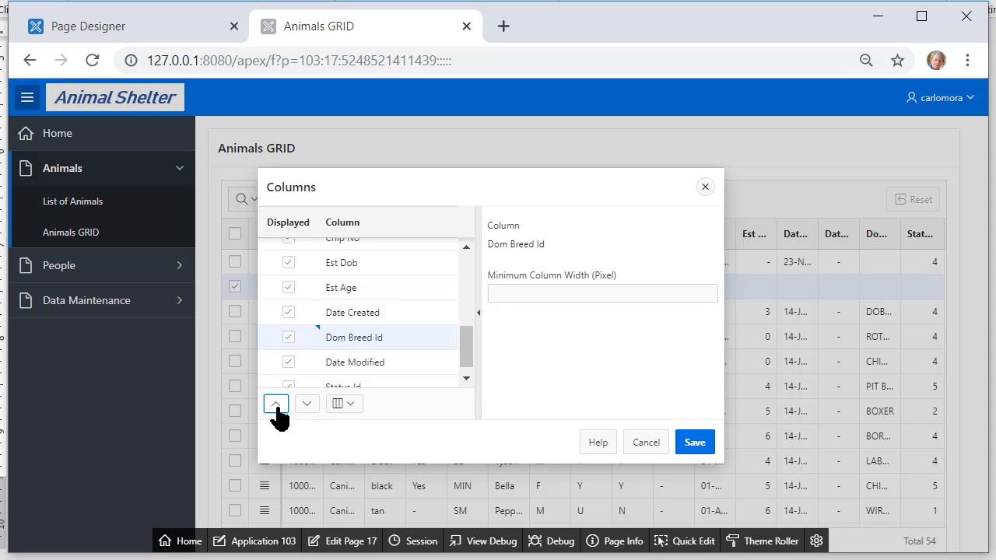
click(275, 403)
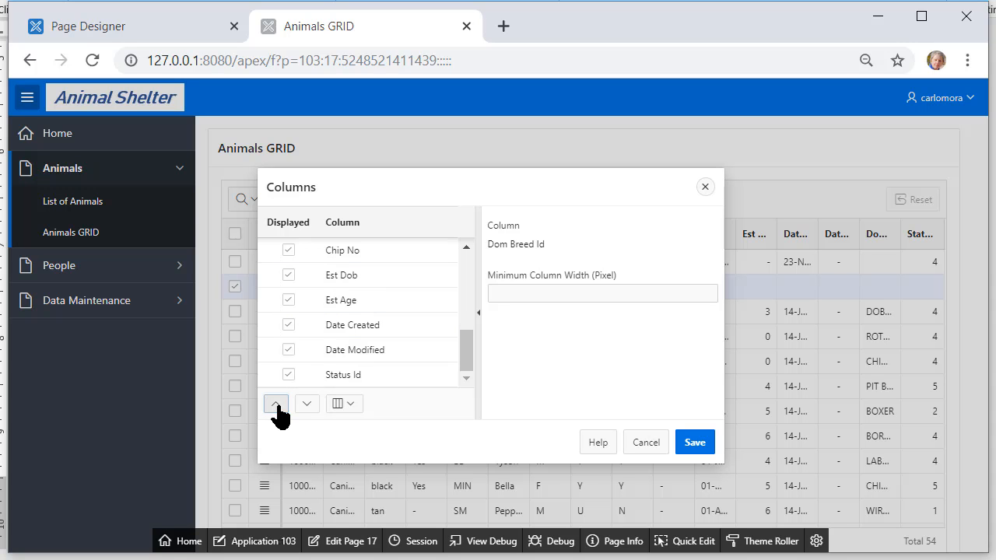
click(276, 403)
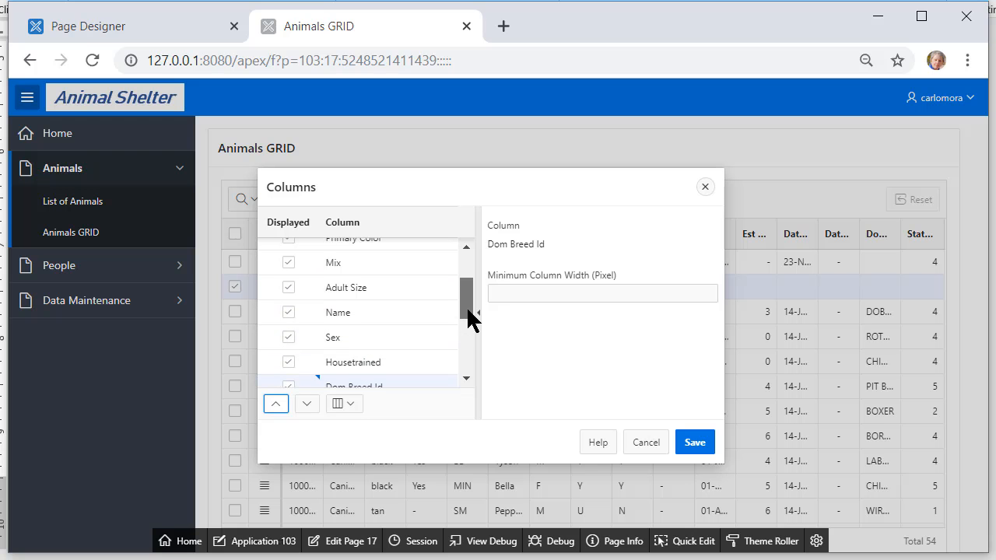
click(274, 403)
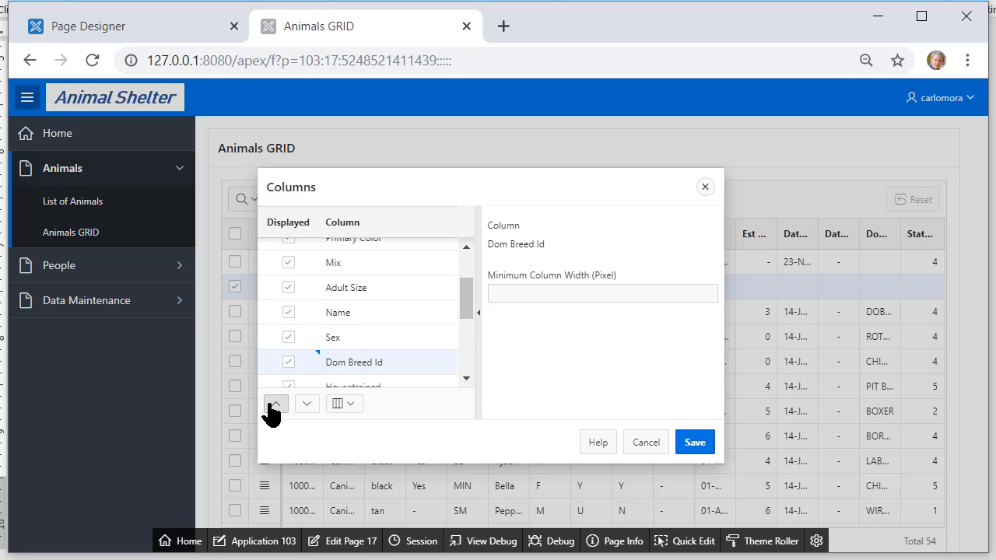
click(274, 404)
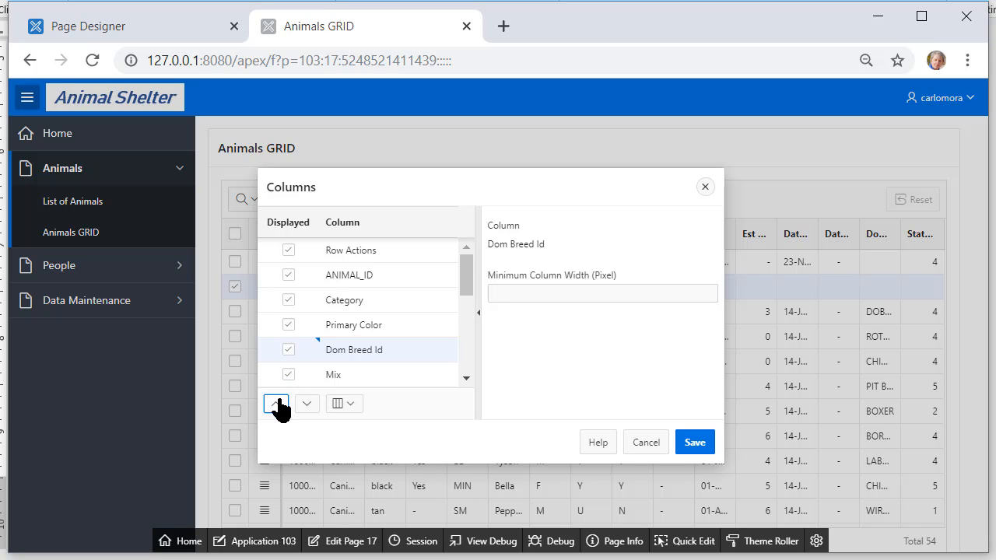
mouse_move(276, 403)
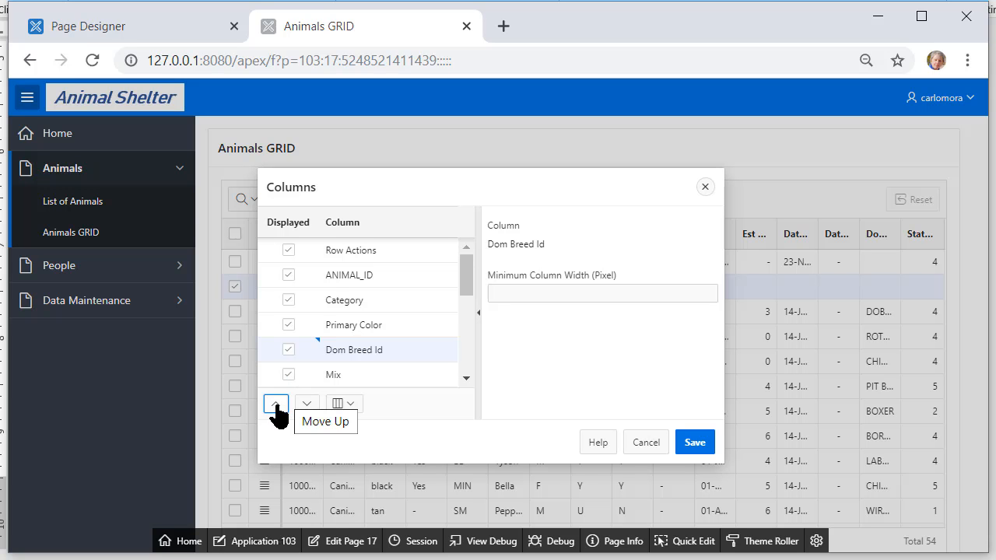
click(276, 403)
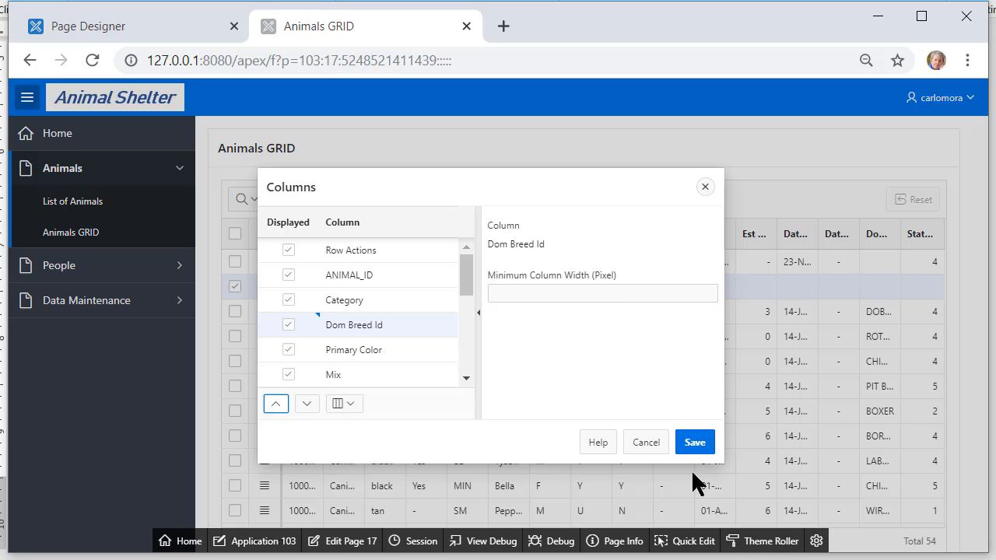
click(694, 442)
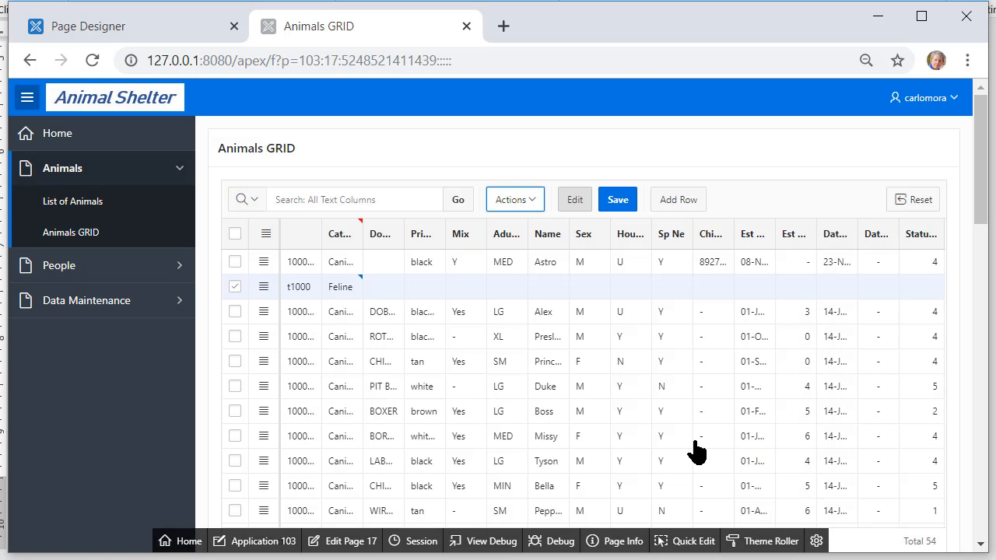
click(381, 233)
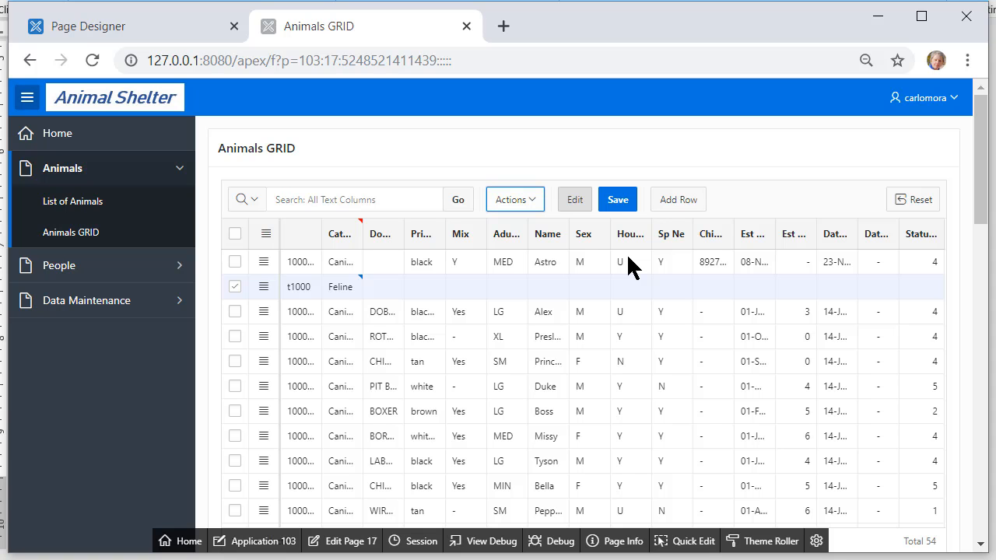
mouse_move(651, 231)
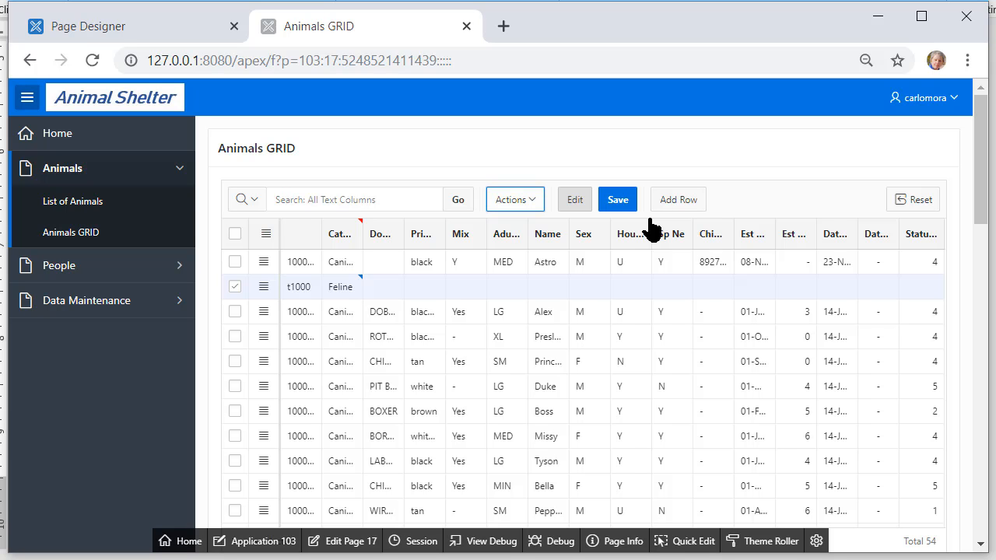
mouse_move(84, 308)
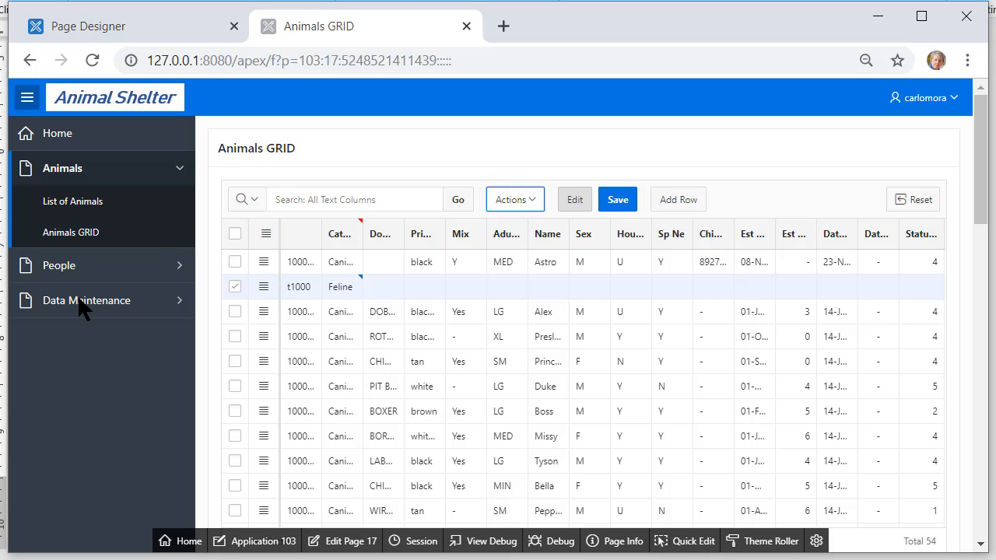
mouse_move(130, 25)
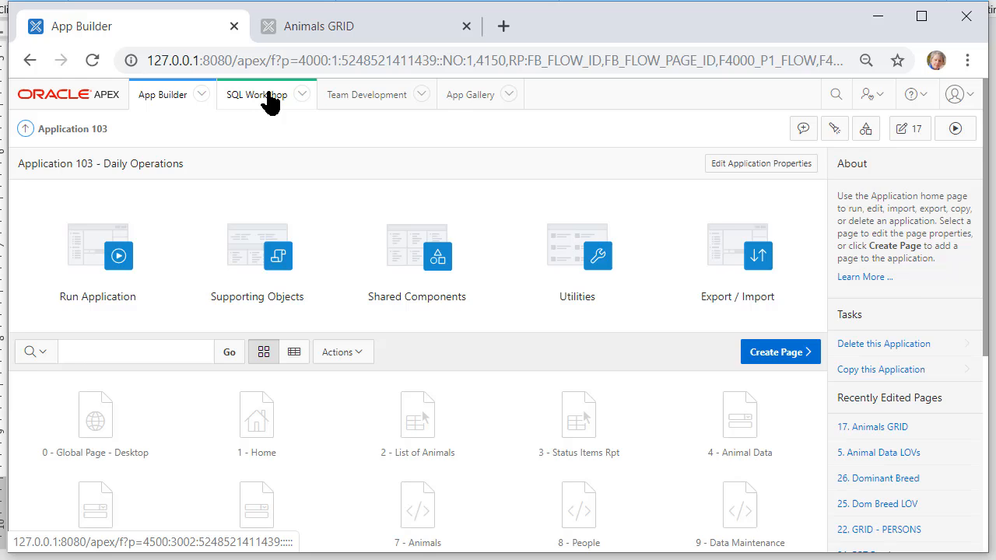
Step: Go to SQL Workshop and its SQL Scripts page
click(257, 95)
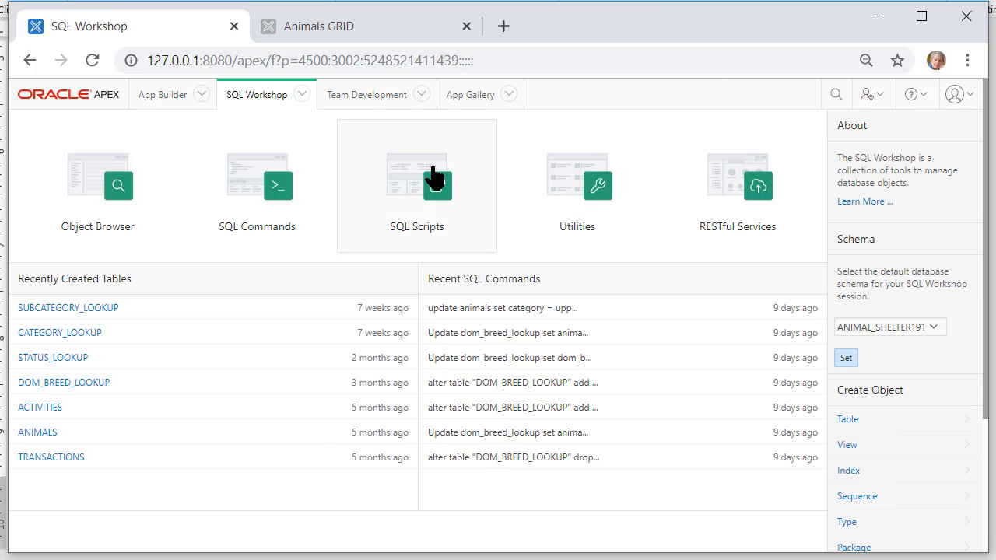
click(417, 183)
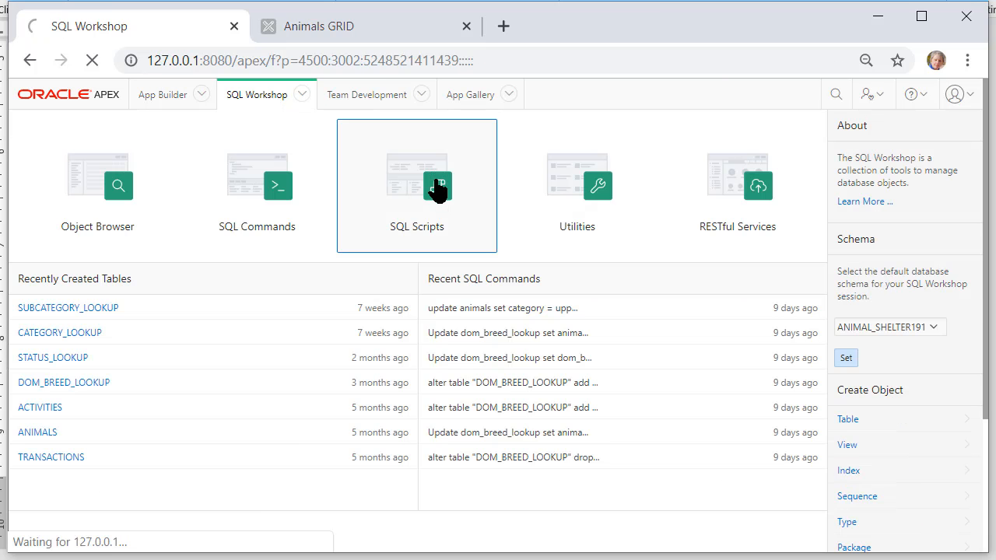
Step: Upload triggers_before_update.txt as a new SQL script and start its run
click(418, 186)
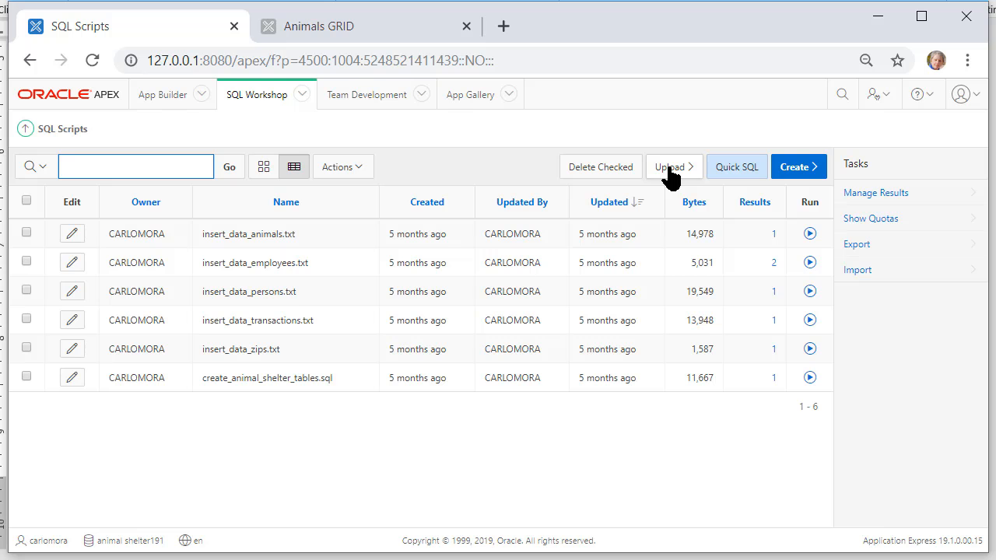
click(670, 167)
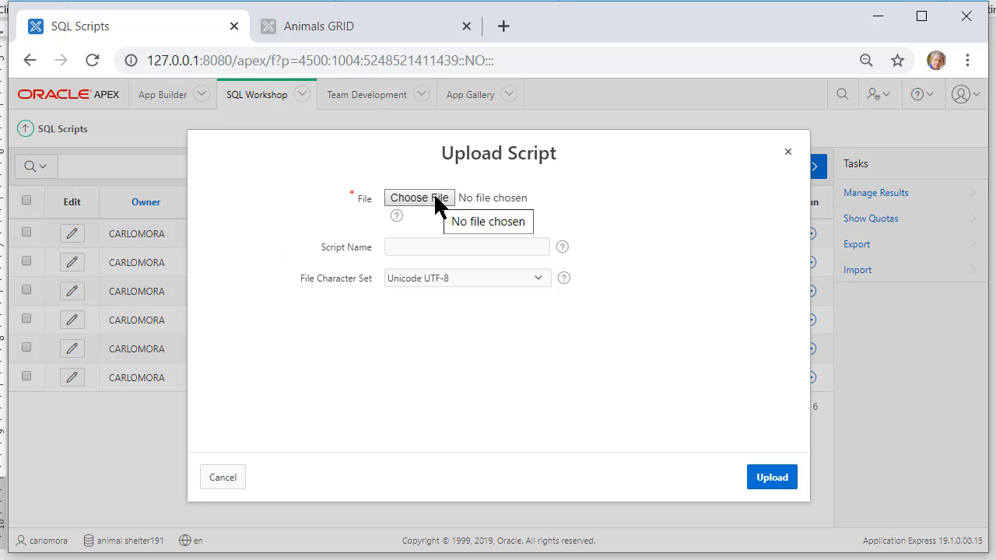
click(419, 196)
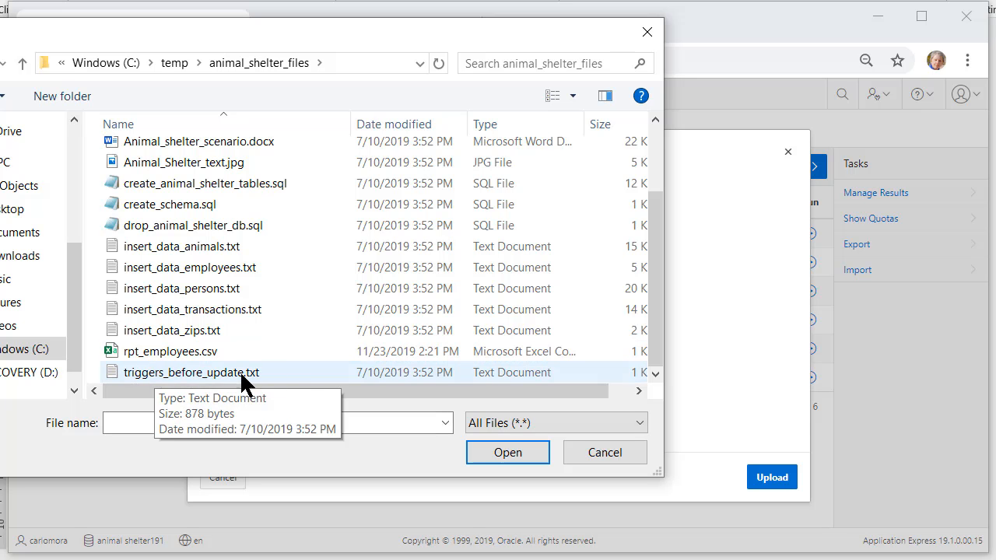
click(191, 372)
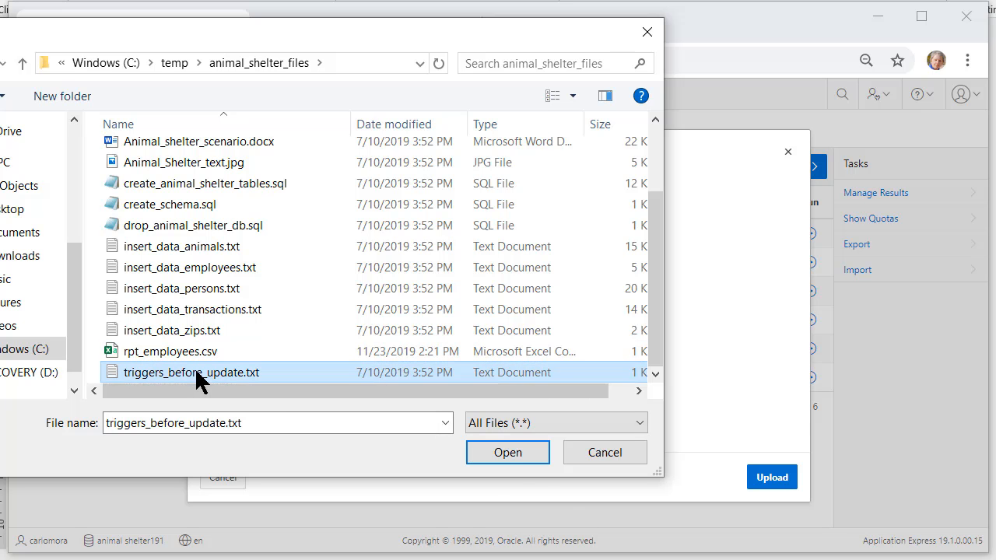
click(507, 452)
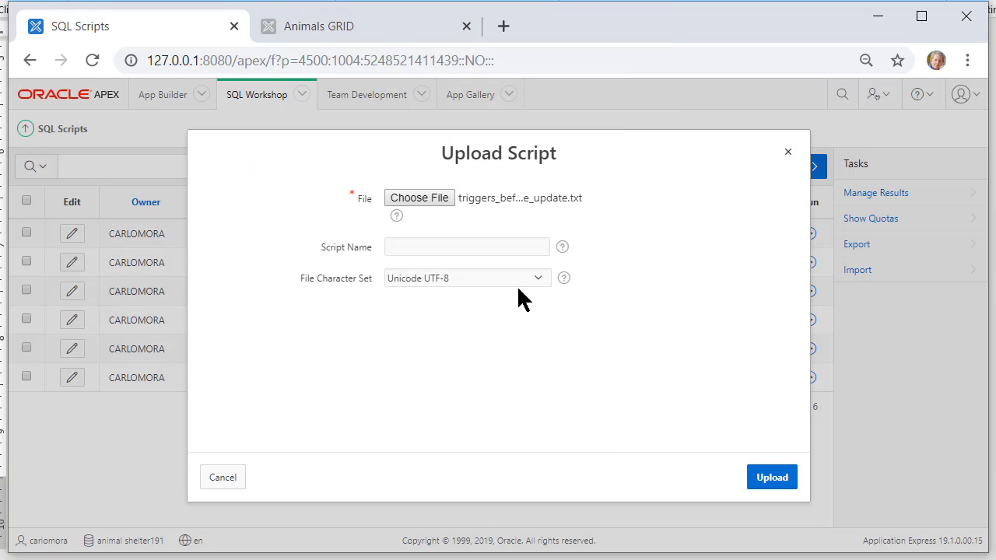
click(772, 477)
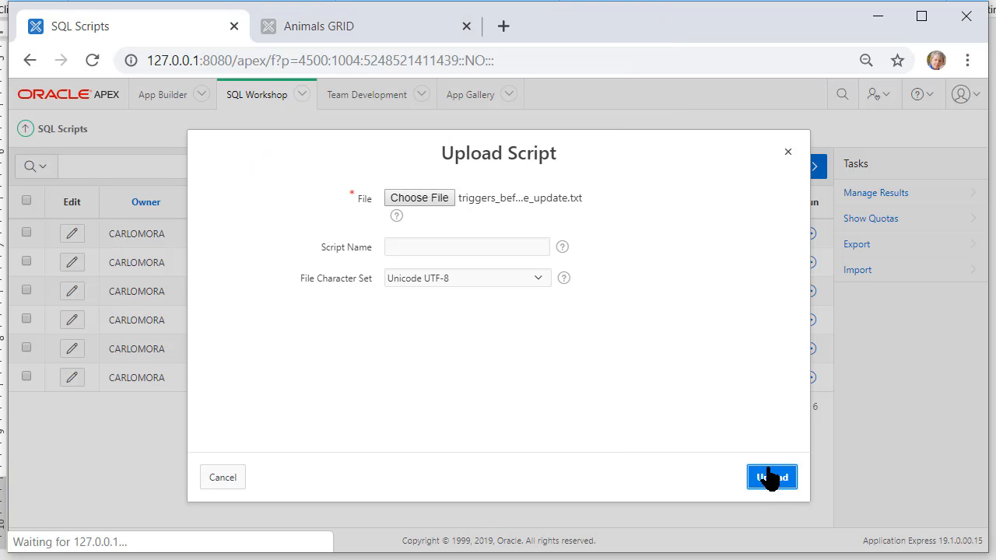
click(772, 476)
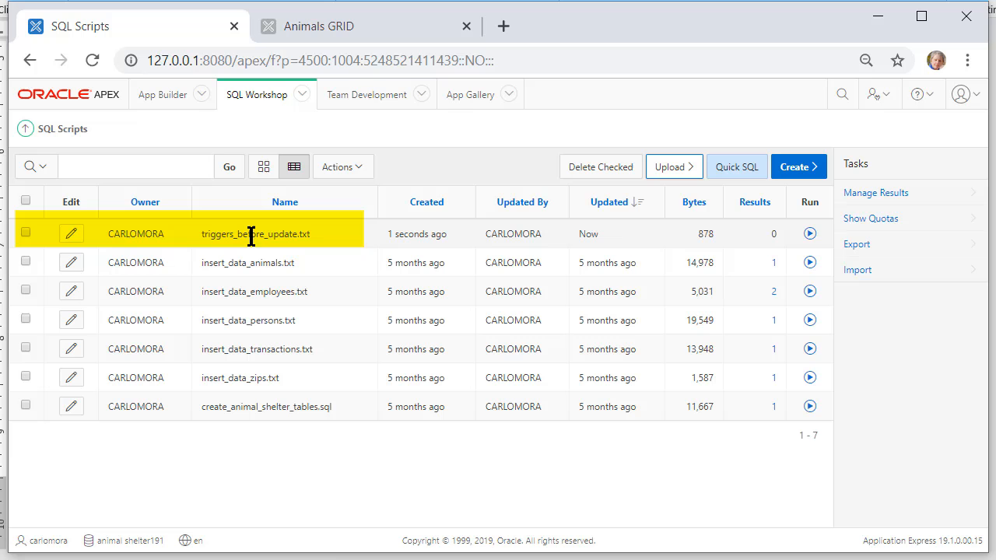
click(810, 233)
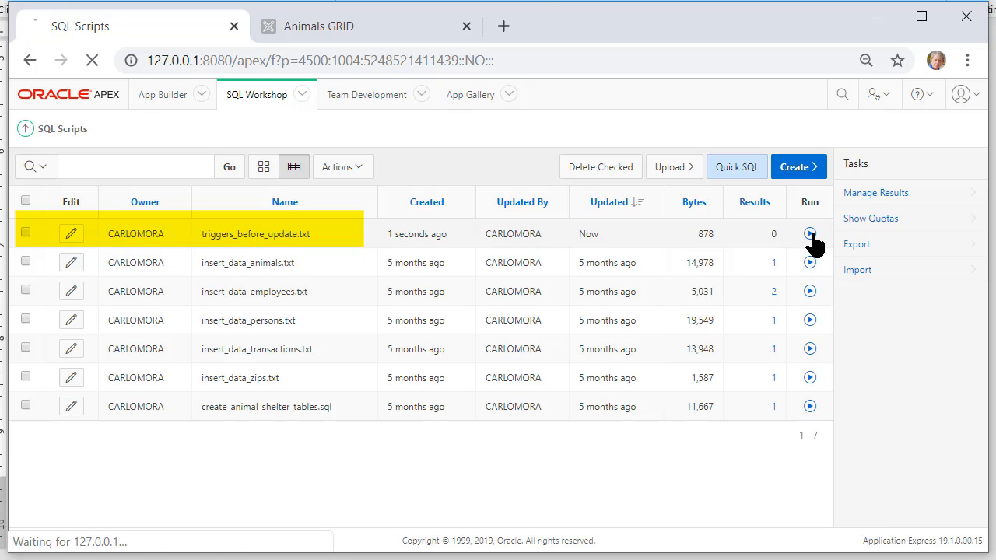
Step: Run triggers_before_update.txt now, creating the five before-update triggers, and return to the scripts list
click(809, 233)
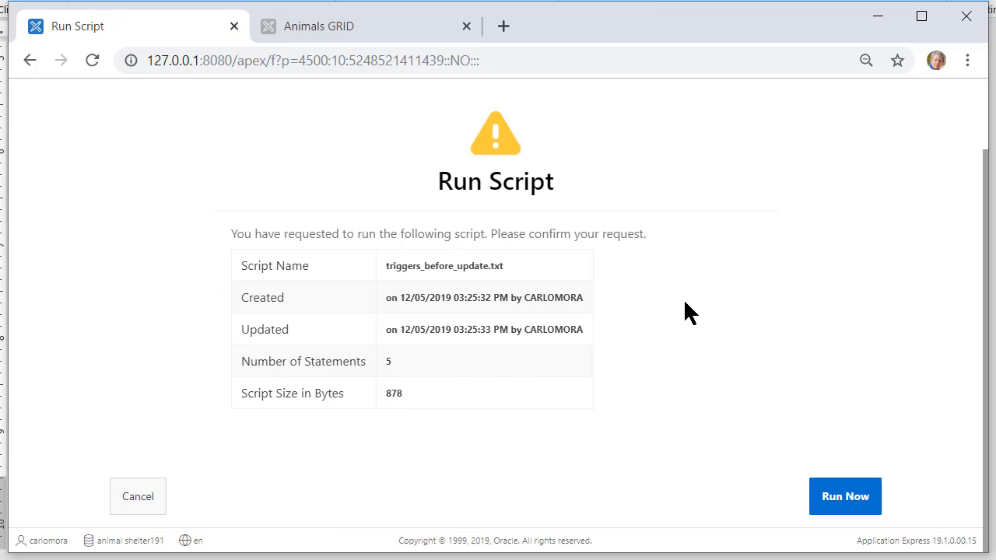
click(845, 496)
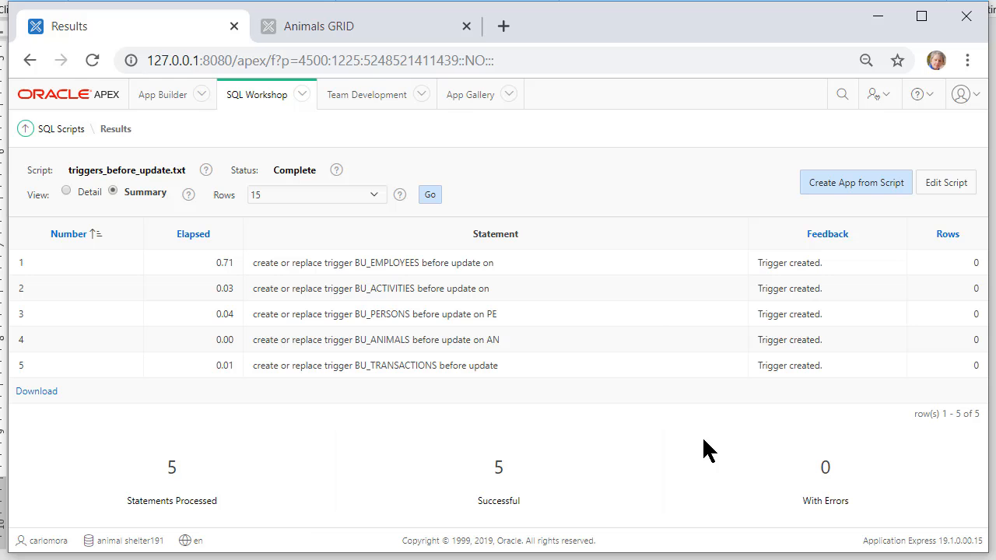
click(59, 127)
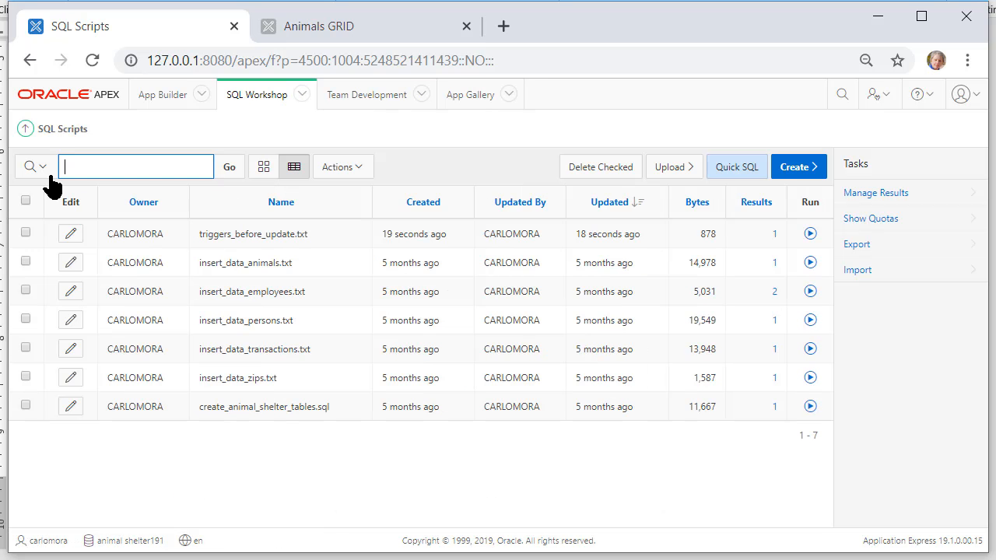
Step: Read the five date_modified triggers in the Script Editor, then head back to App Builder
click(70, 233)
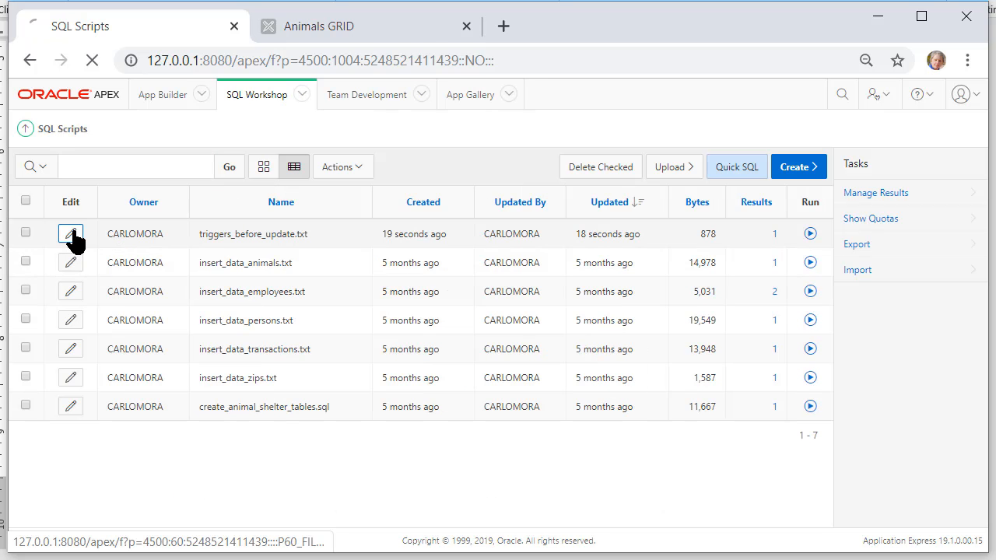
click(71, 234)
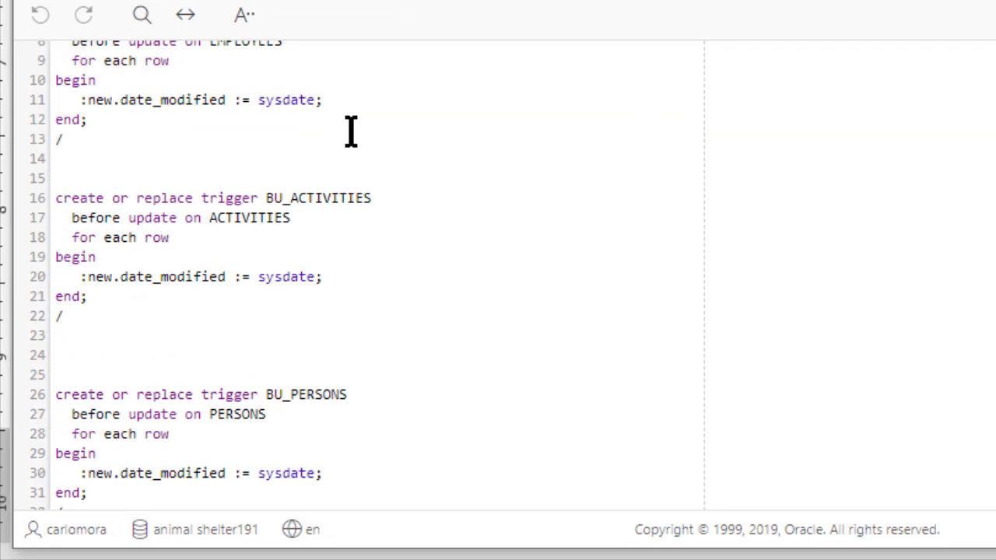
scroll(up, 3)
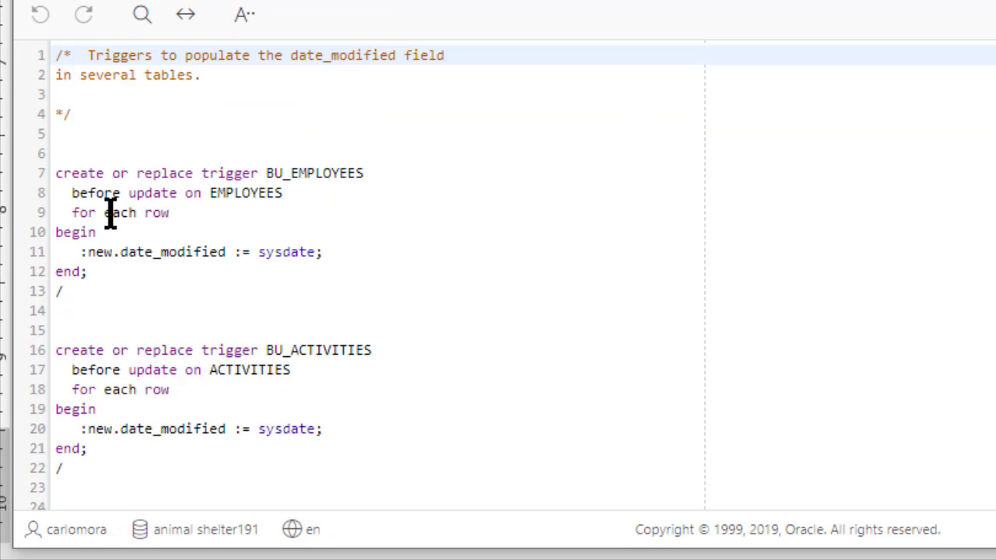
mouse_move(467, 193)
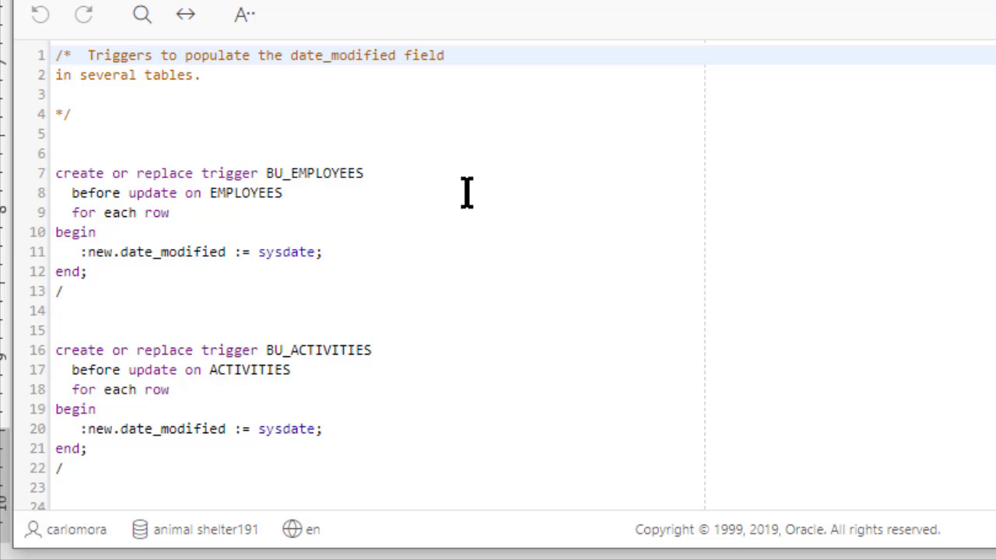
mouse_move(377, 333)
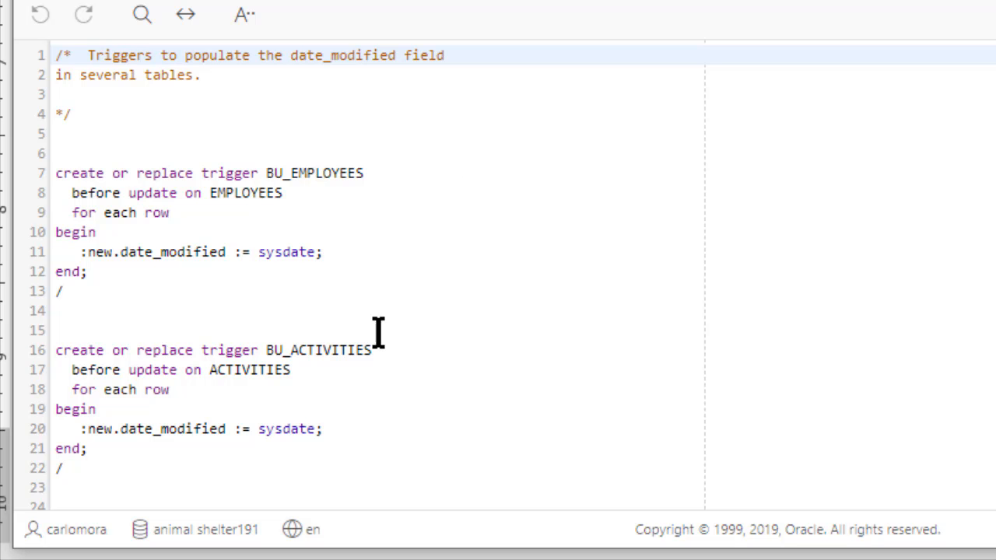
scroll(down, 3)
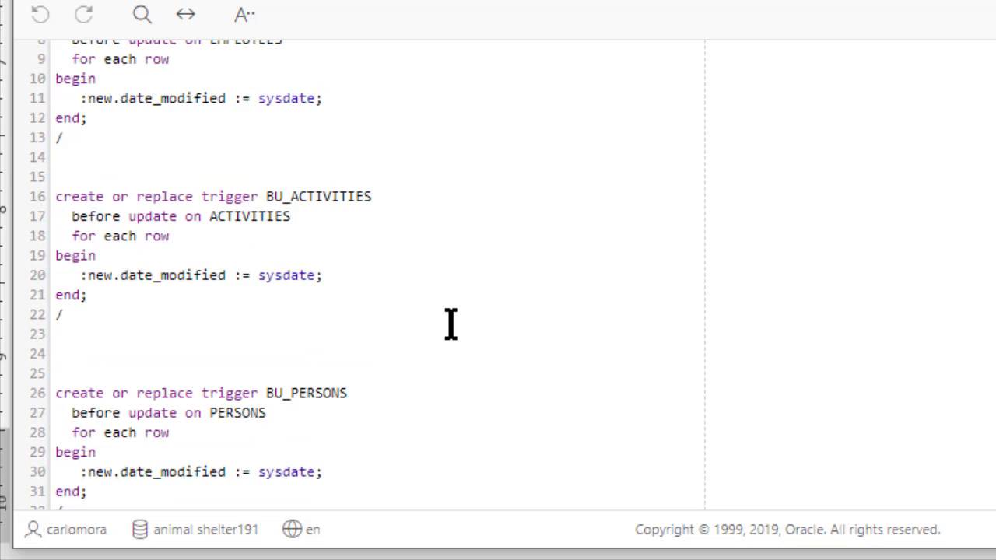
scroll(down, 3)
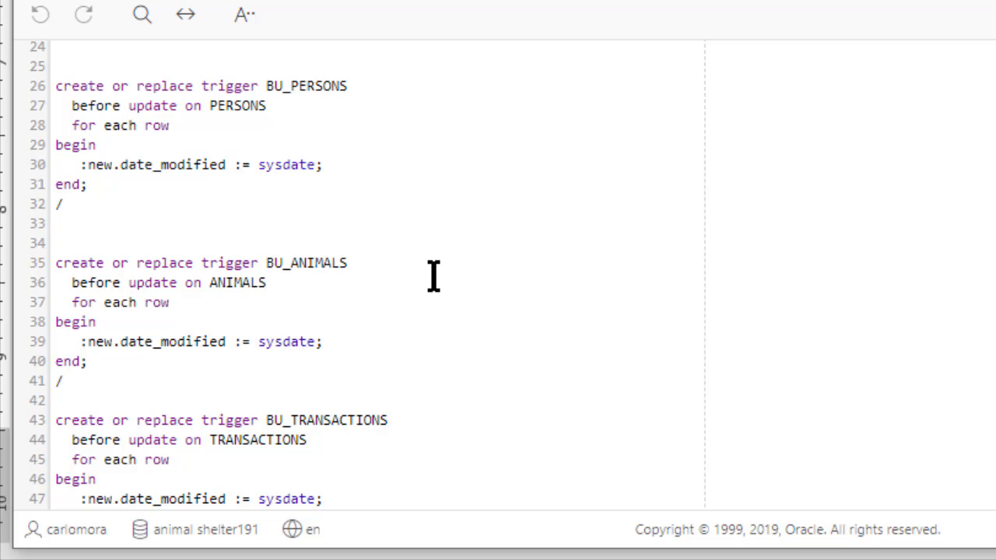
mouse_move(459, 179)
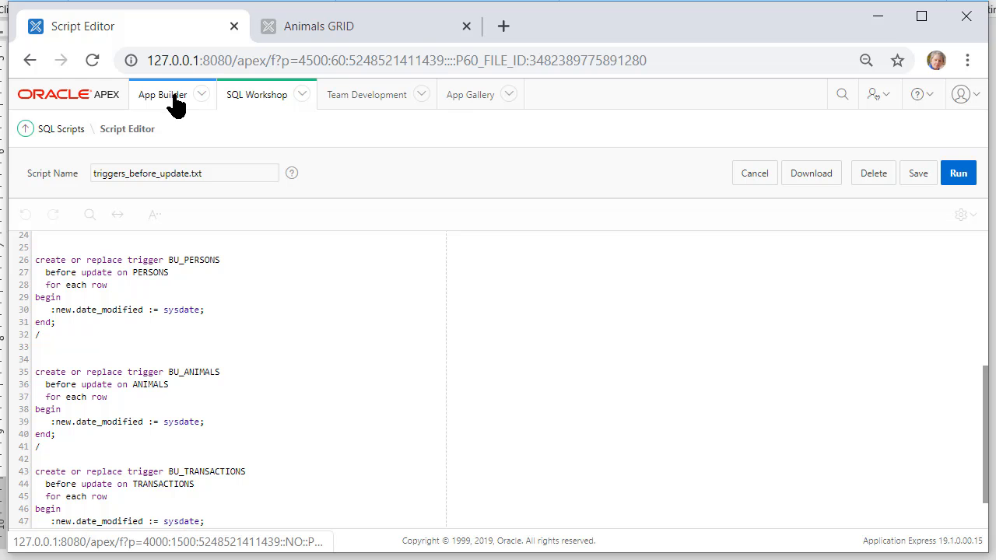
click(164, 95)
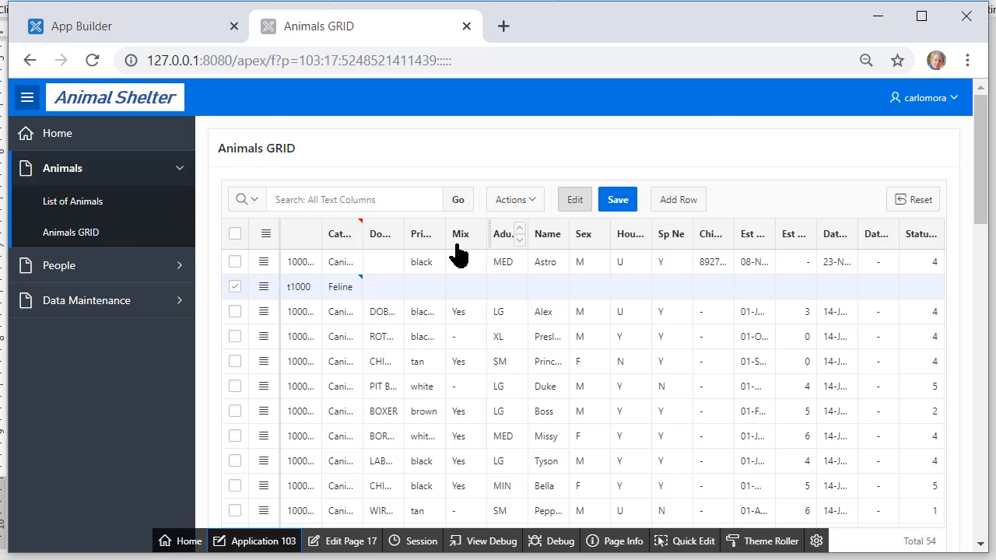
Step: Leave the unsaved grid for List of Animals and edit Blaze's record (100006)
click(72, 201)
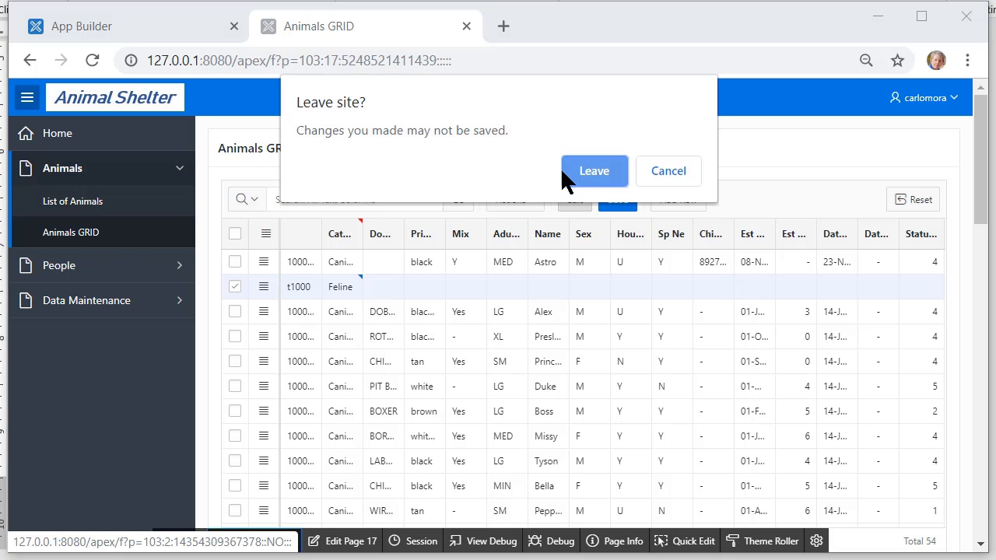
click(594, 170)
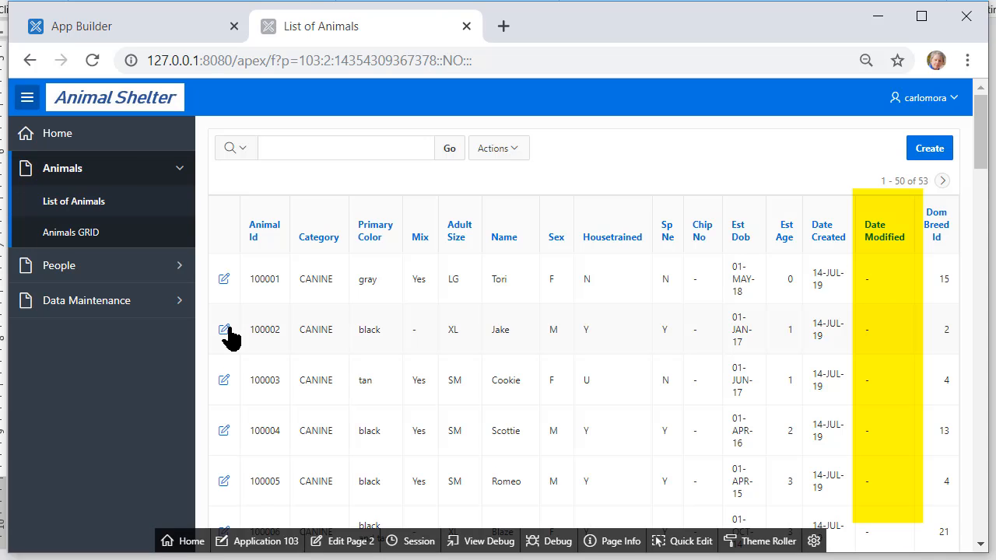
mouse_move(224, 330)
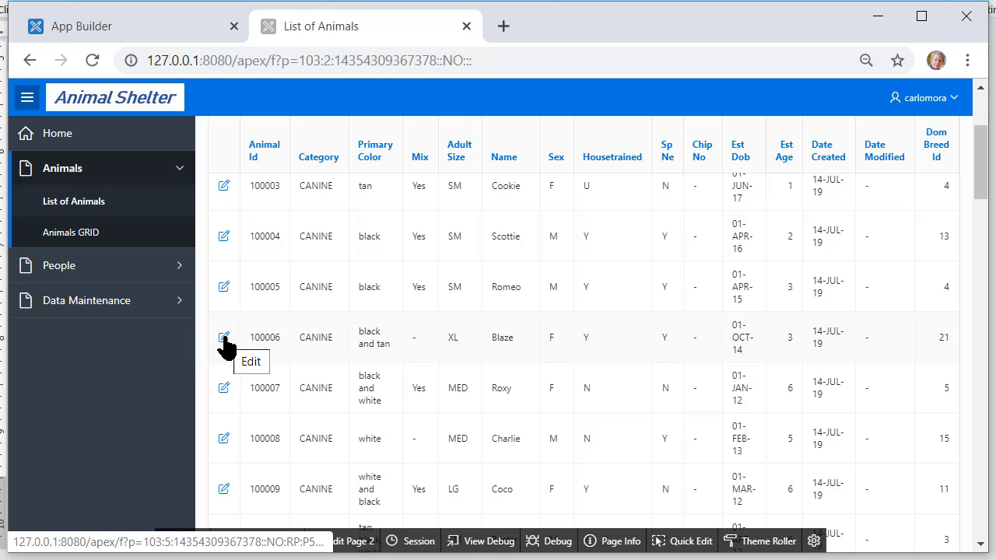
click(224, 336)
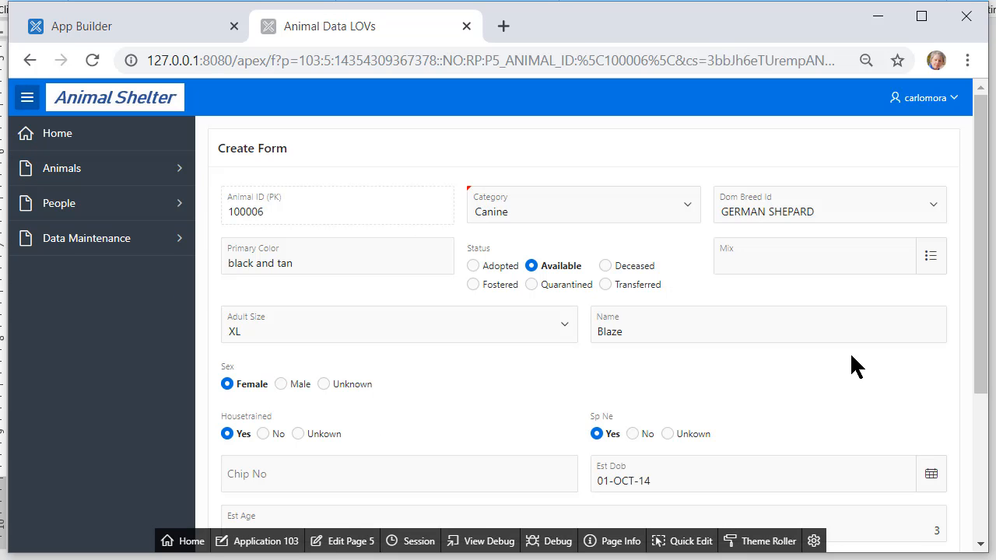
mouse_move(859, 218)
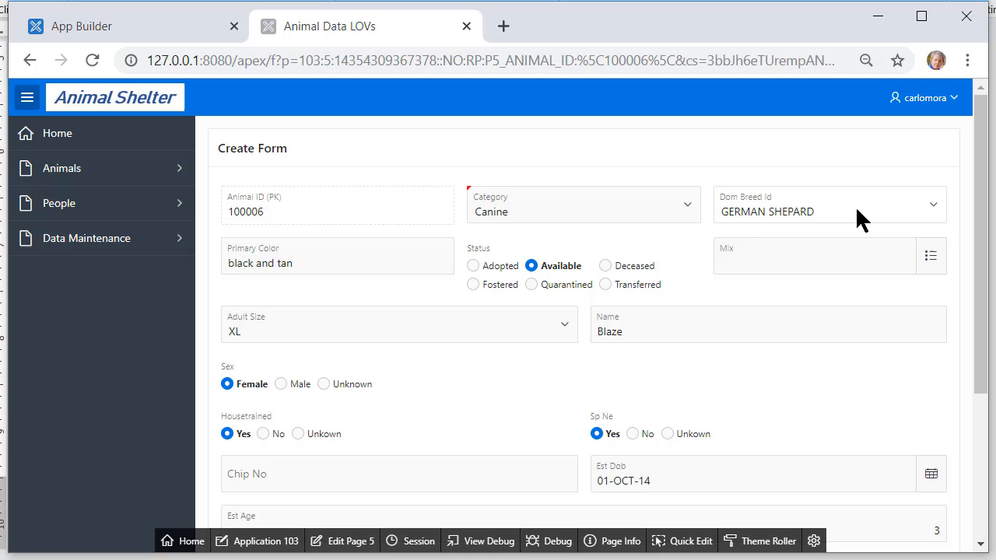
Step: Set Blaze's Mix to Yes and apply the changes at the bottom of the form
click(931, 255)
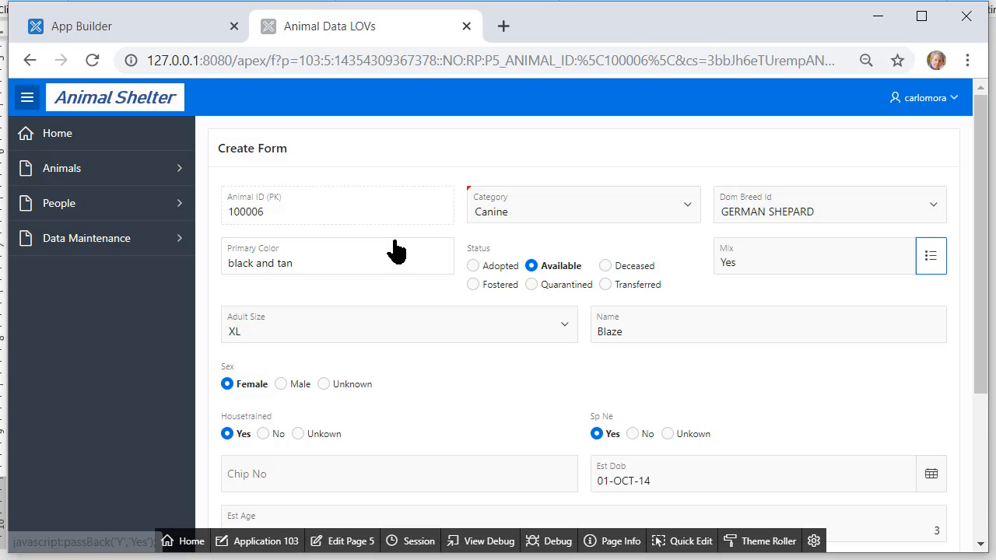
scroll(down, 3)
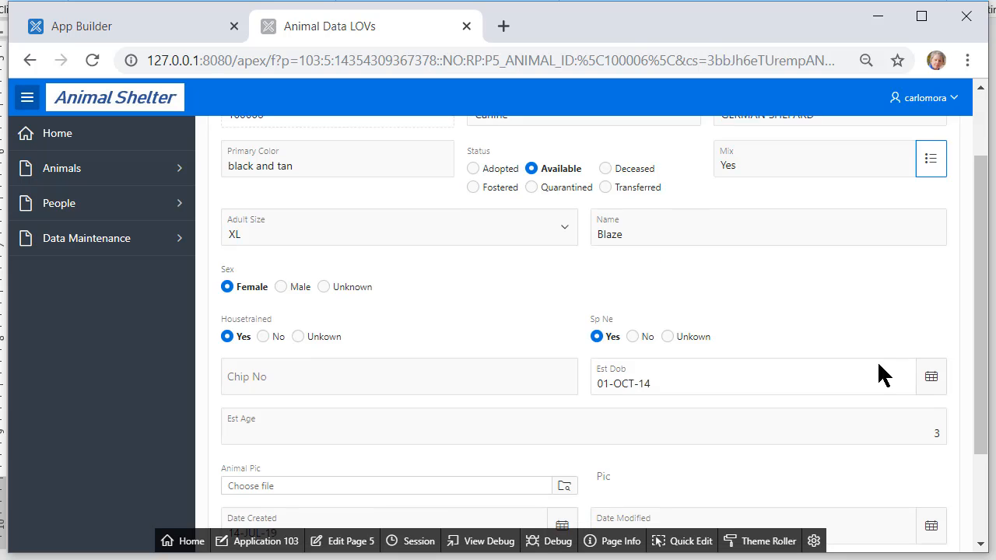
scroll(down, 3)
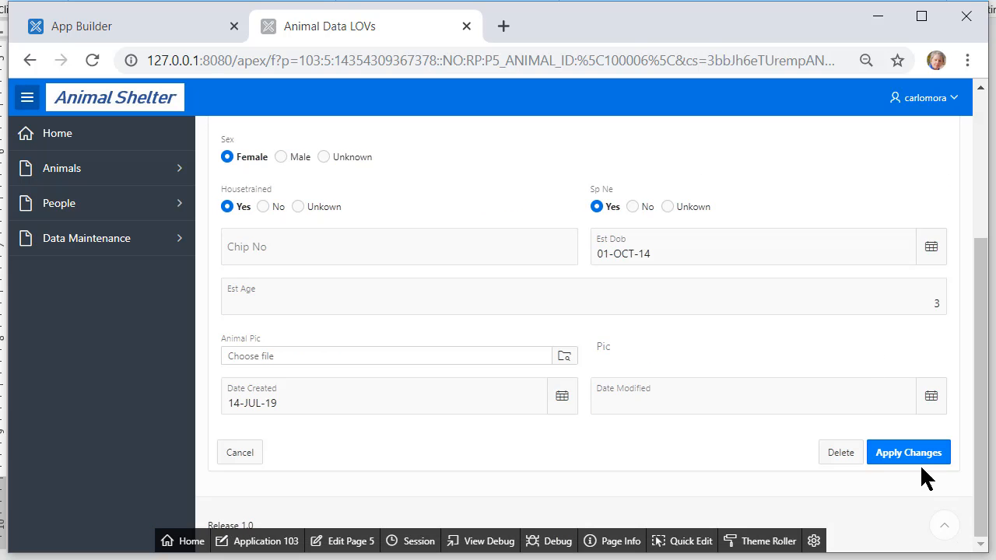
scroll(up, 3)
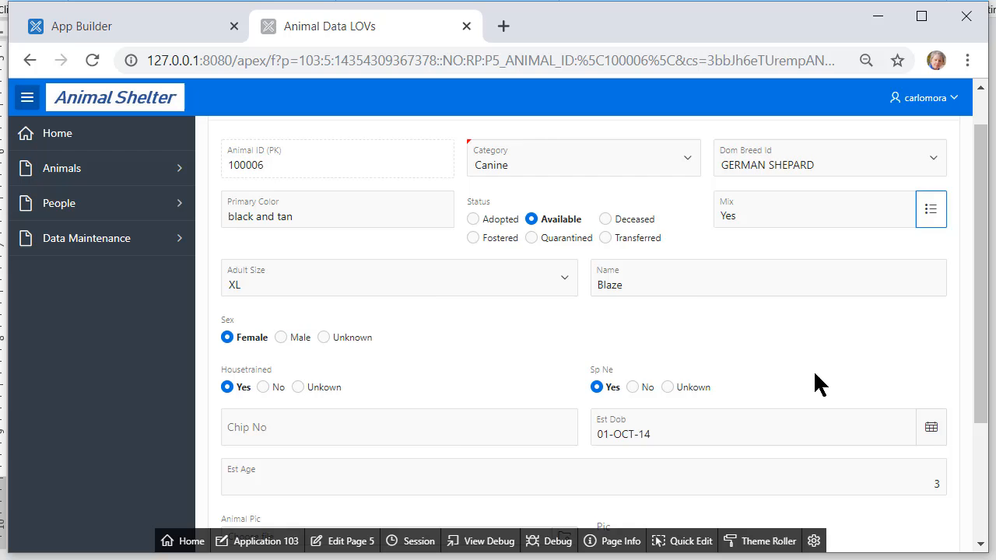
scroll(down, 3)
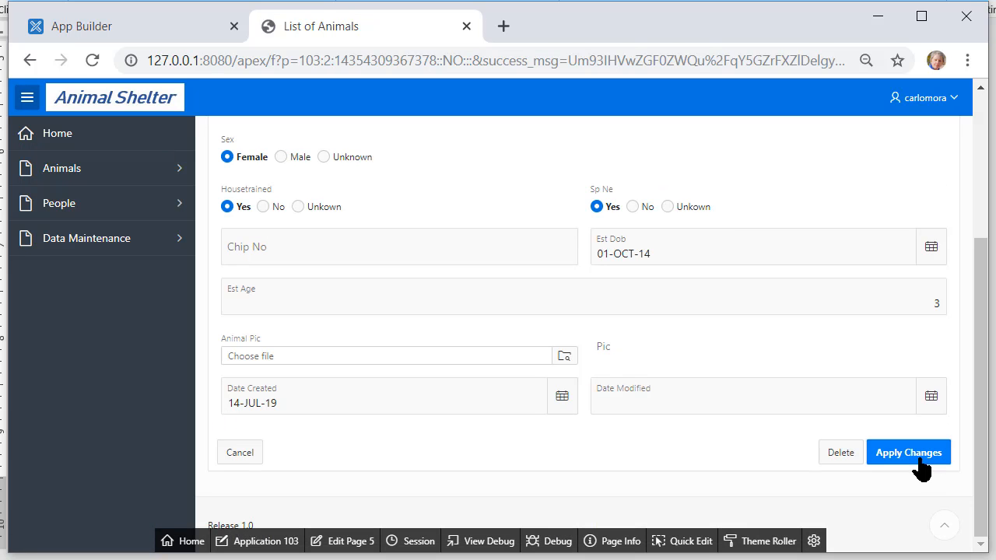
Step: Search the List of Animals for blaze and check its Date Modified shows 05-DEC-19
click(908, 451)
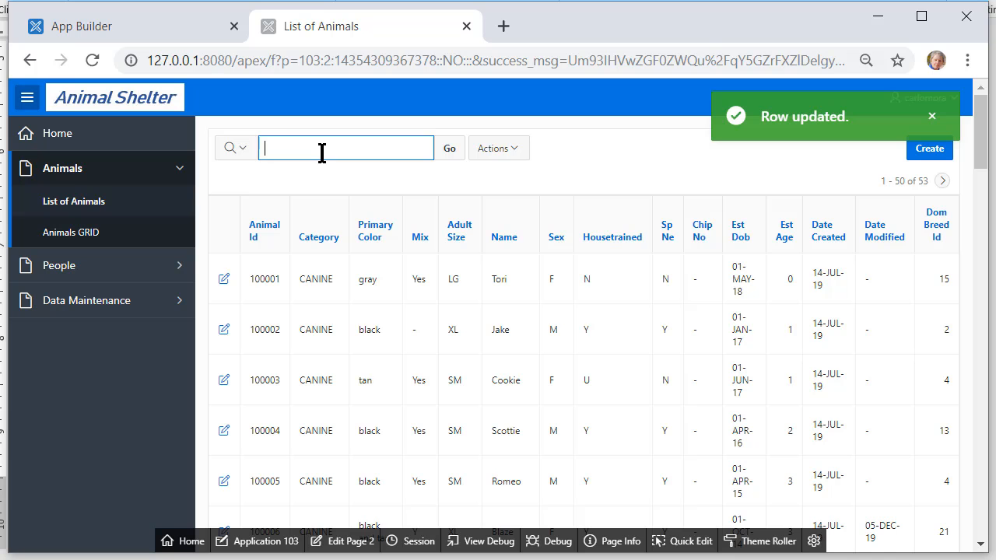
text(bl)
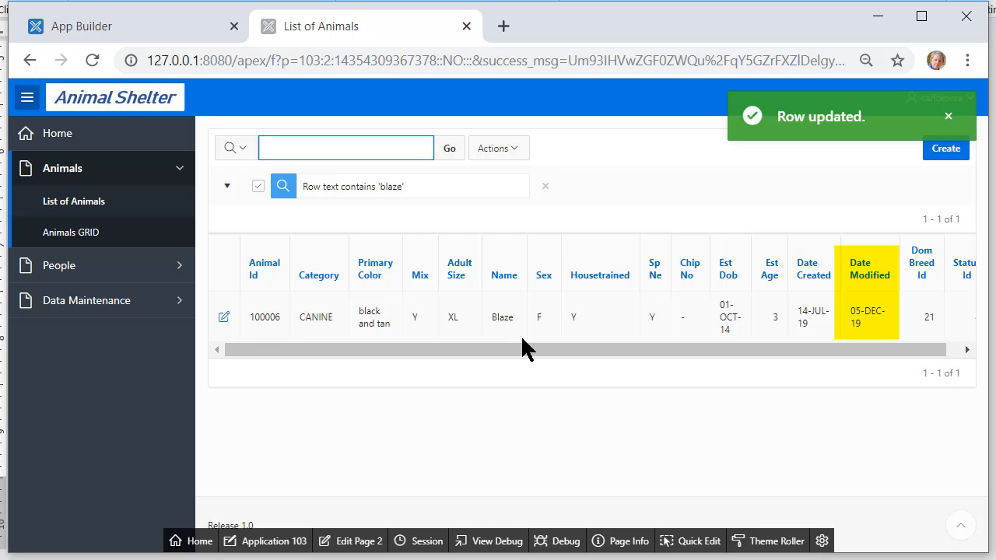
mouse_move(871, 327)
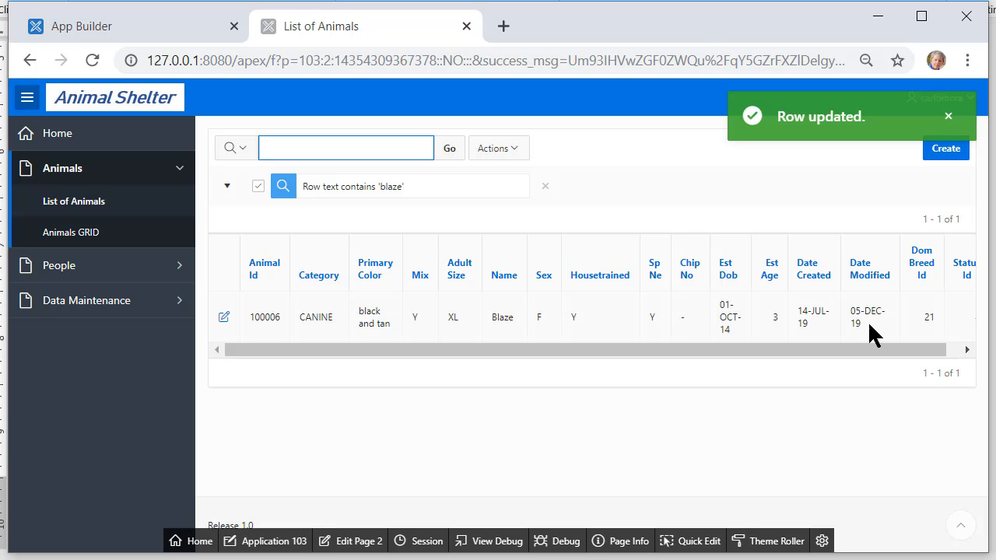
click(346, 148)
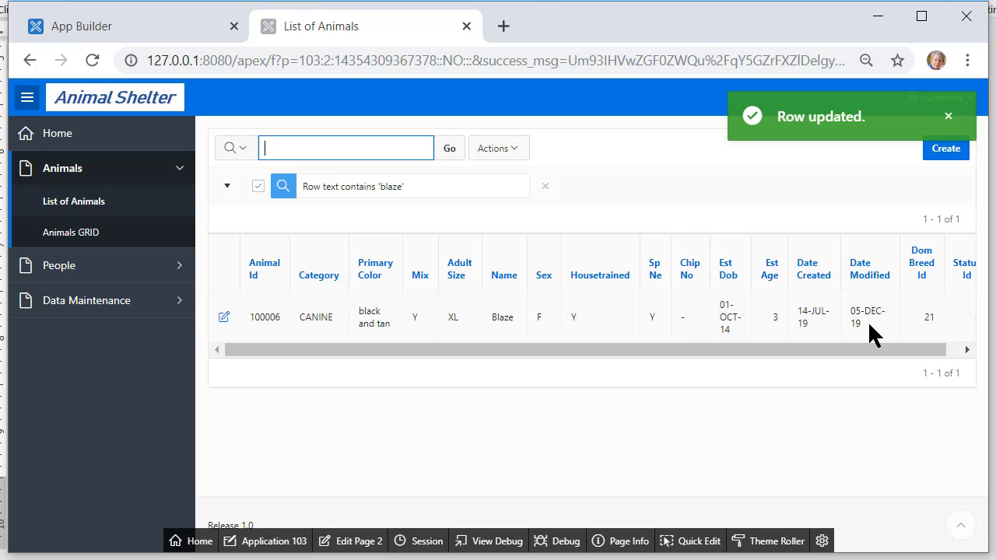